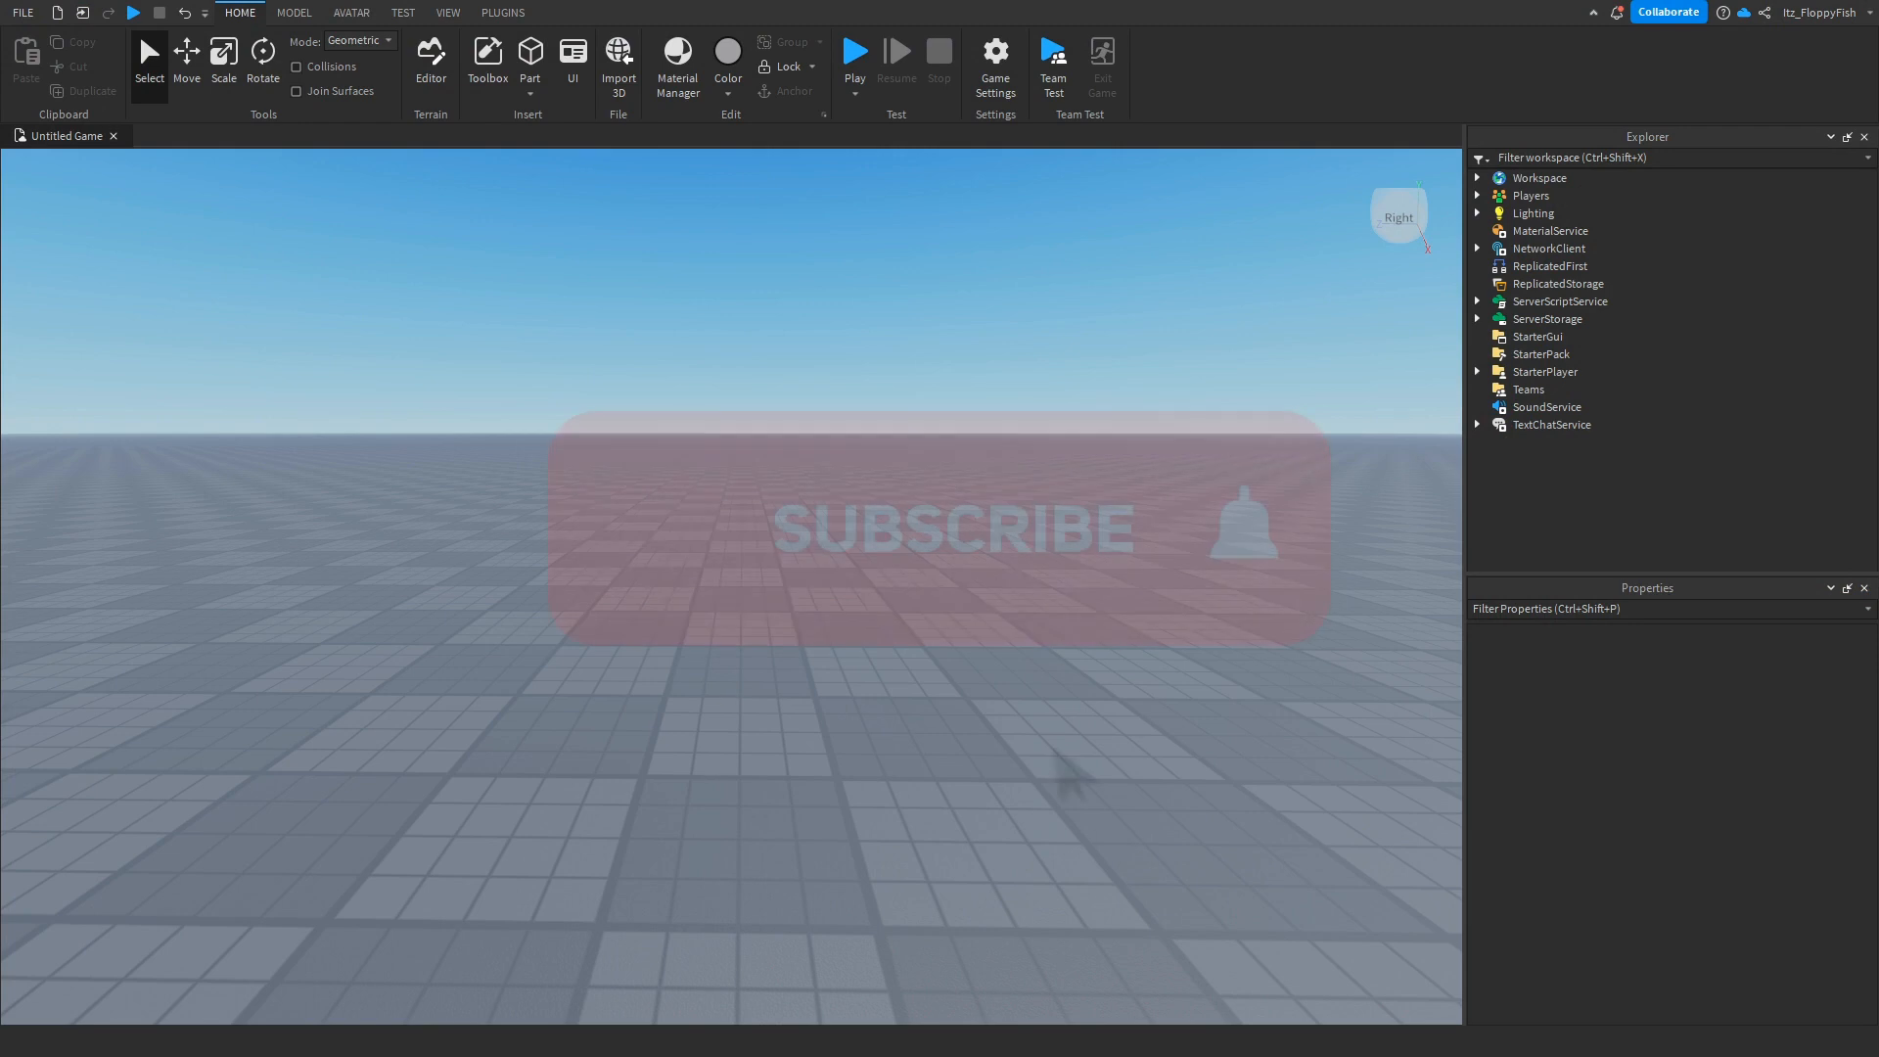
Show the panel visibility options and ensure the Explorer panel is visible
click(951, 527)
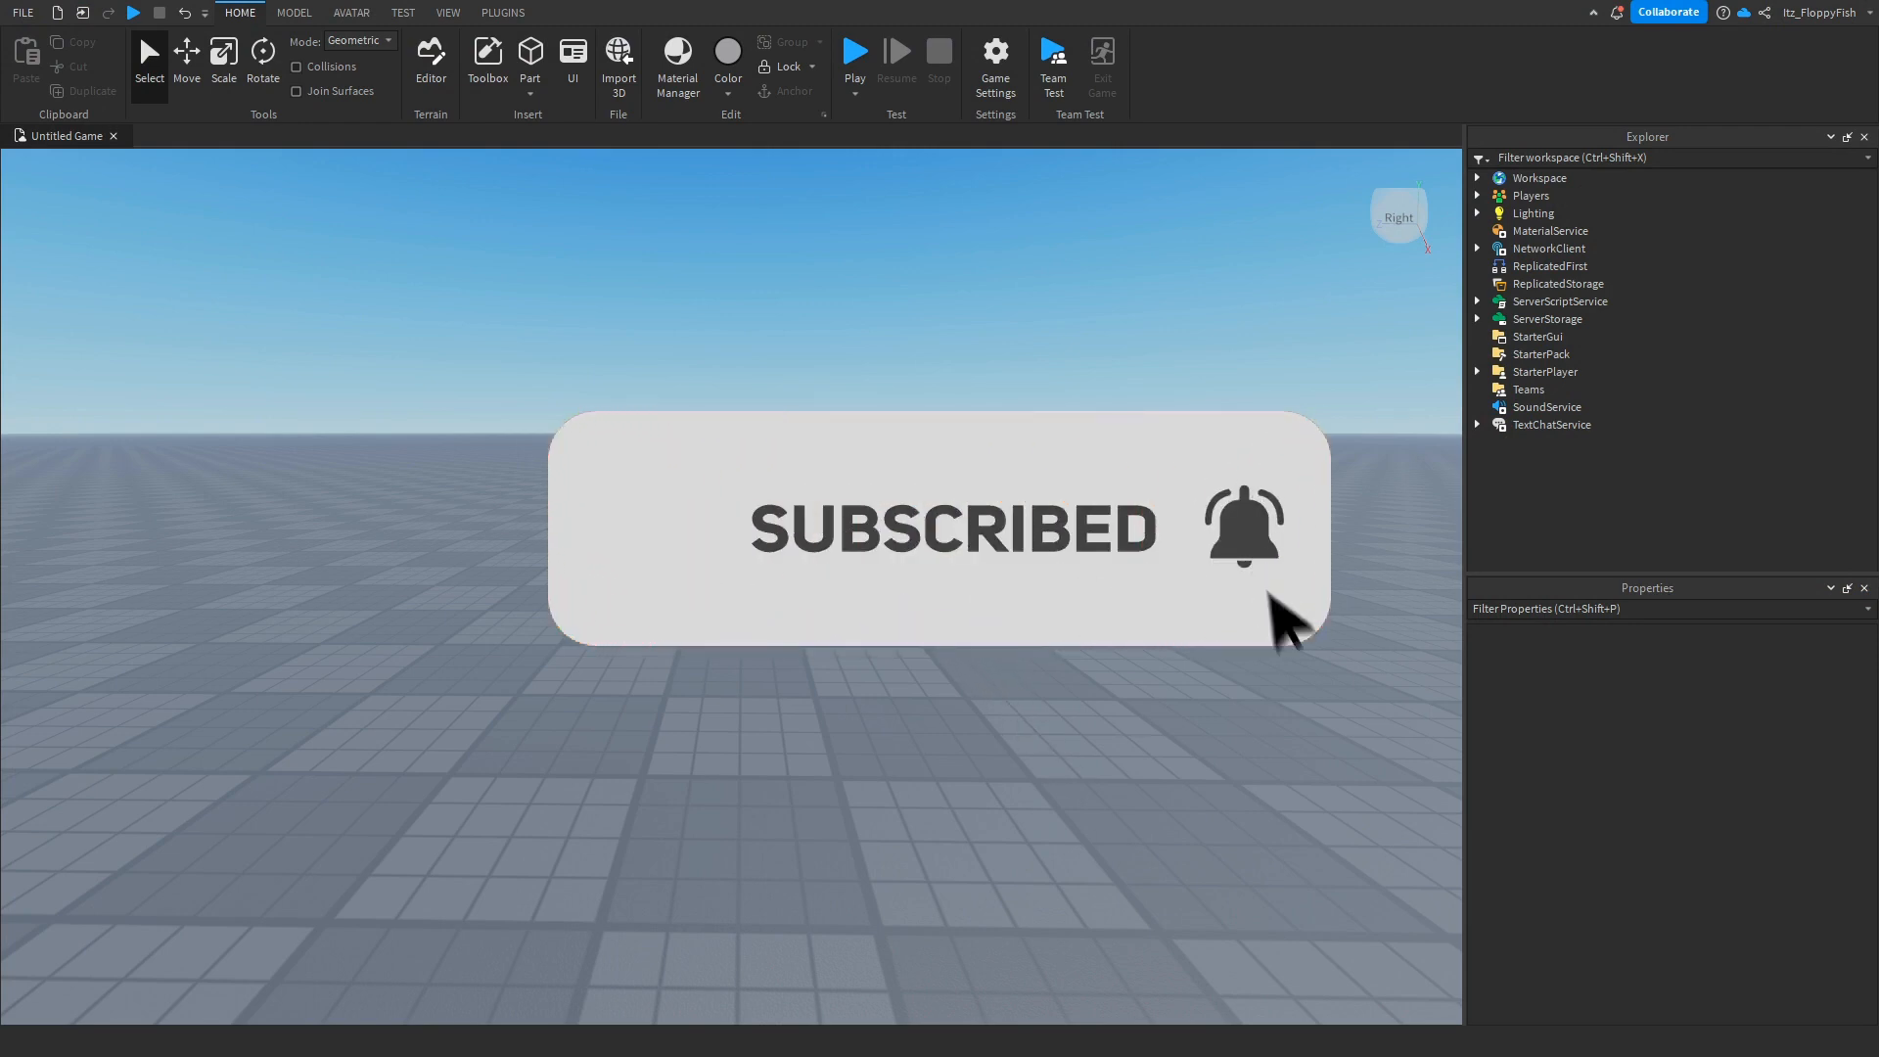
click(446, 13)
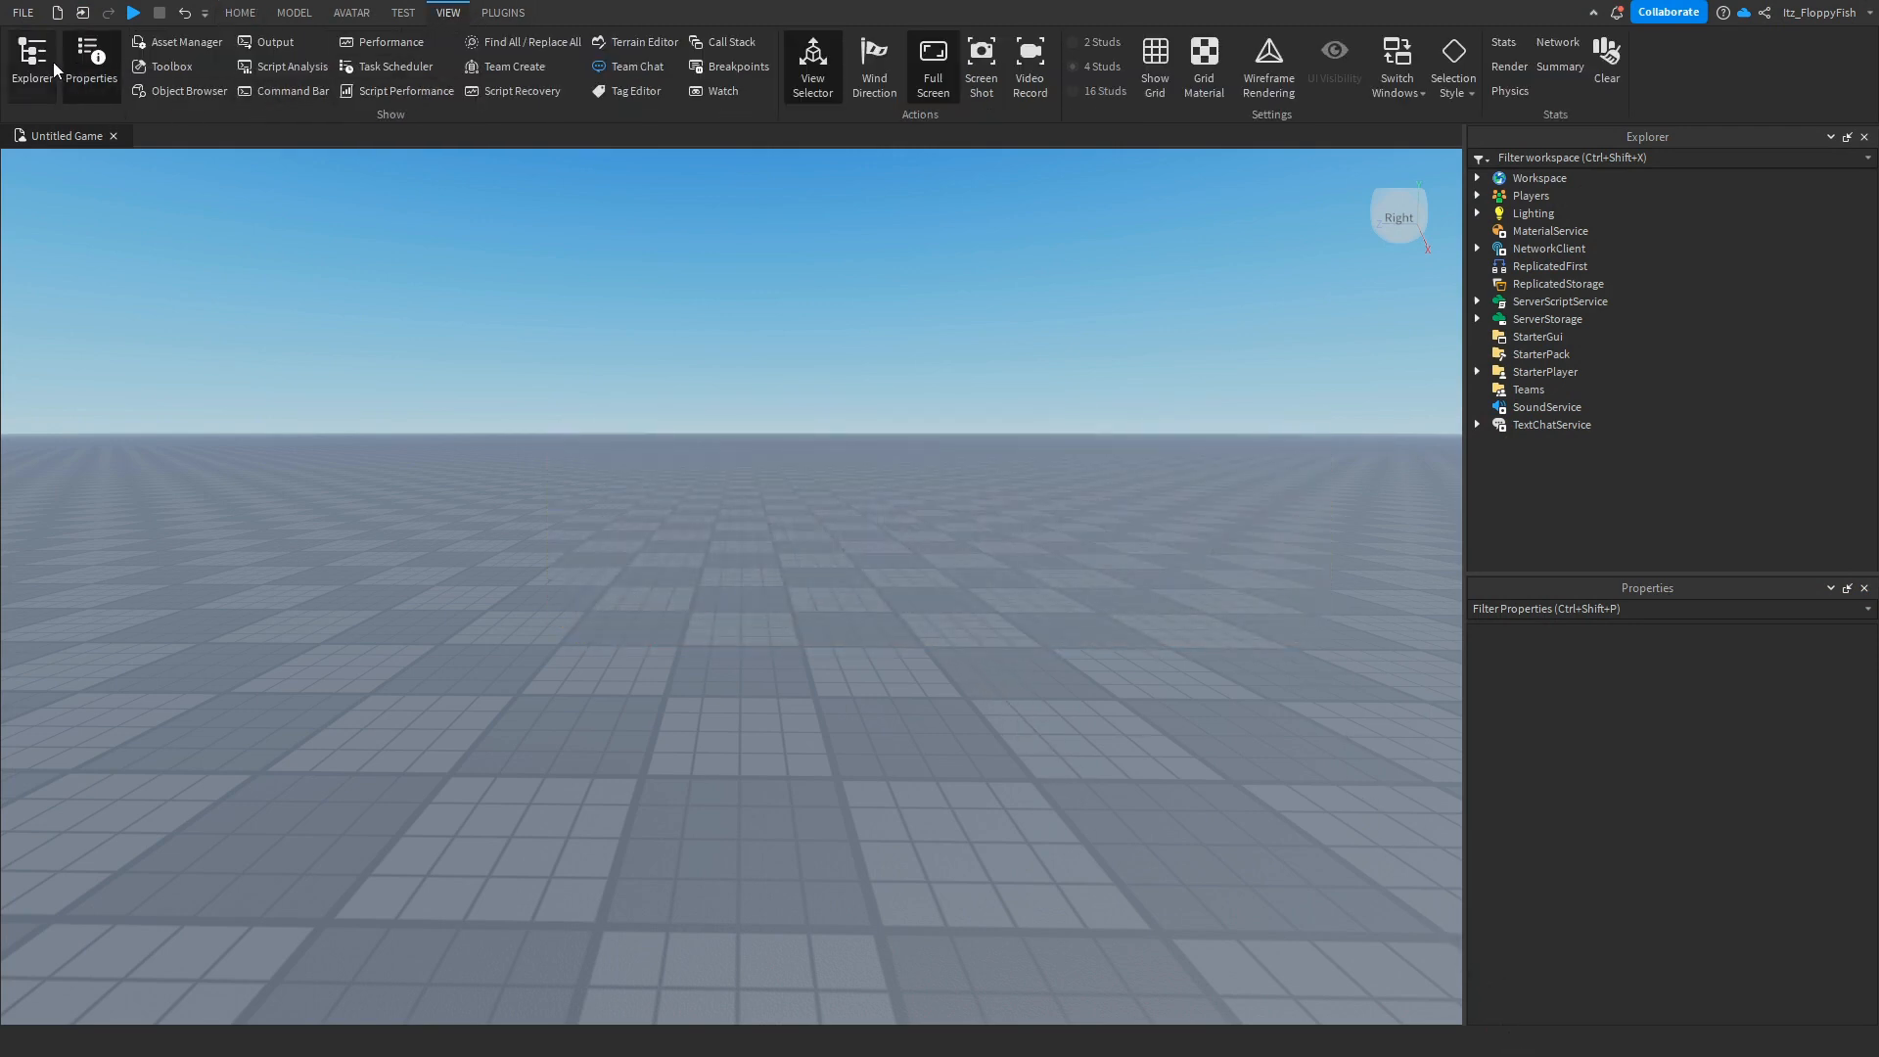
mouse_move(430, 726)
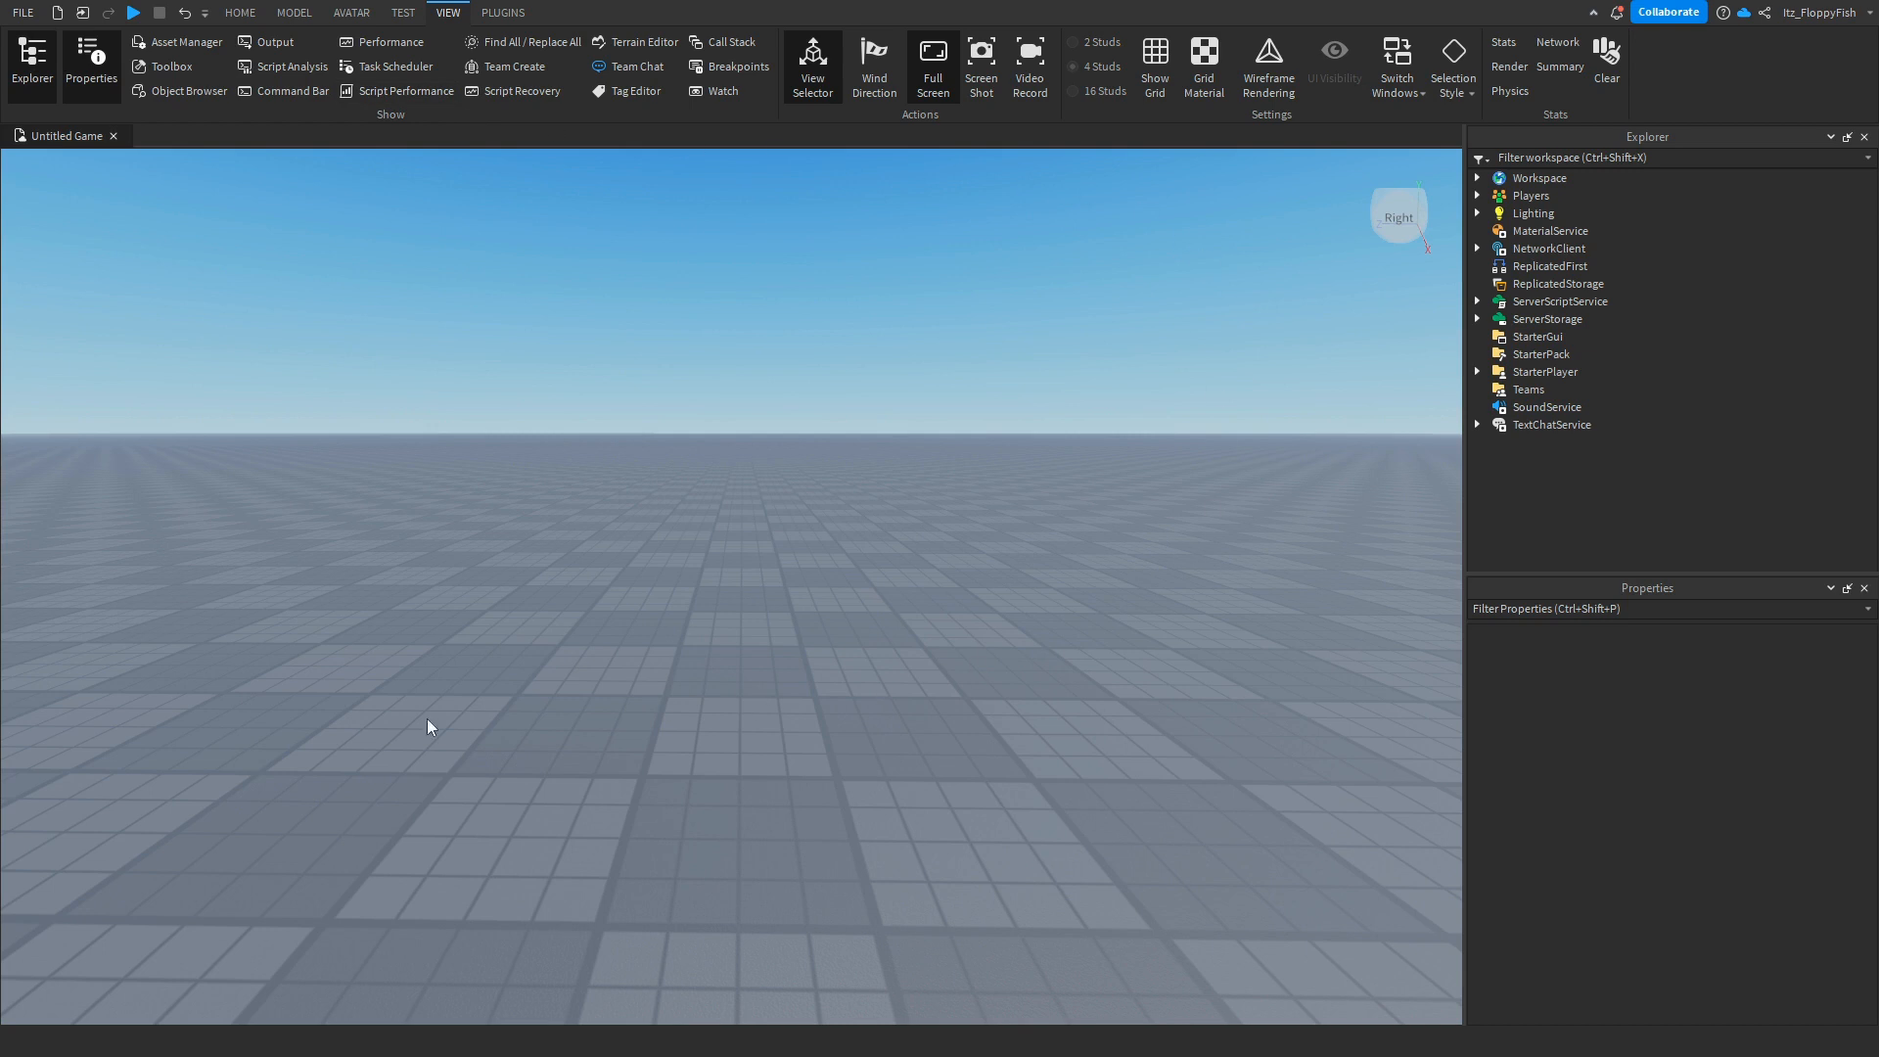
mouse_move(236, 190)
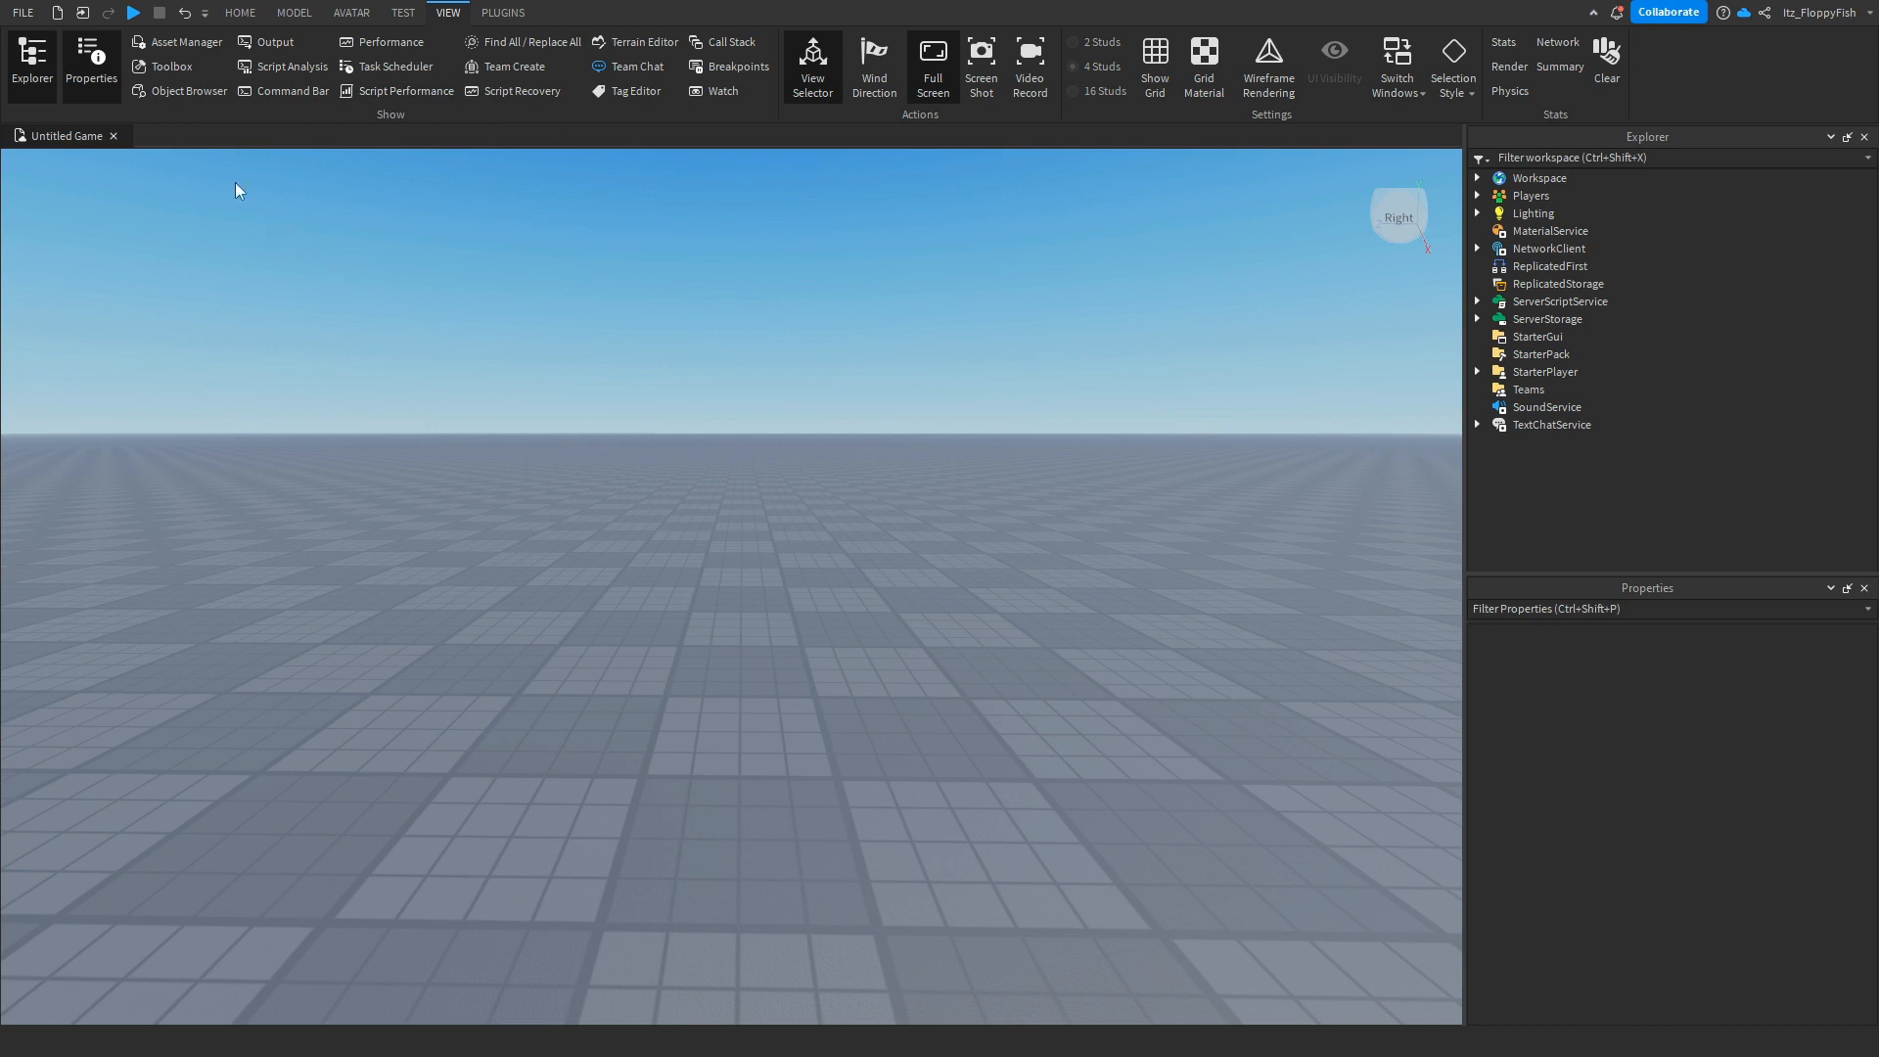
Insert a new Part into the workspace from the Home toolbar
click(238, 13)
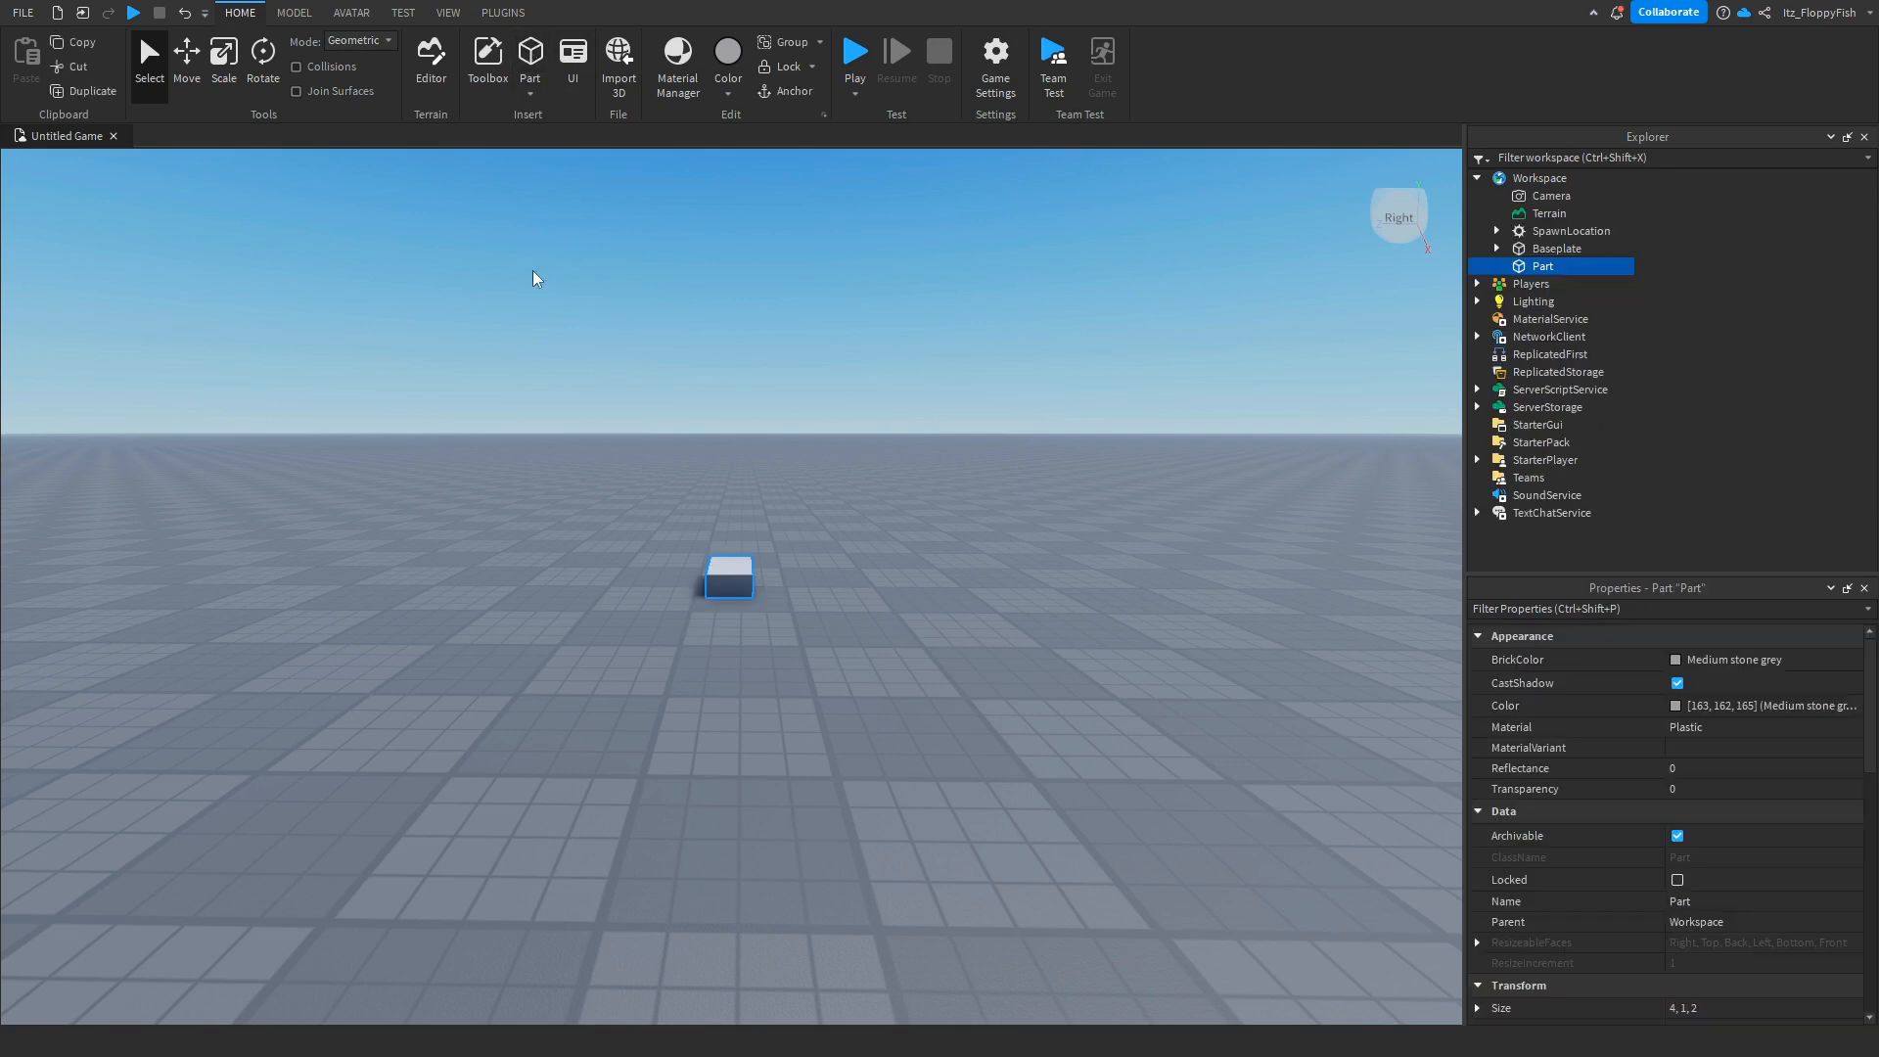
click(223, 57)
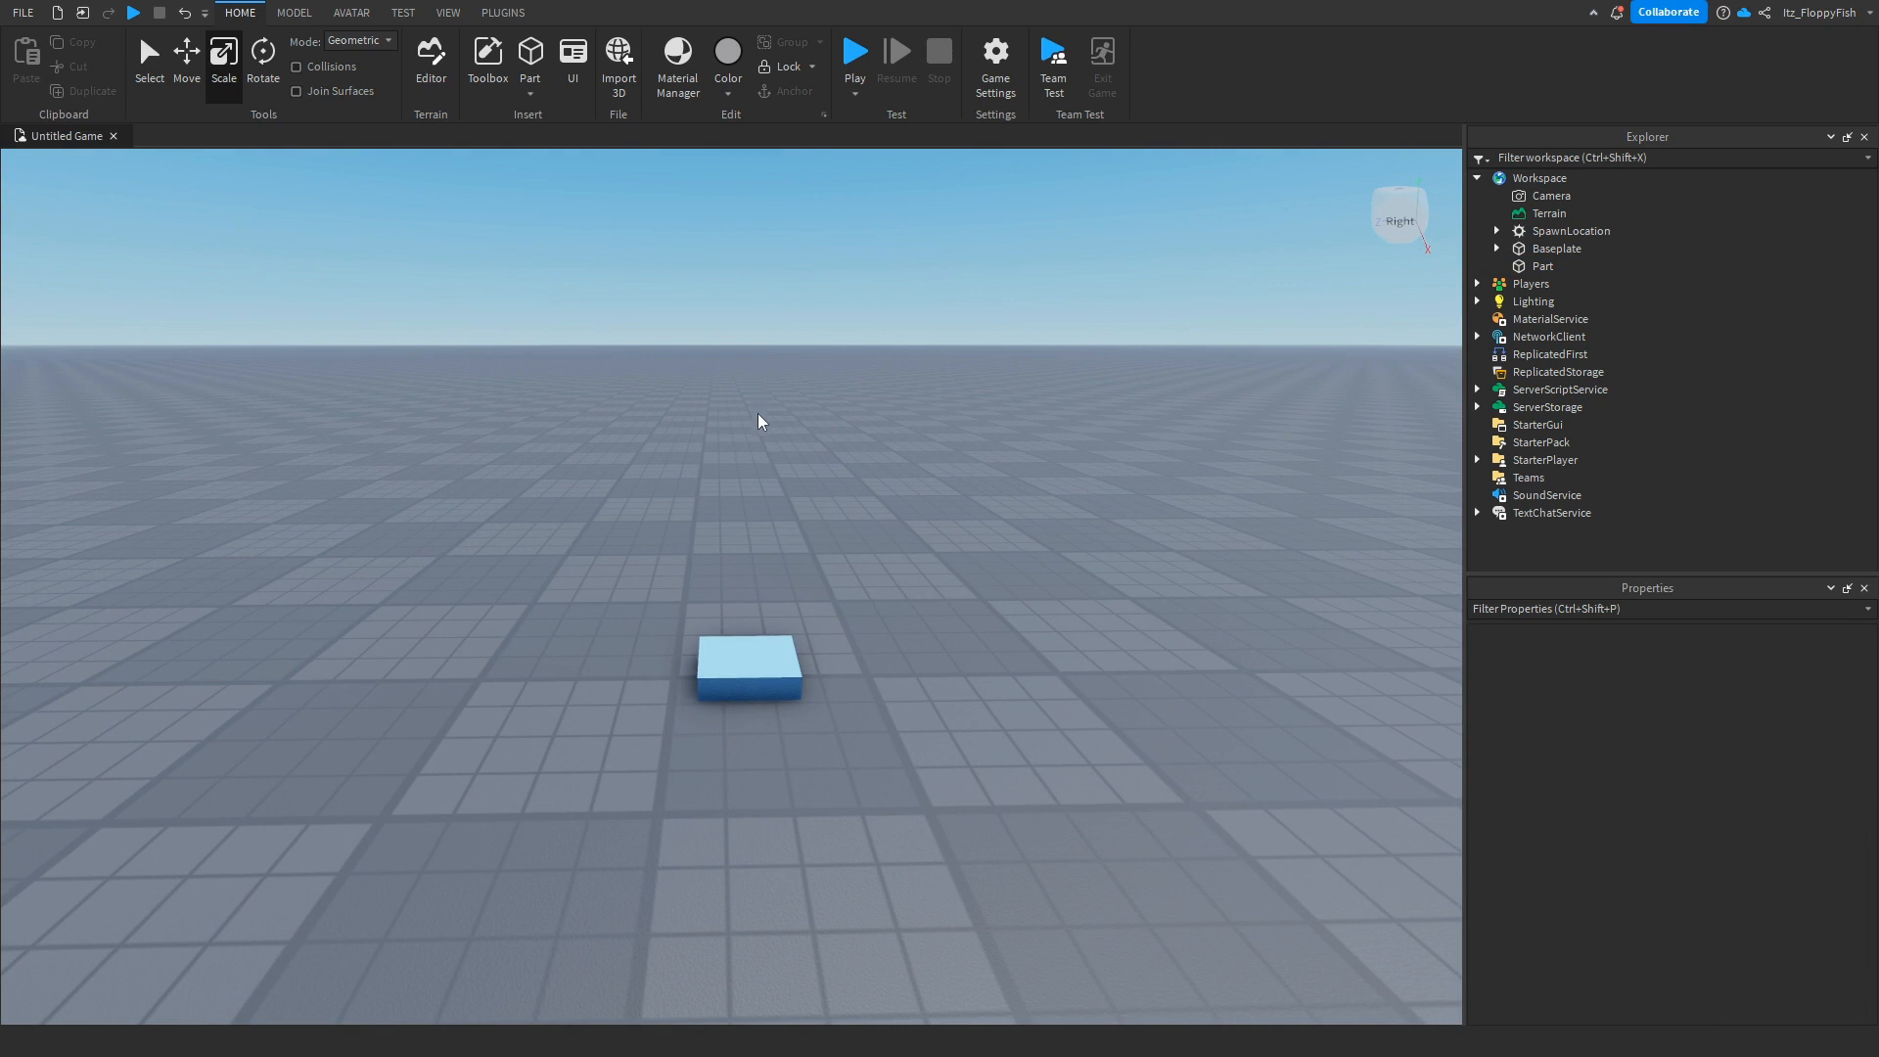
Insert a ClickDetector as a child of the Part and select it to show its properties
click(1544, 264)
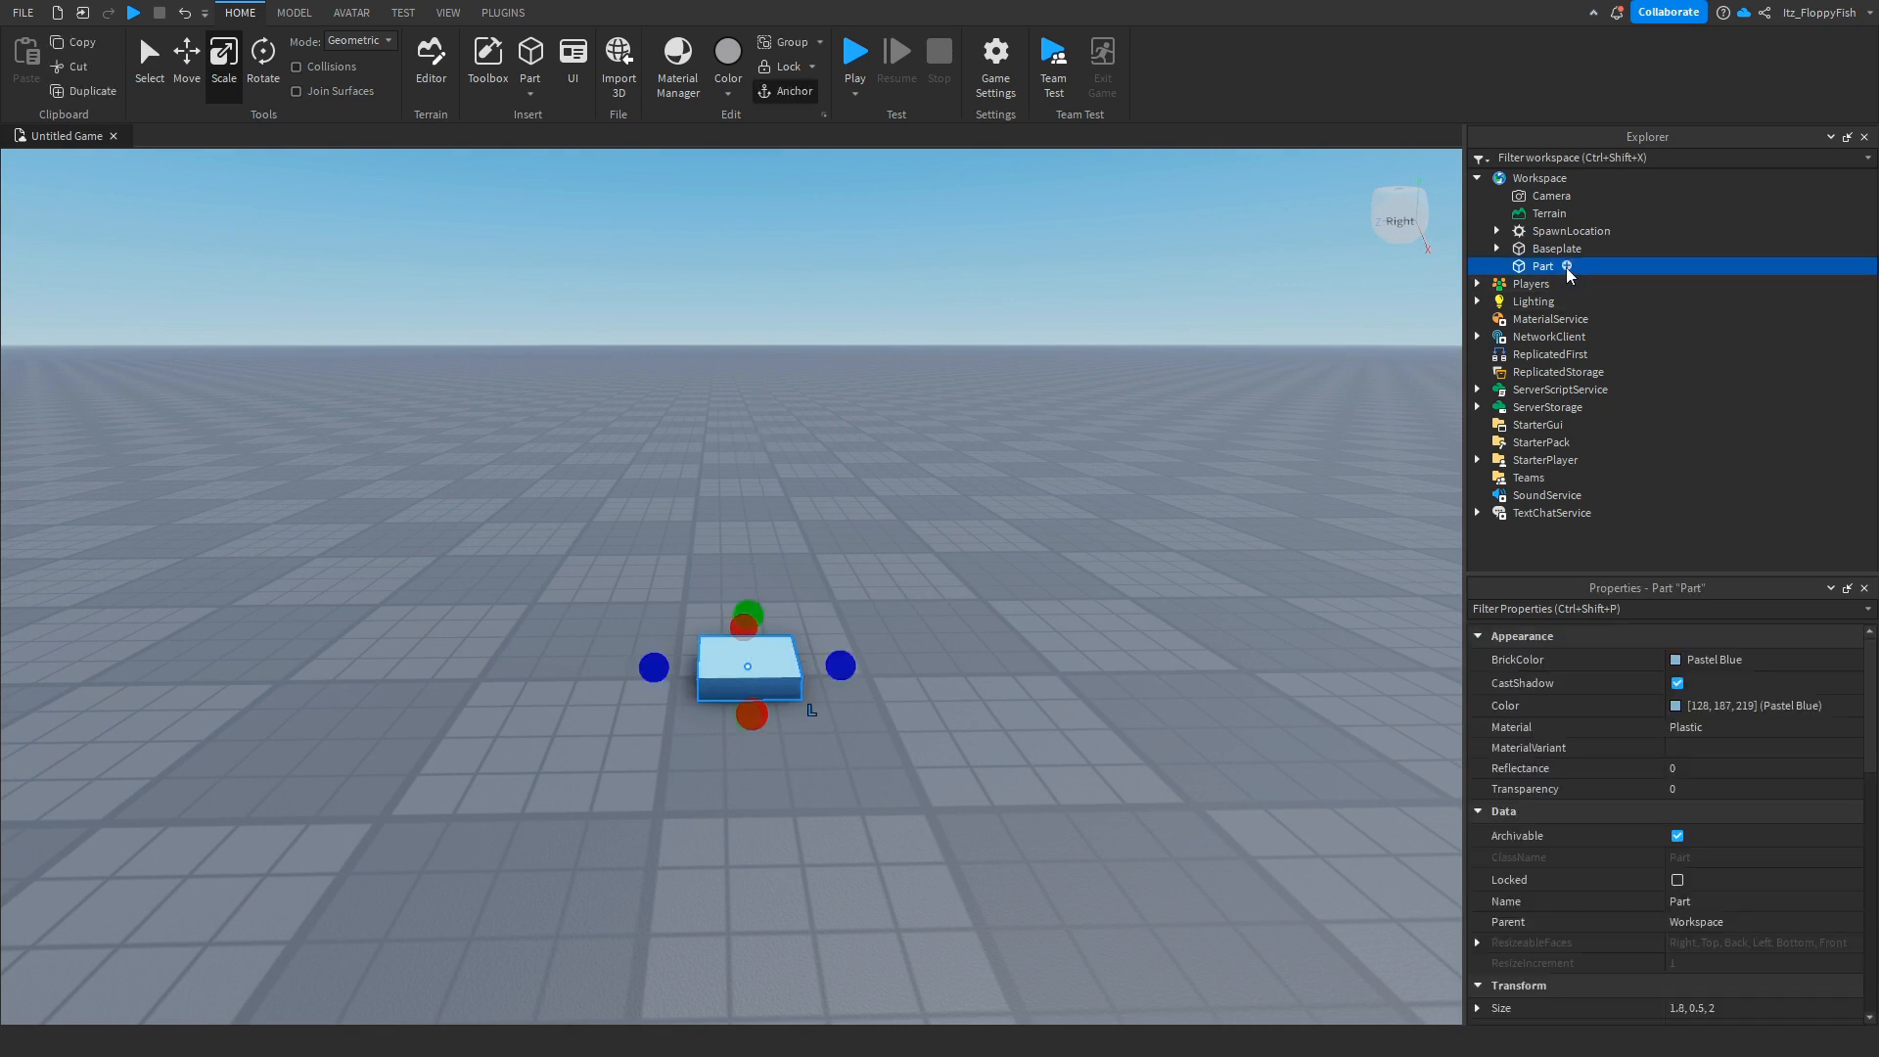
click(1566, 264)
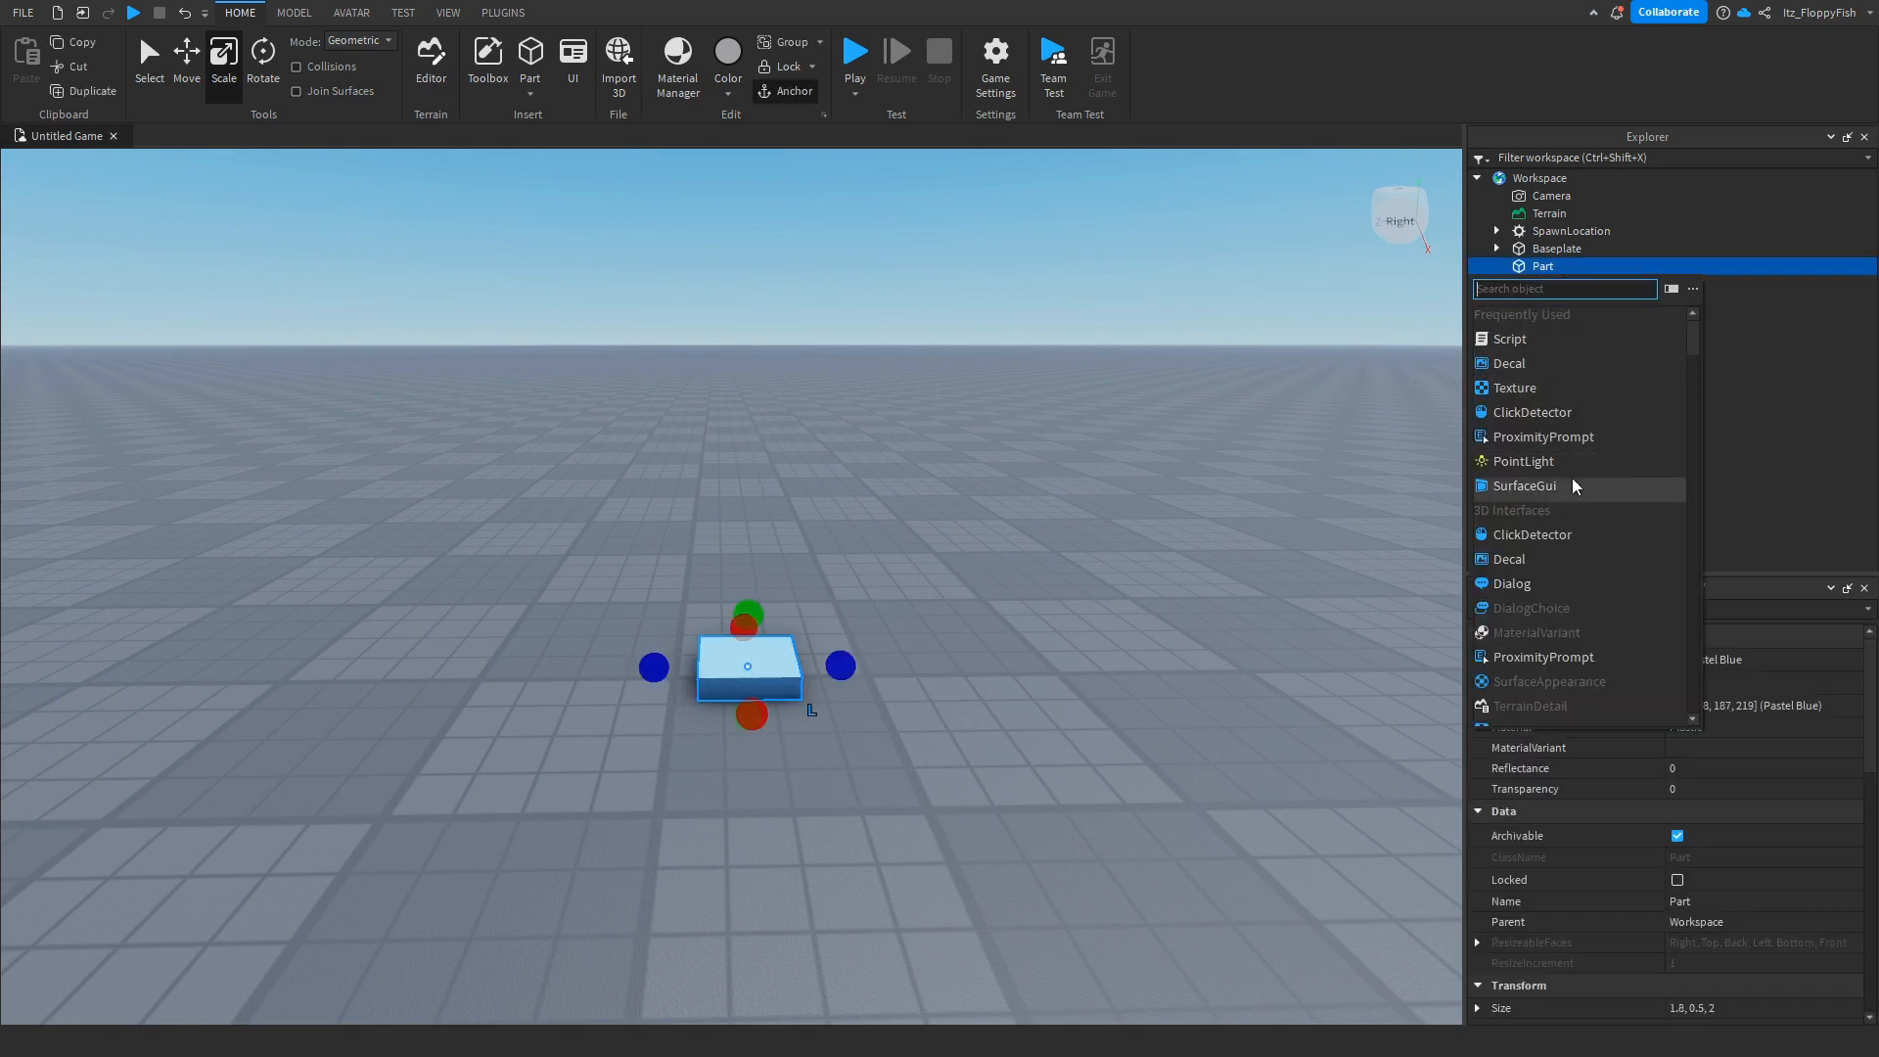
click(1536, 411)
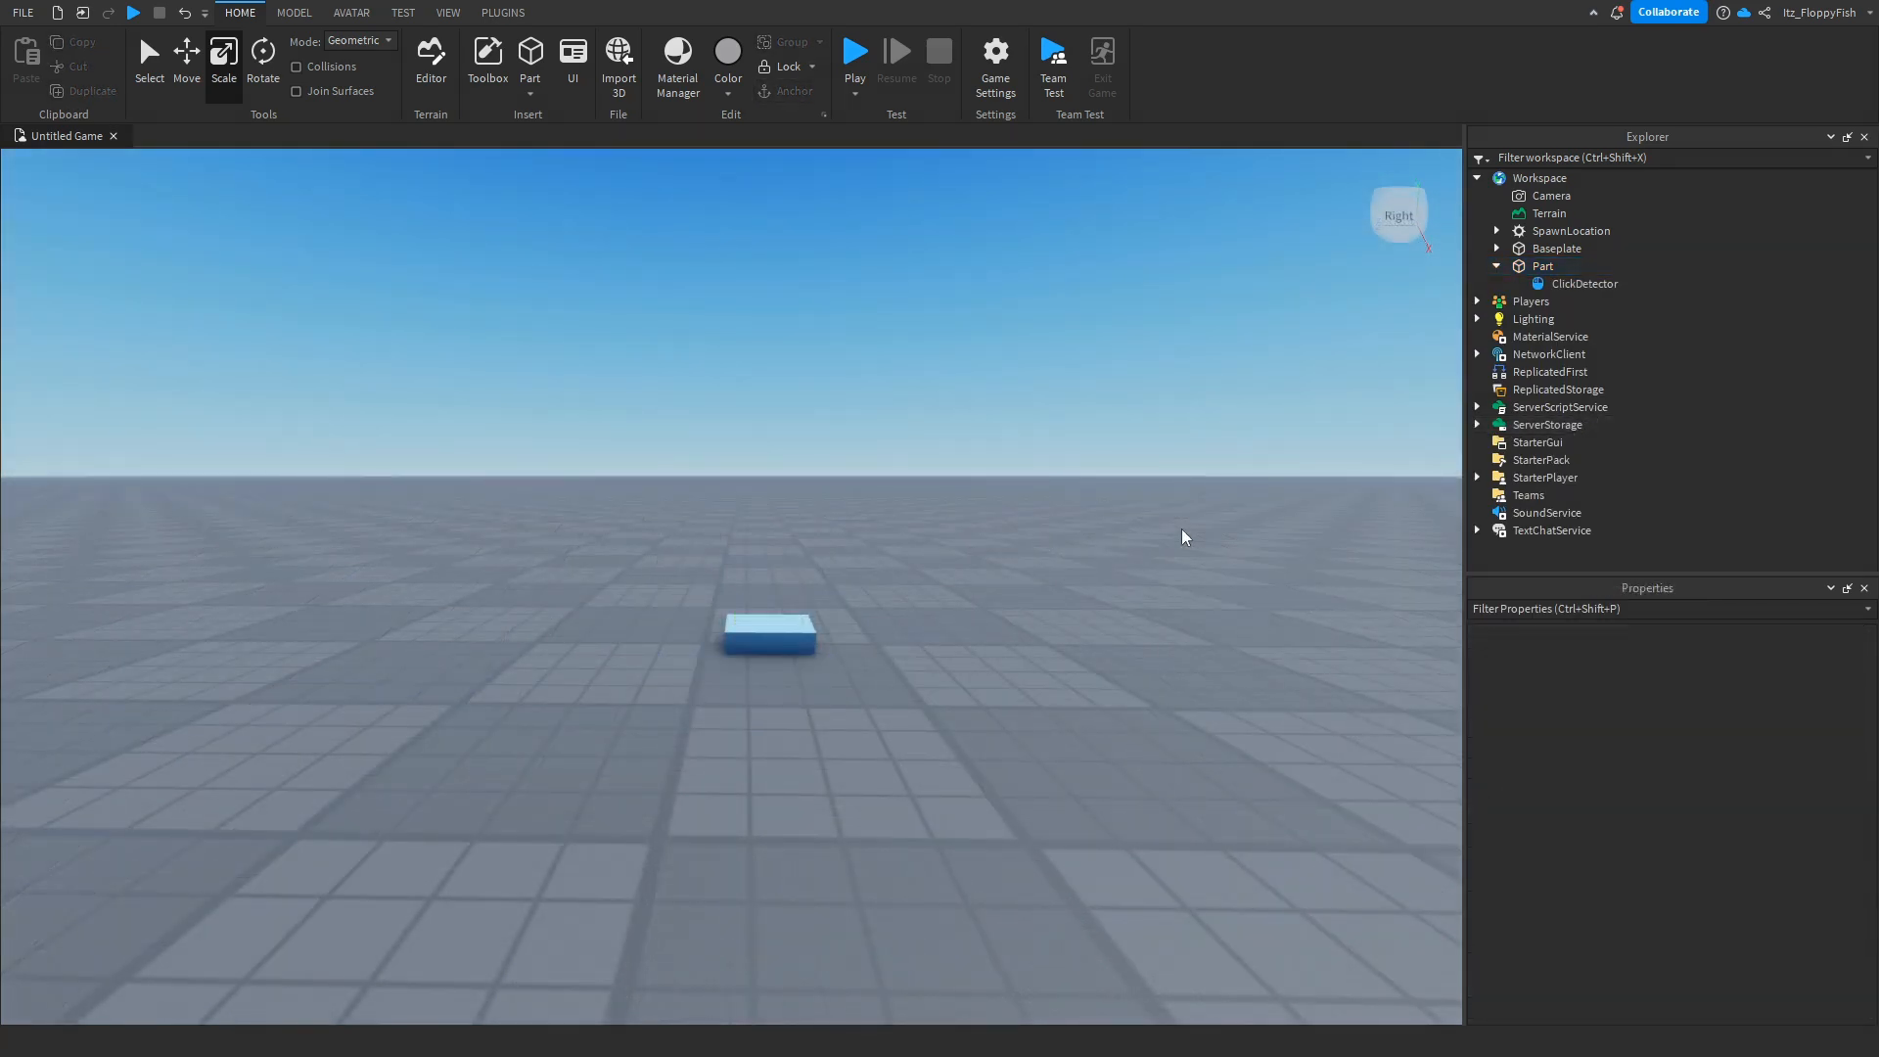
click(1581, 284)
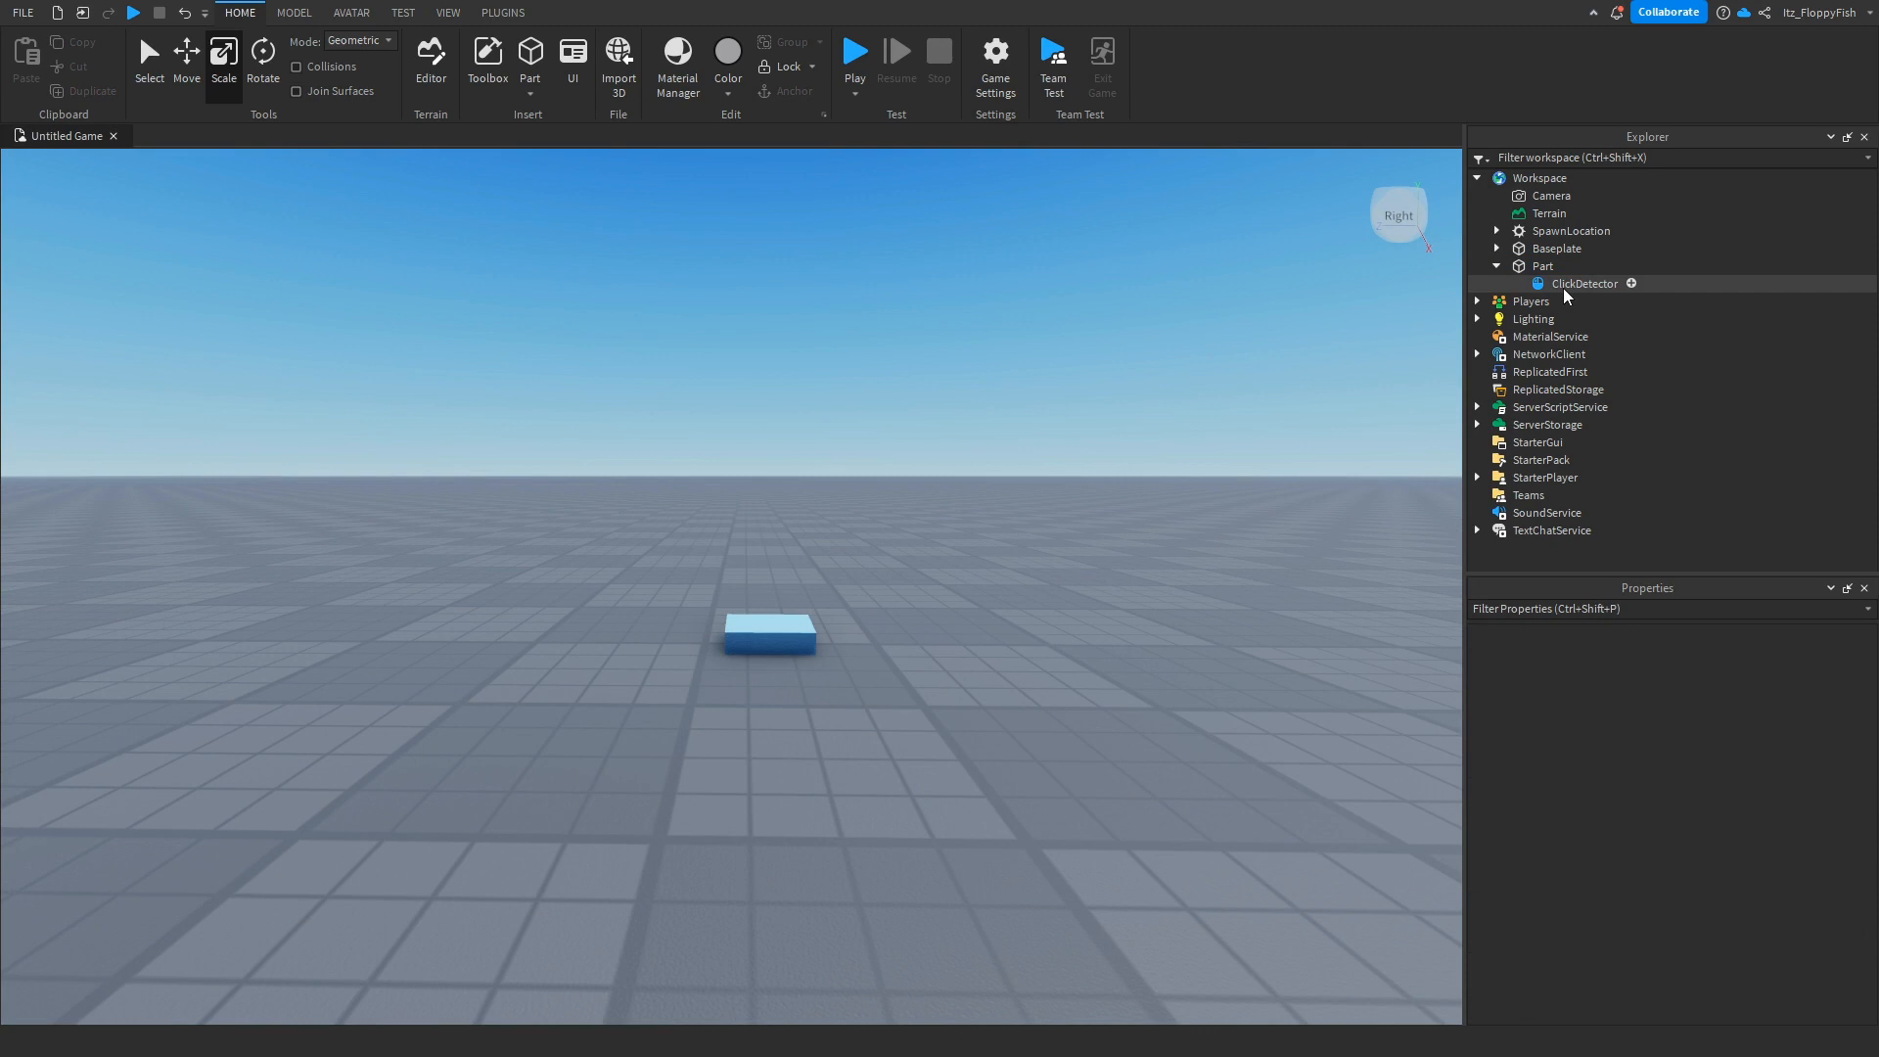
click(1581, 282)
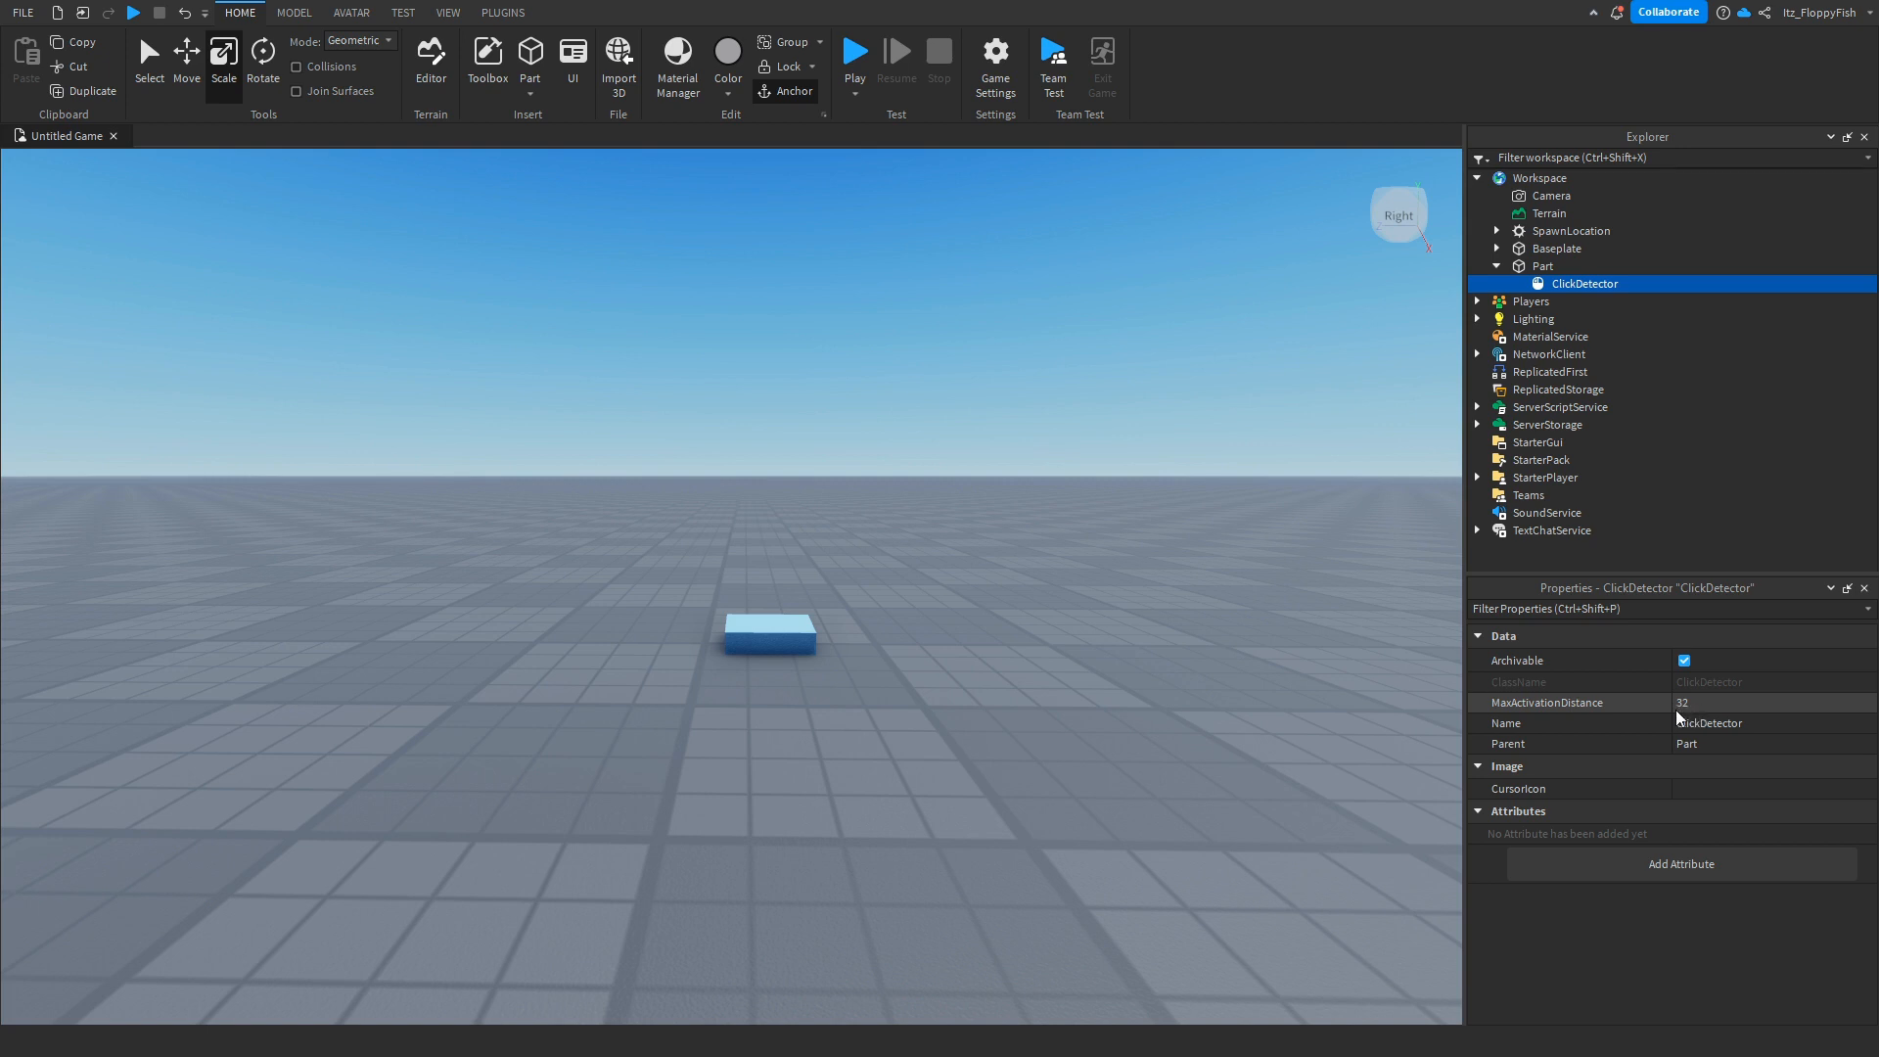
mouse_move(1720, 711)
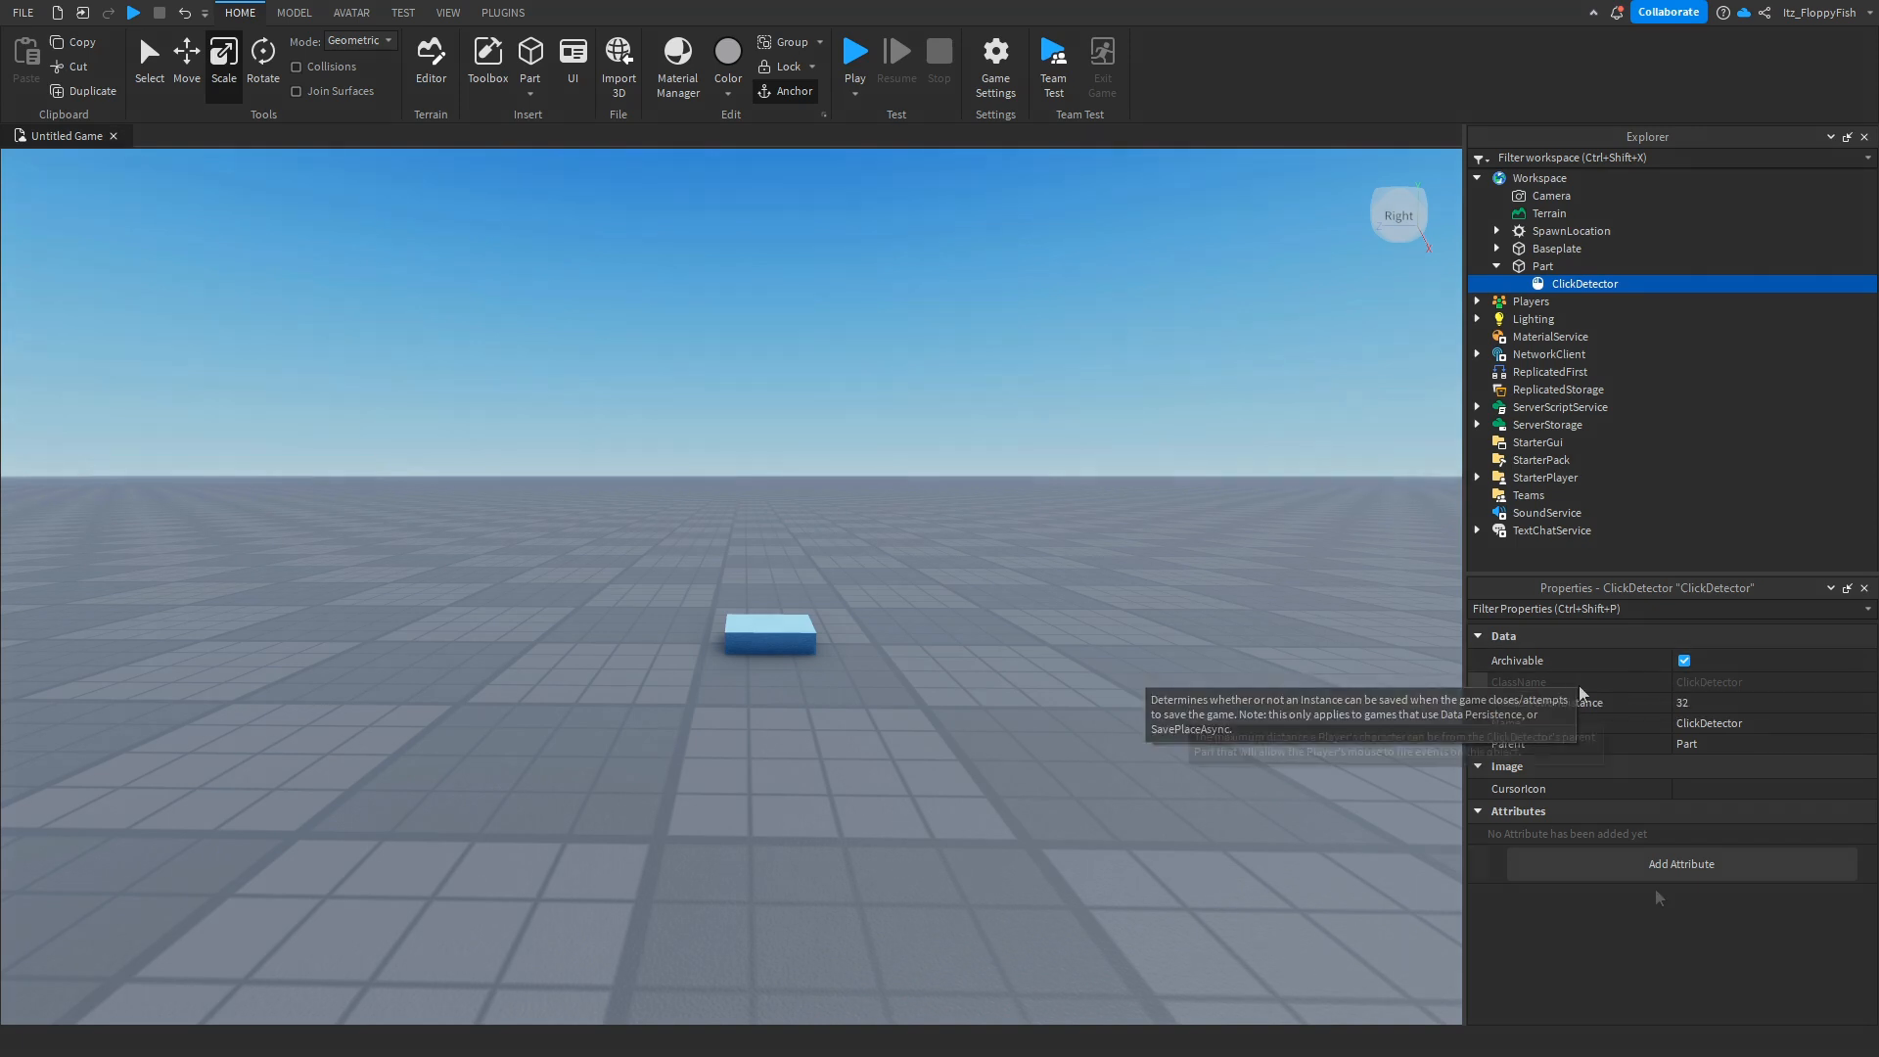
mouse_move(1709, 697)
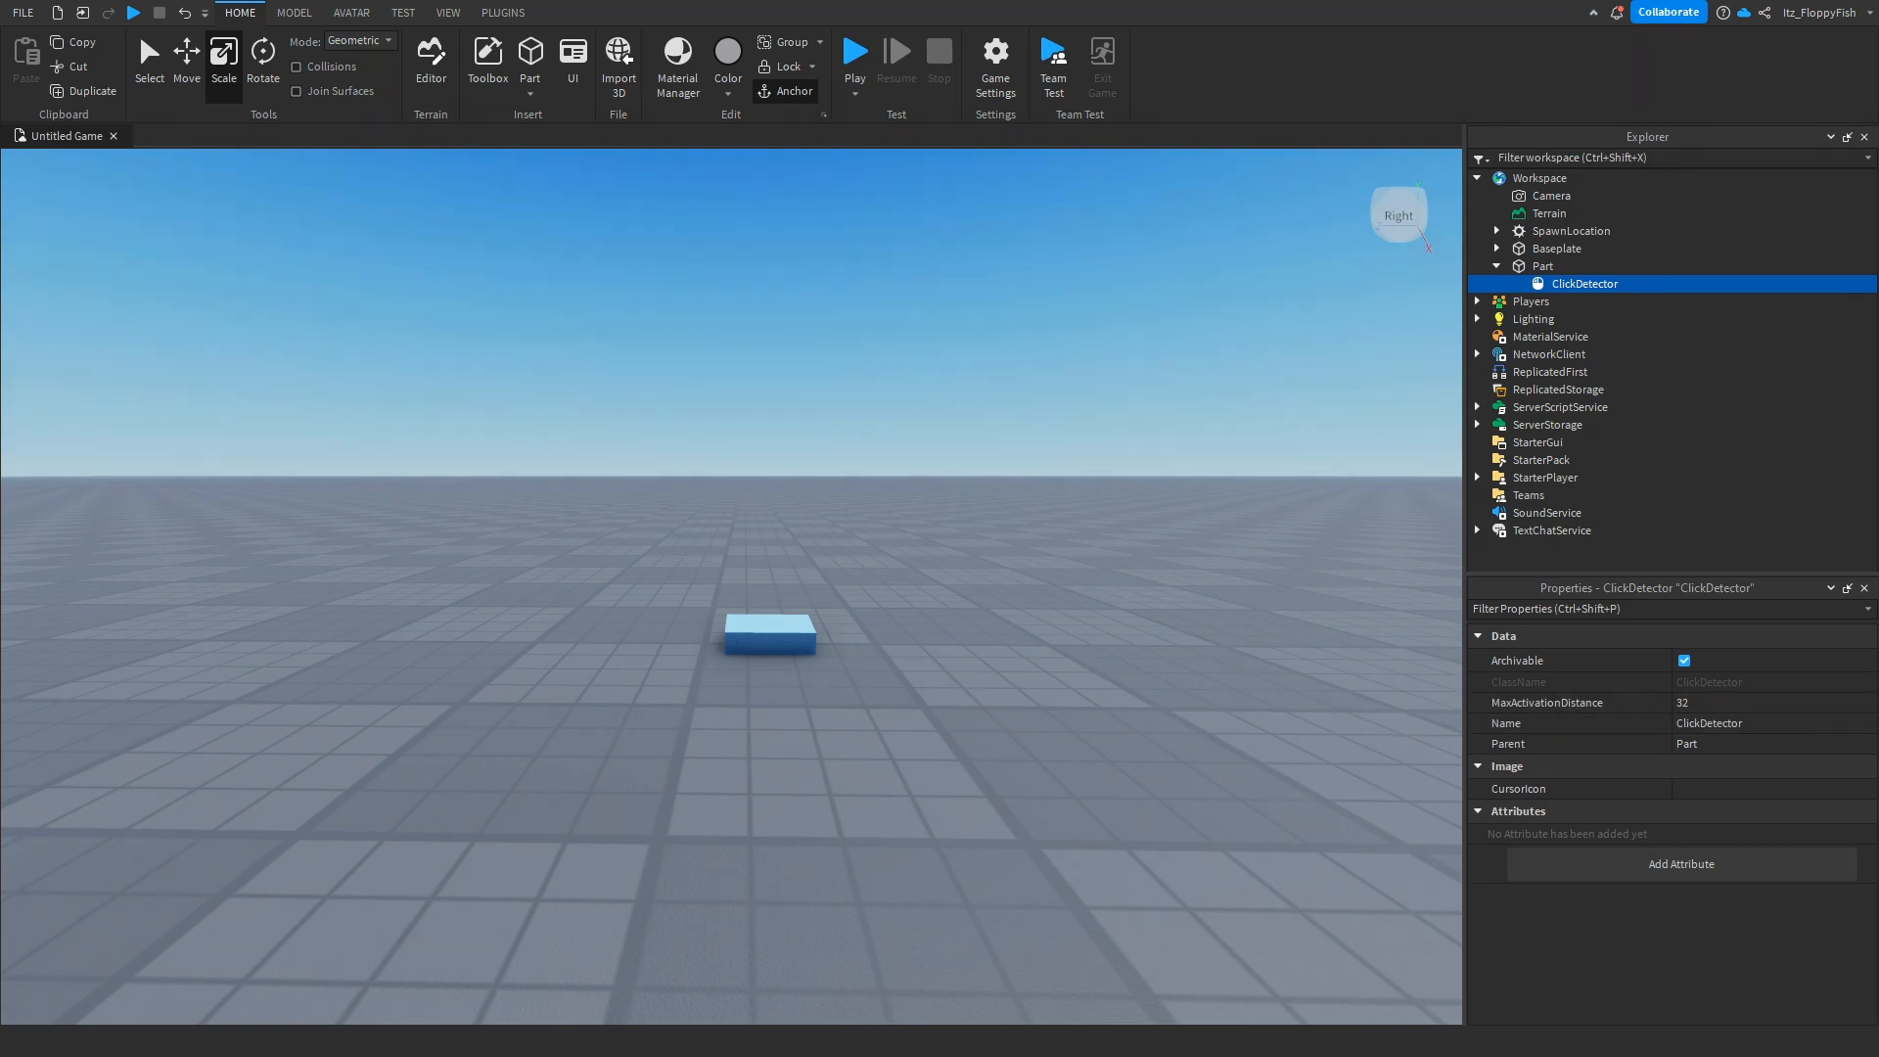
mouse_move(1364, 346)
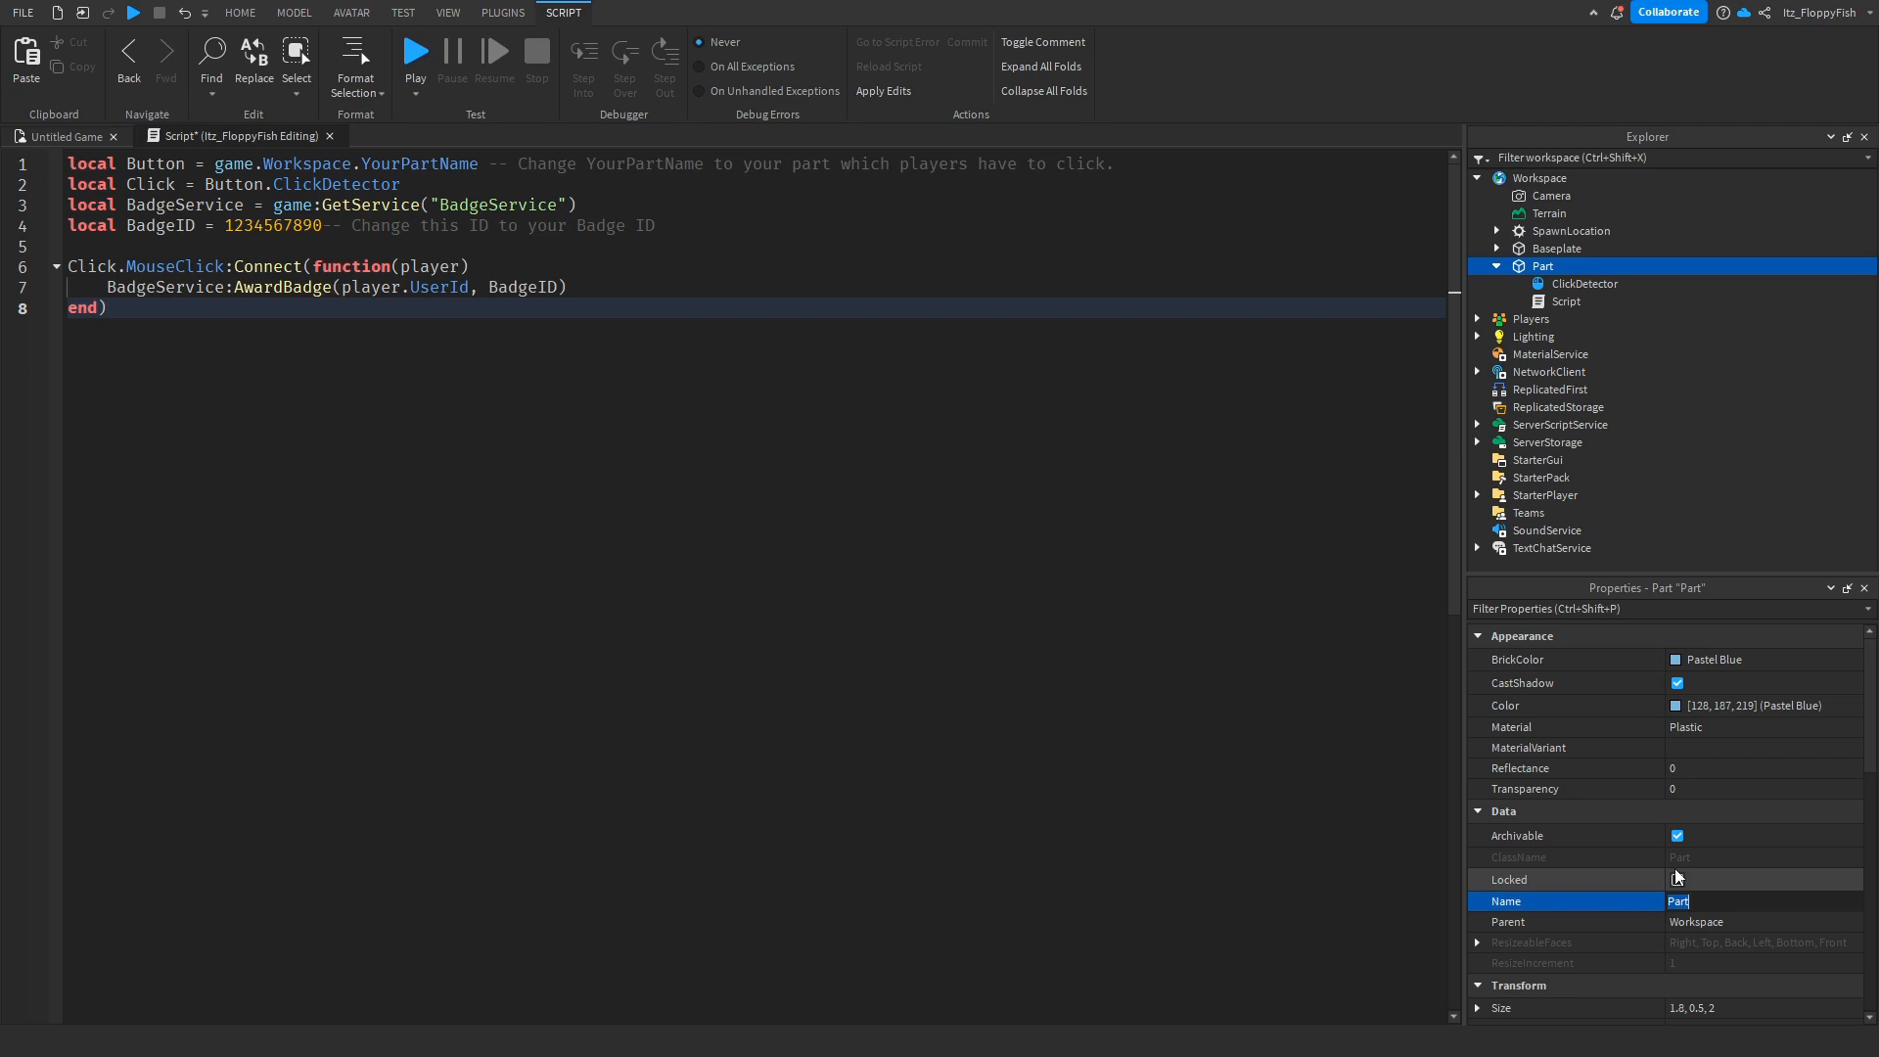
Copy the Part's name and reopen the script to reference Workspace.Part
click(1677, 878)
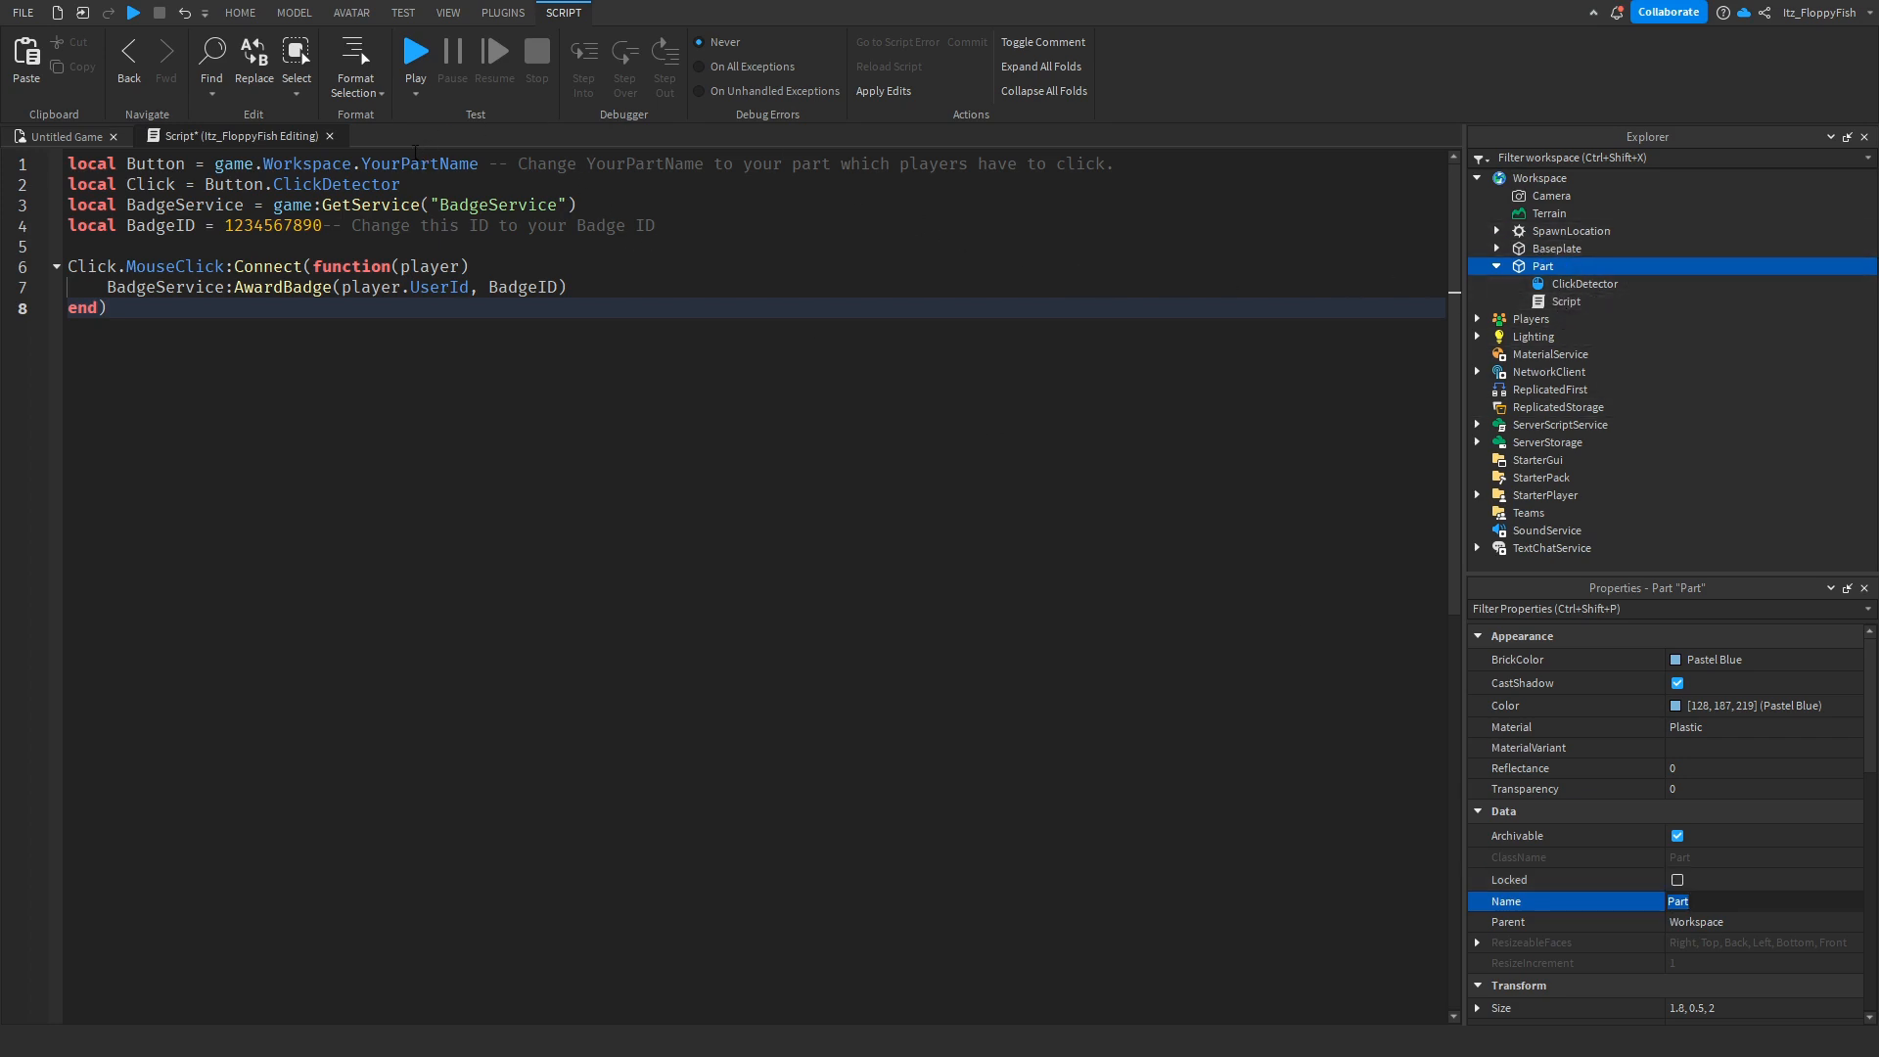
click(1583, 282)
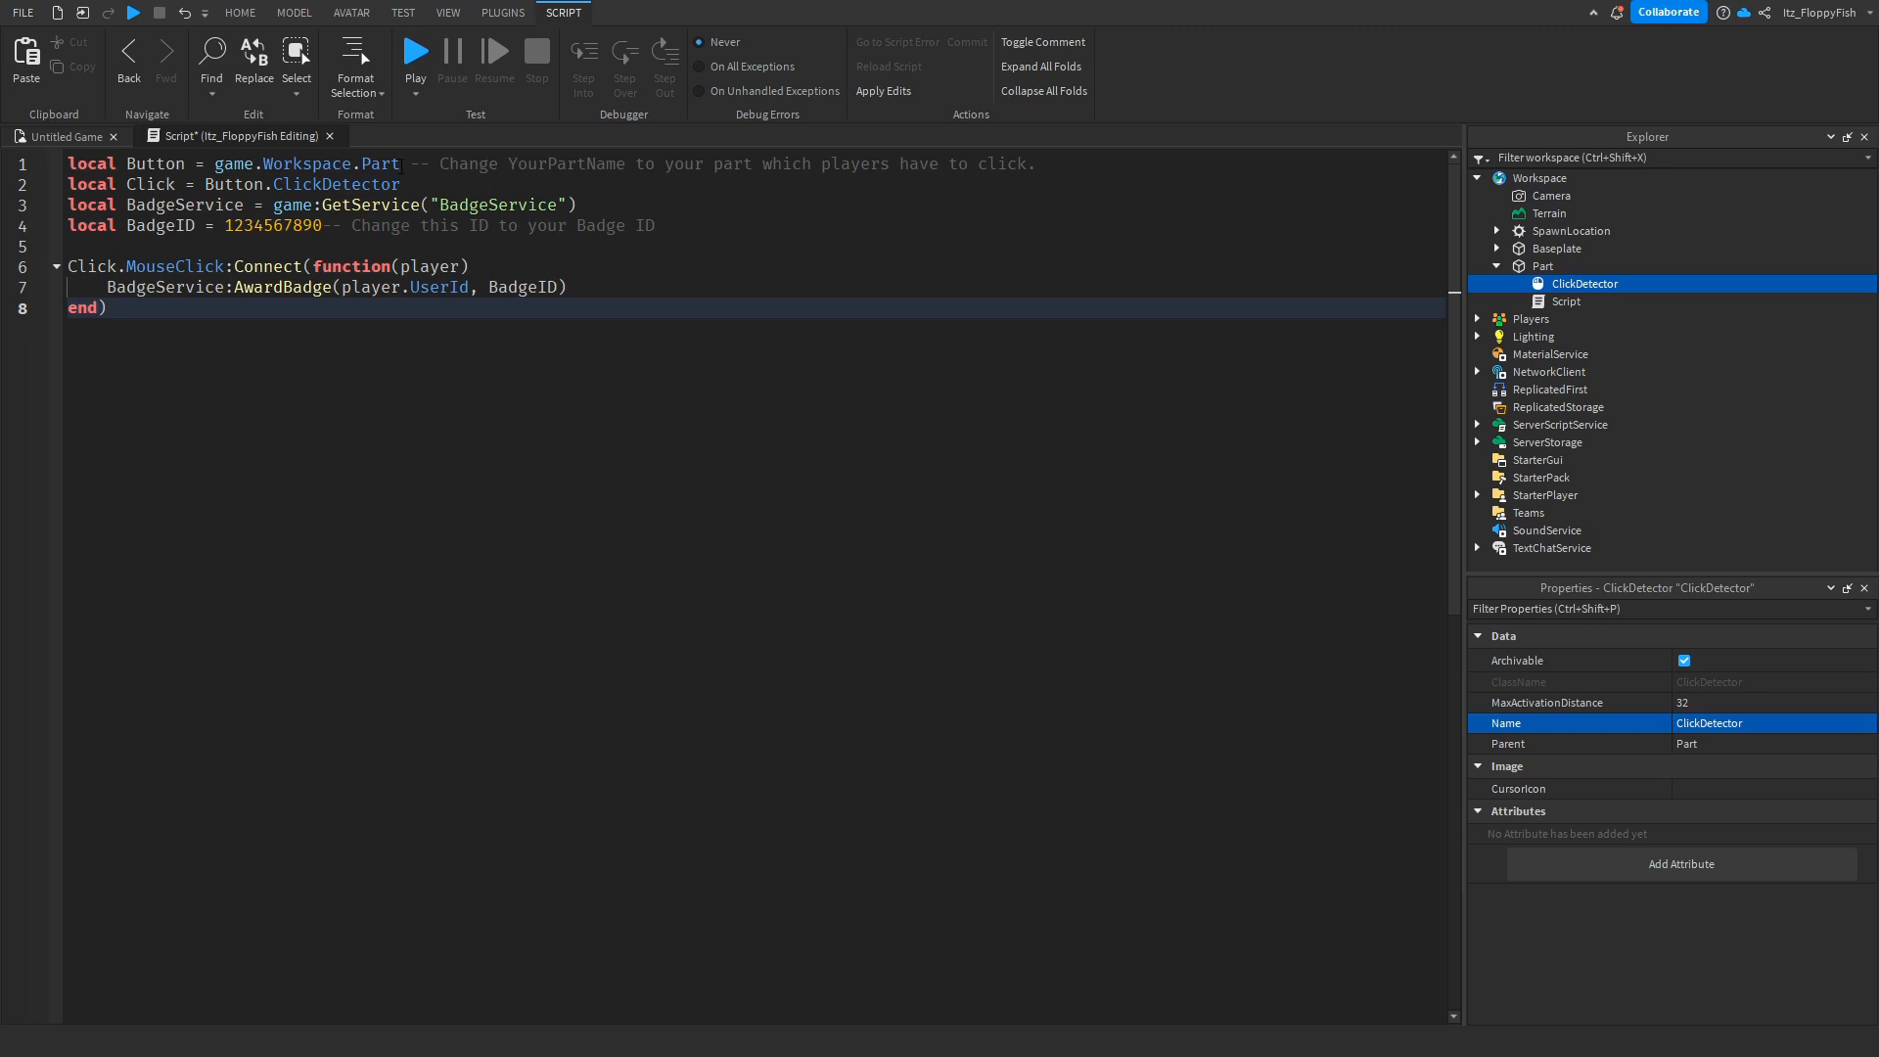
double_click(272, 225)
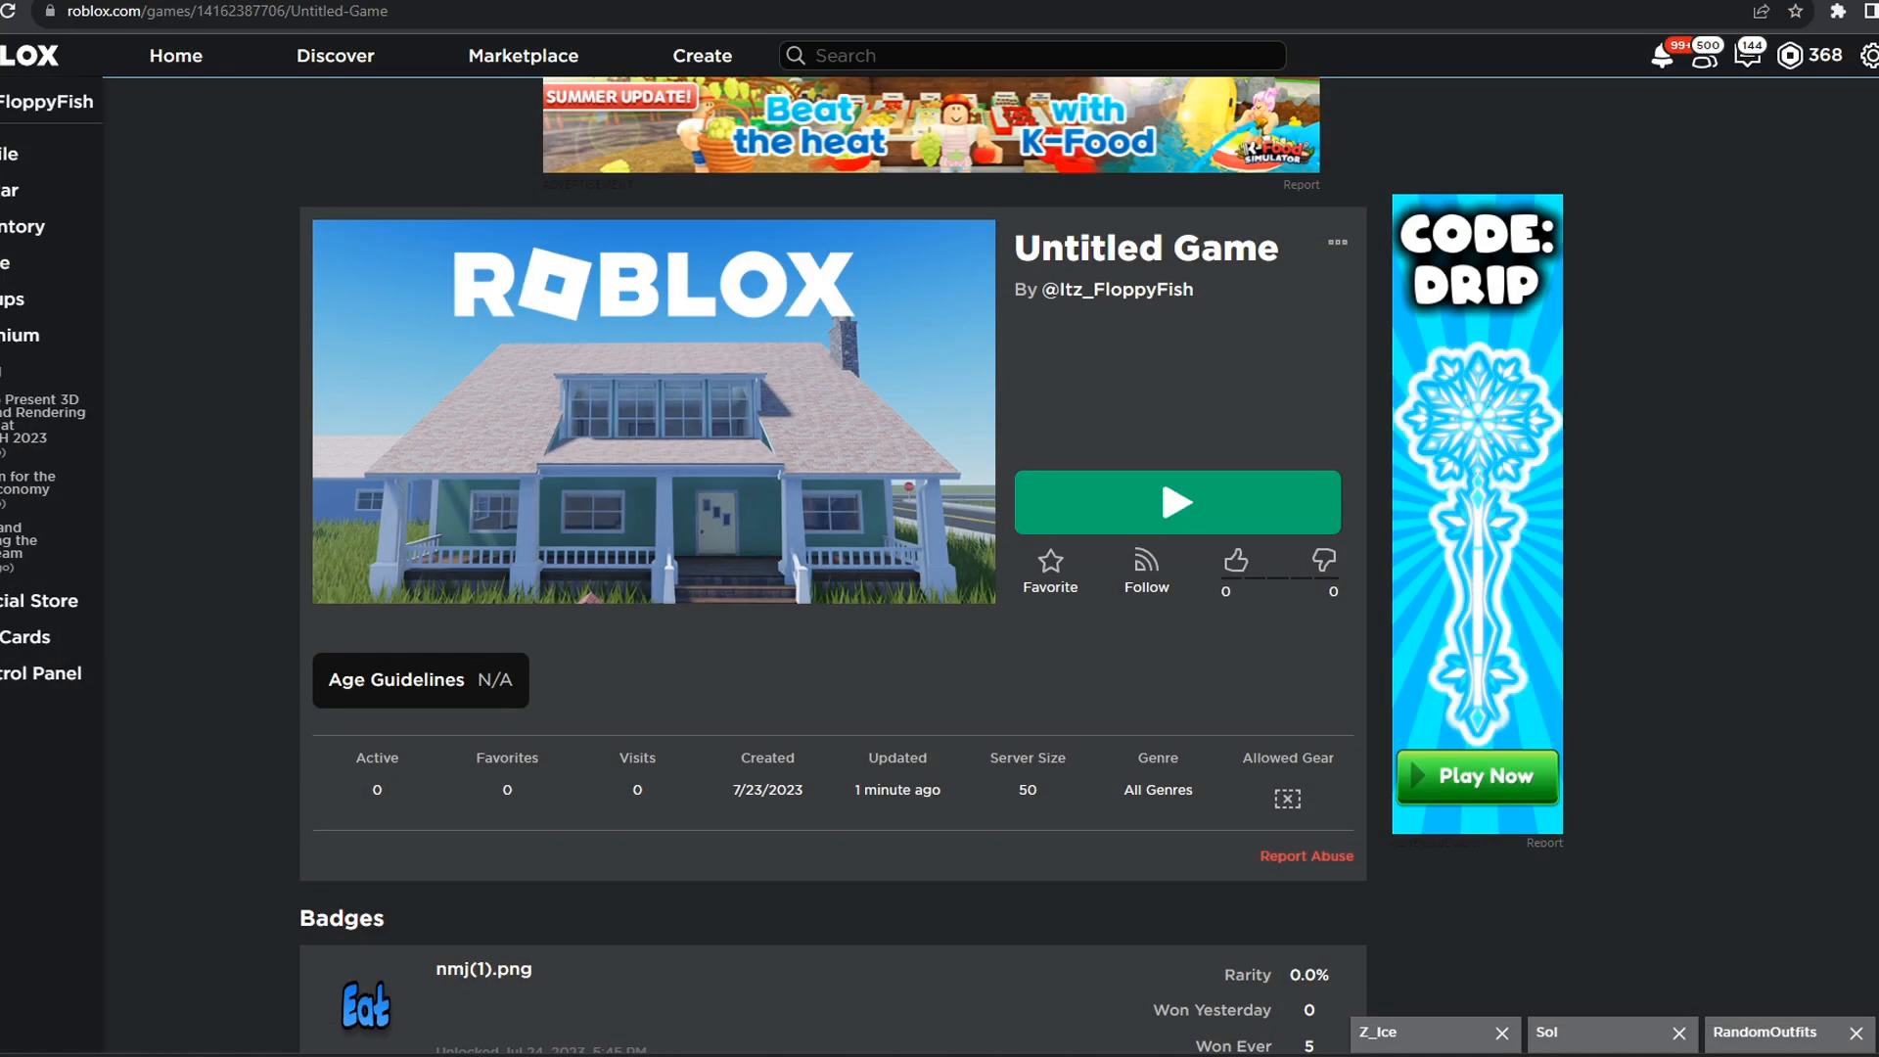
mouse_move(672, 227)
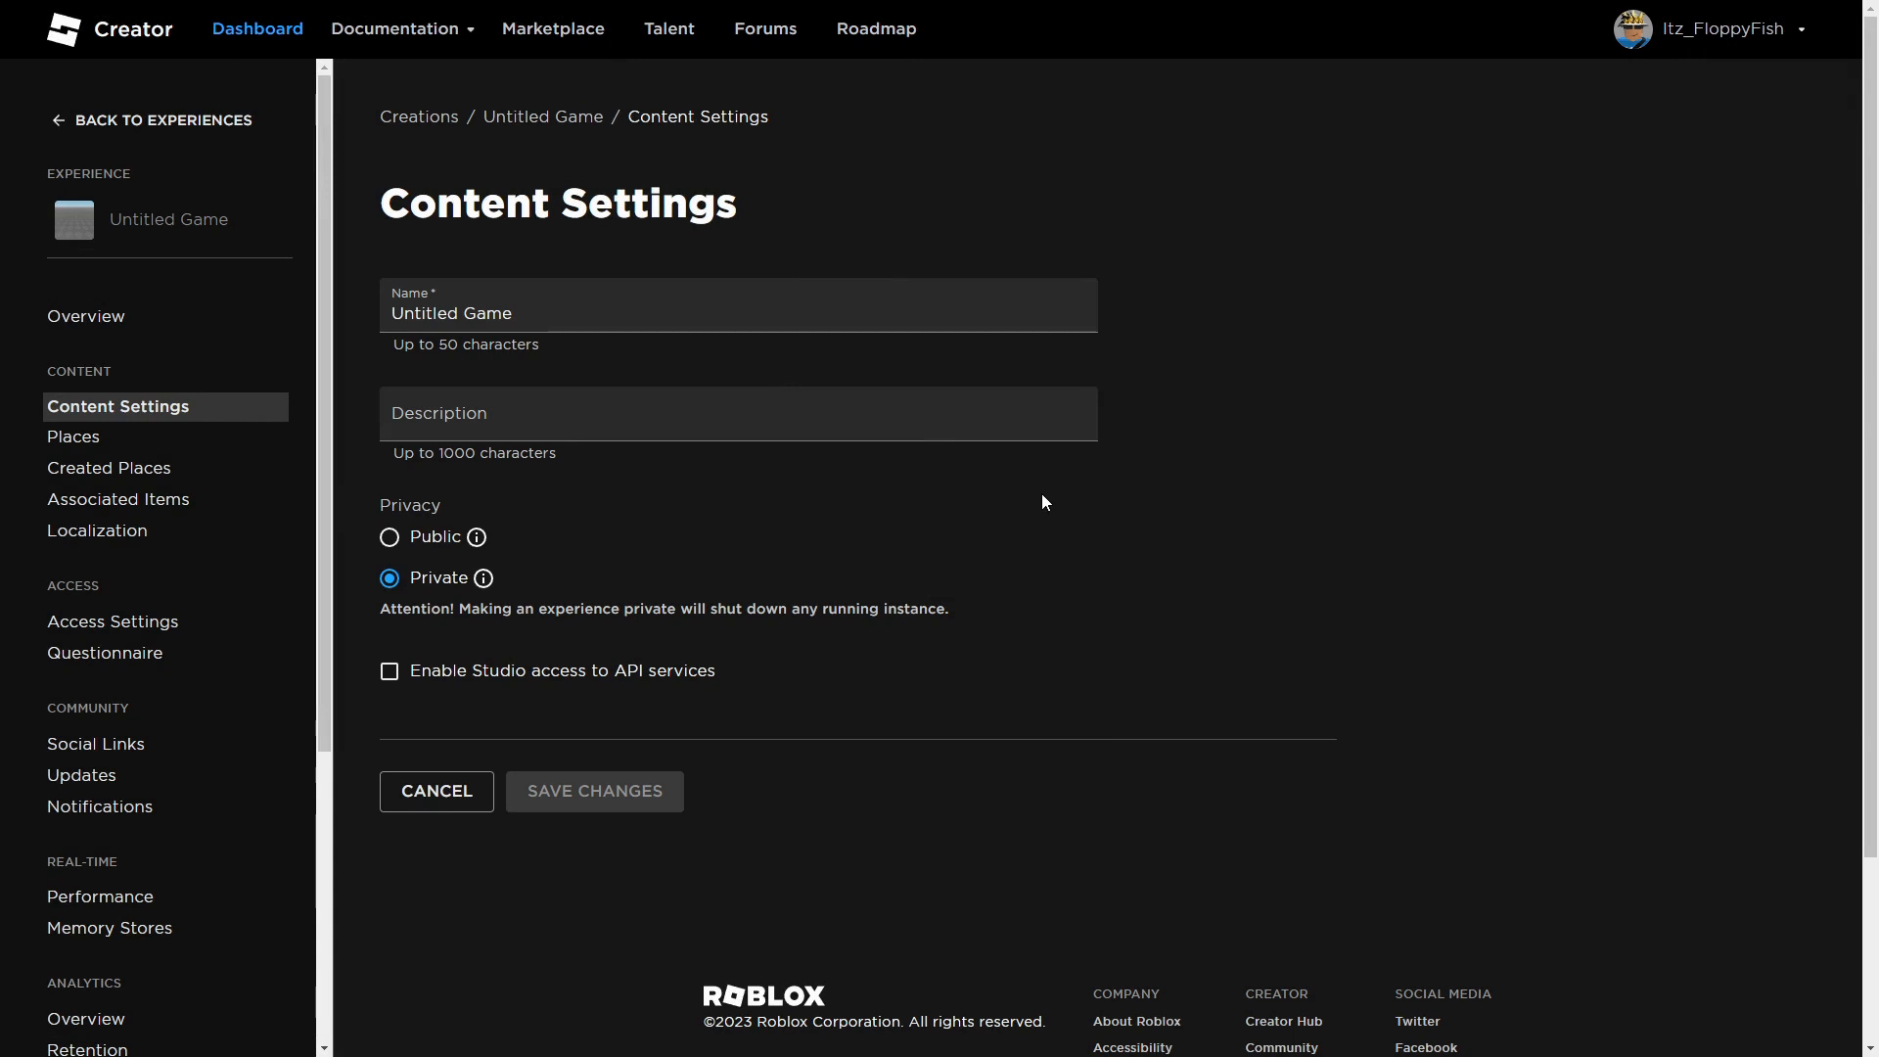
mouse_move(295, 333)
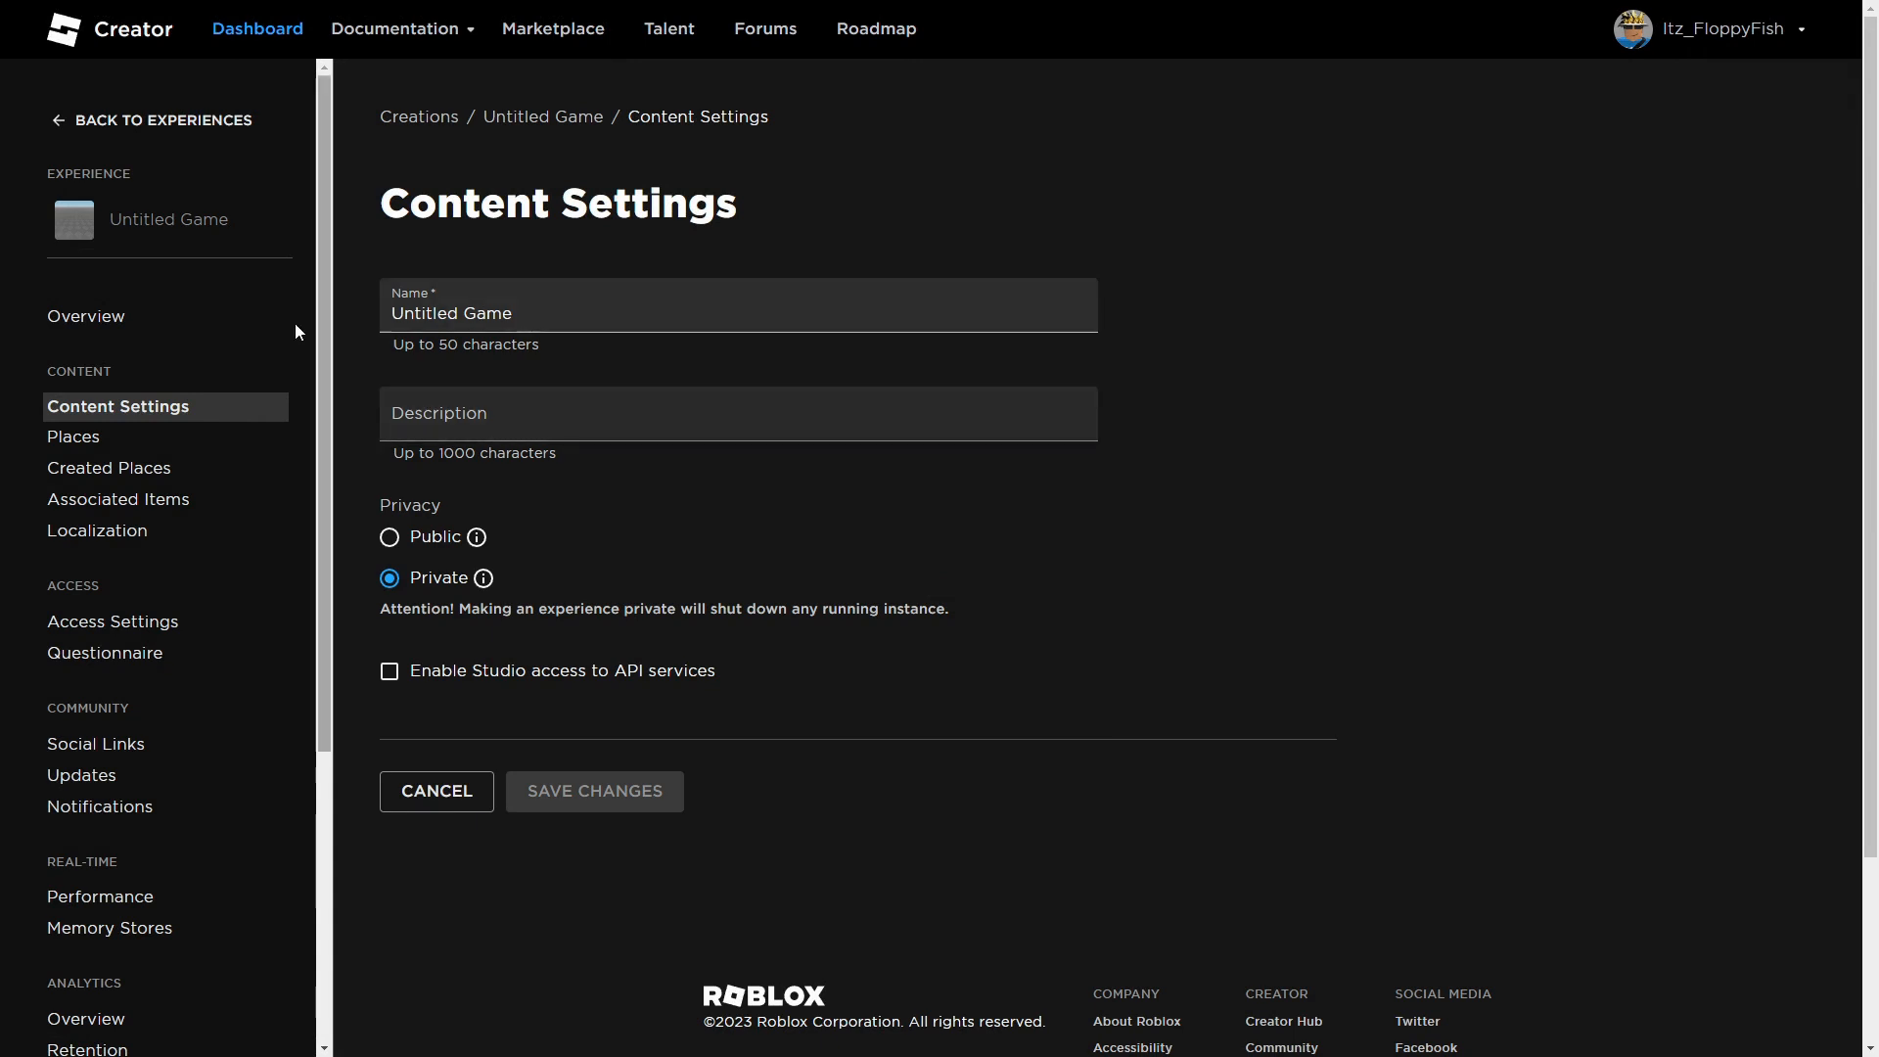
click(117, 499)
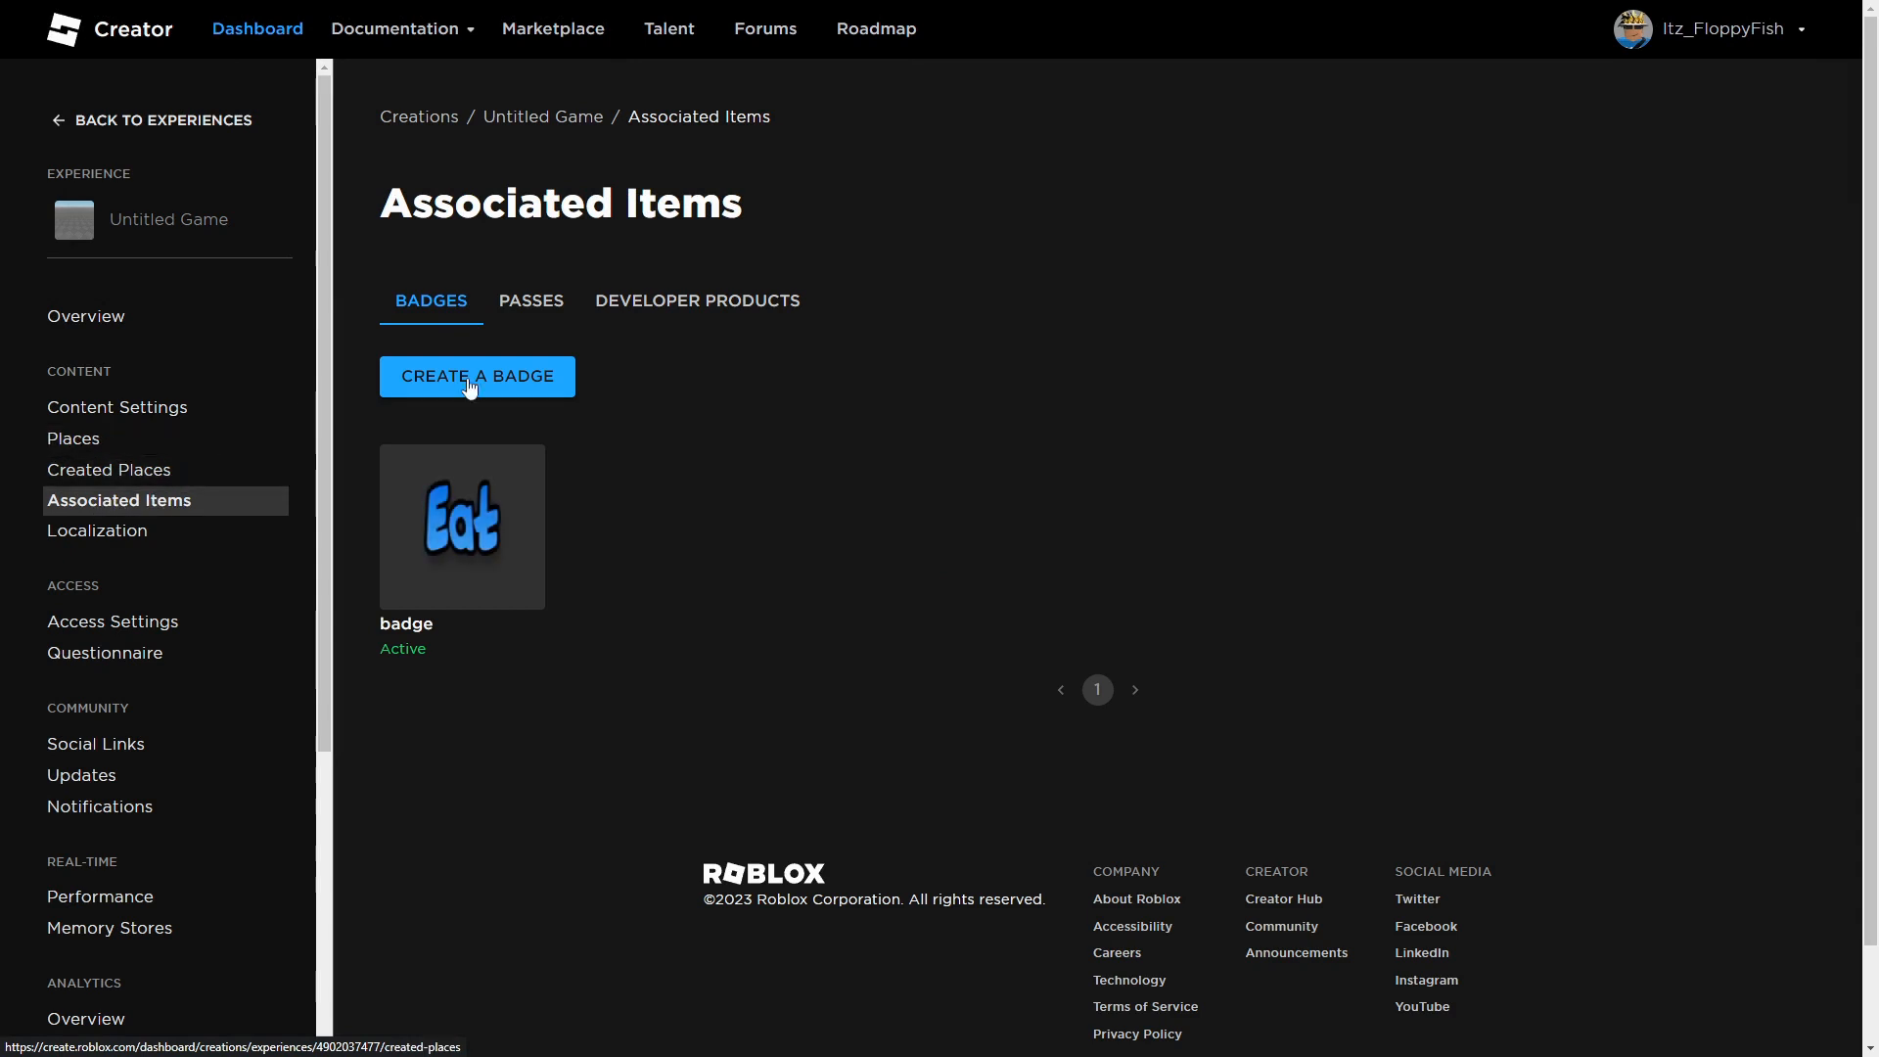
mouse_move(515, 319)
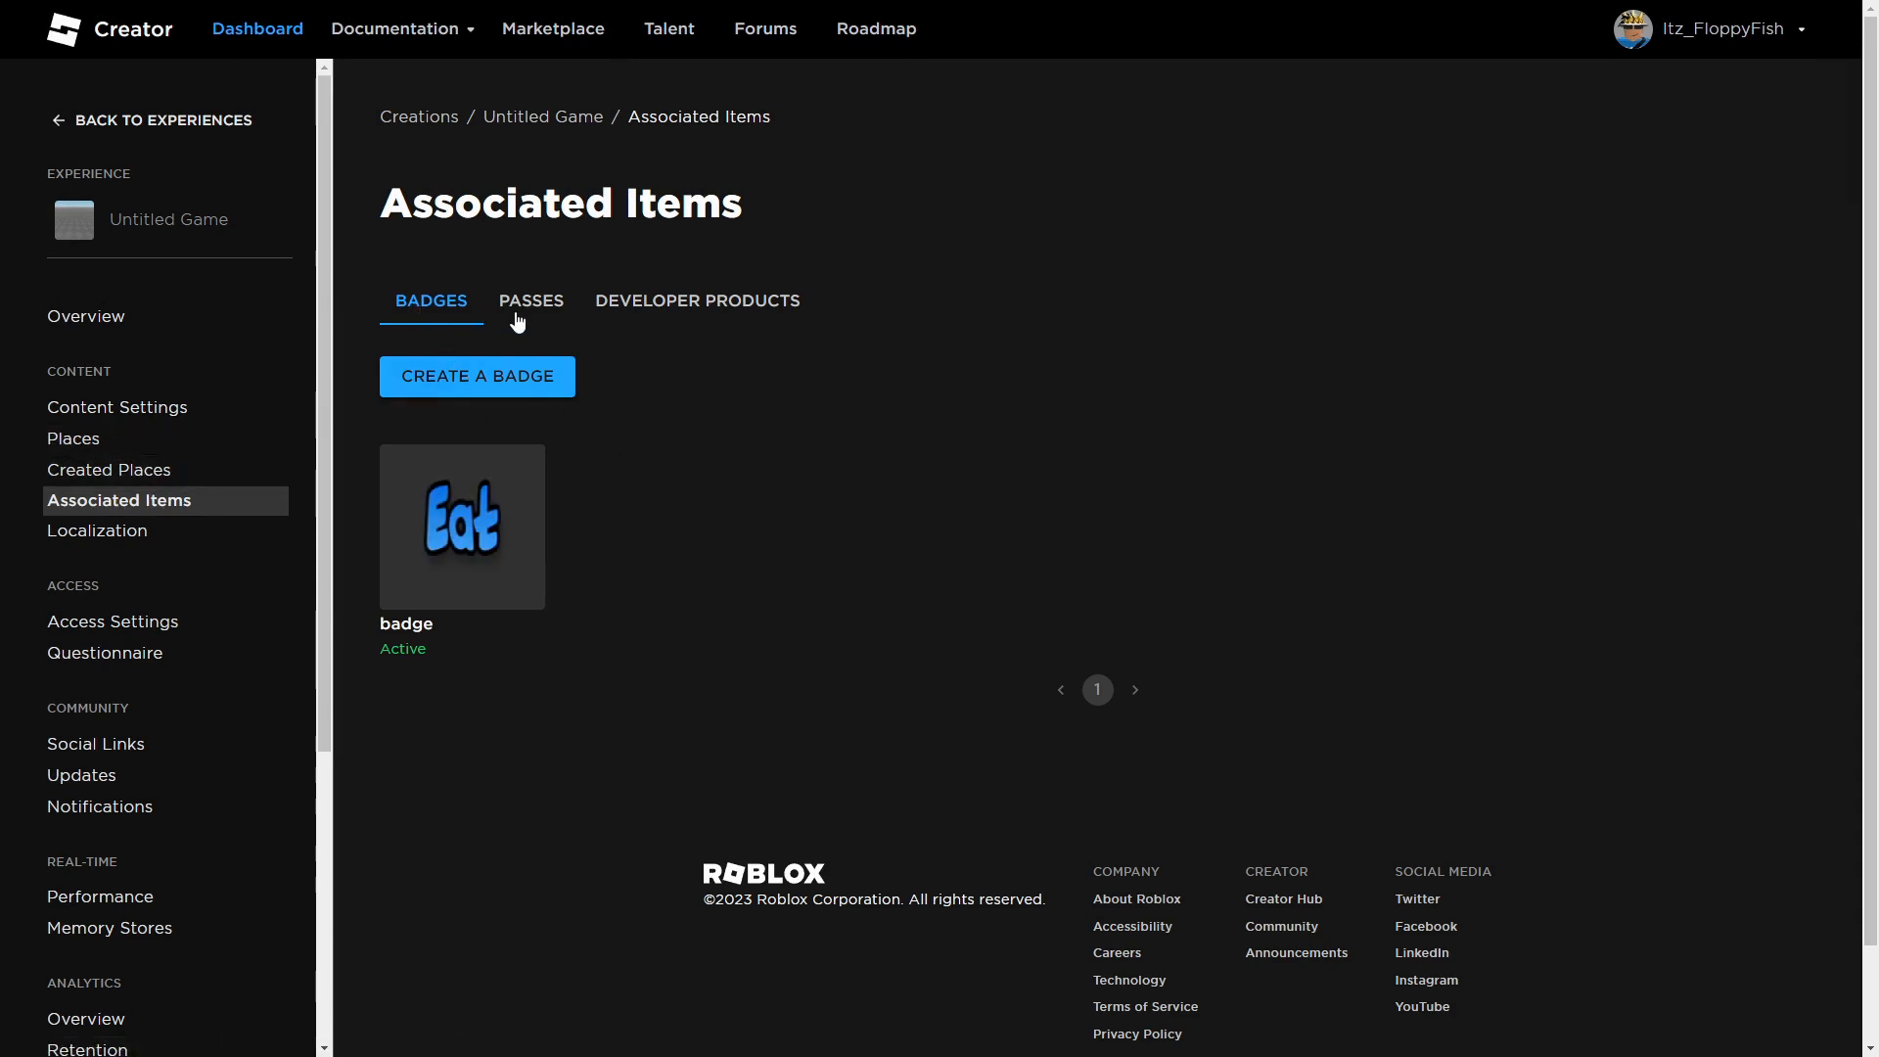
mouse_move(564, 368)
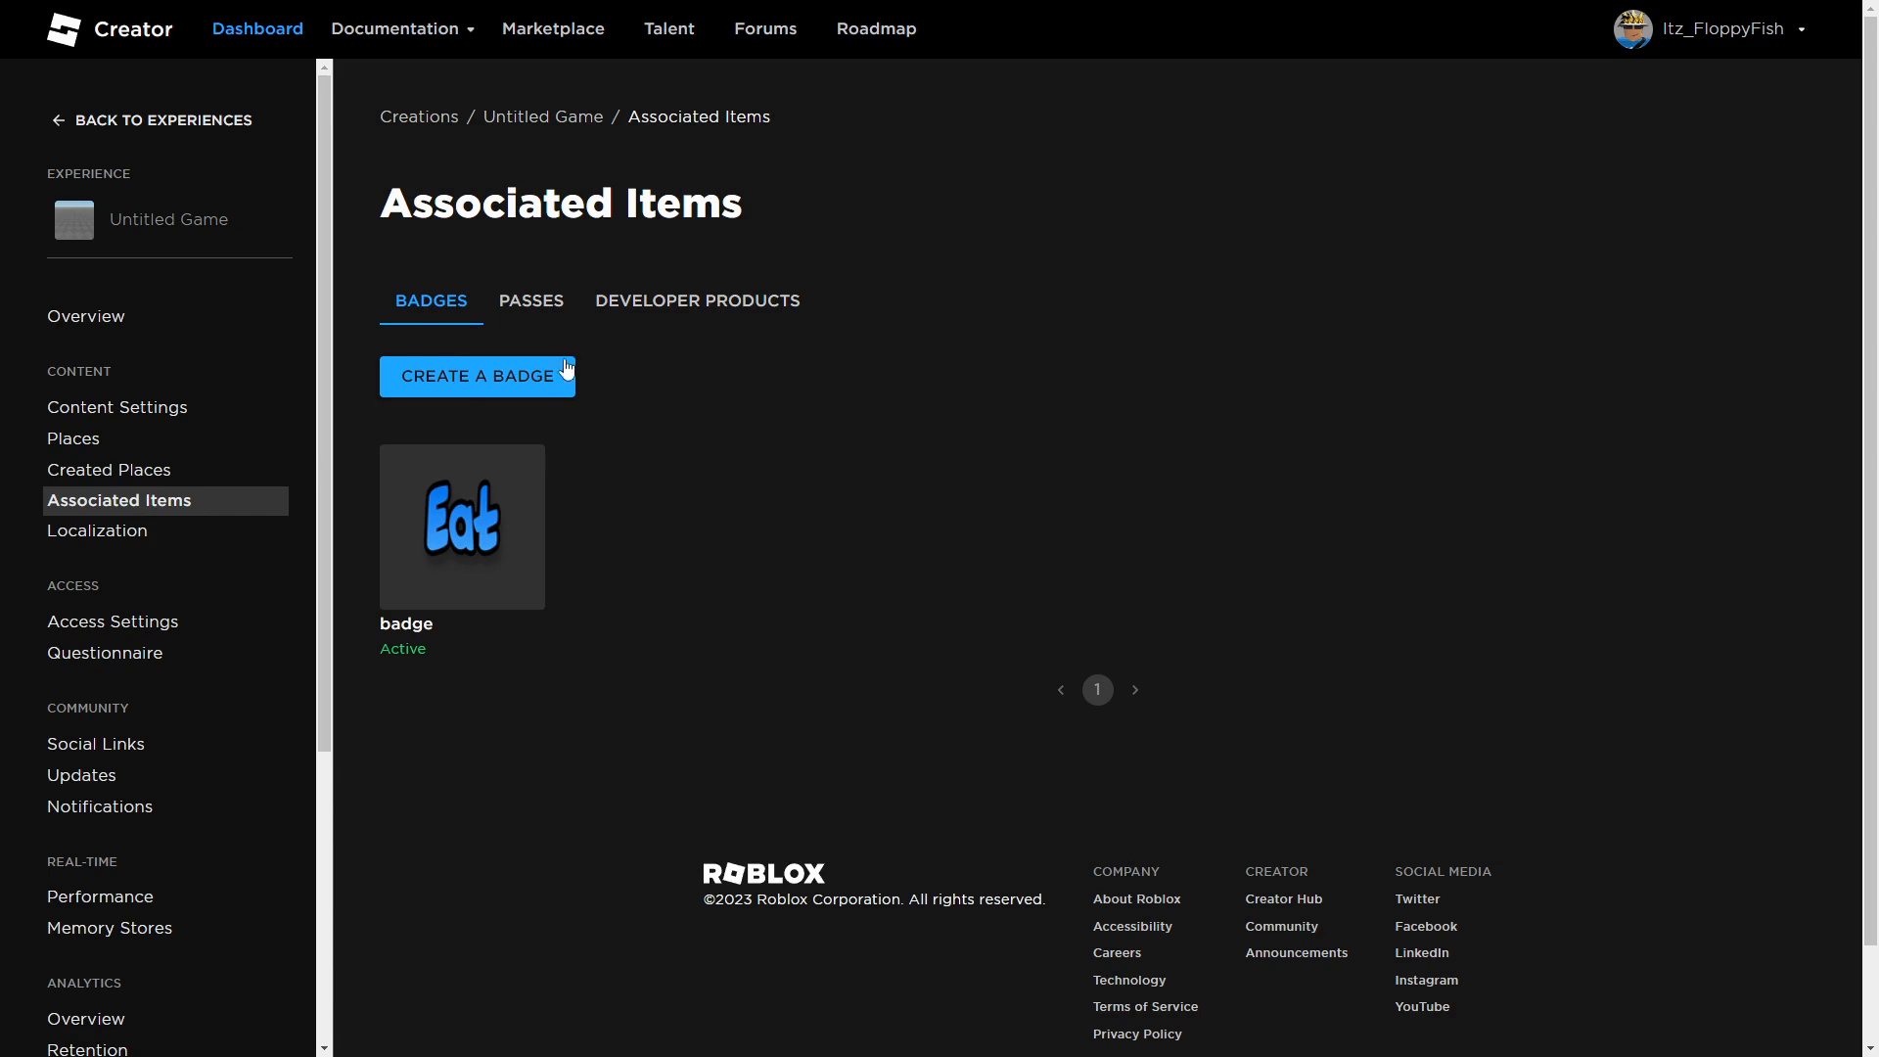
mouse_move(755, 574)
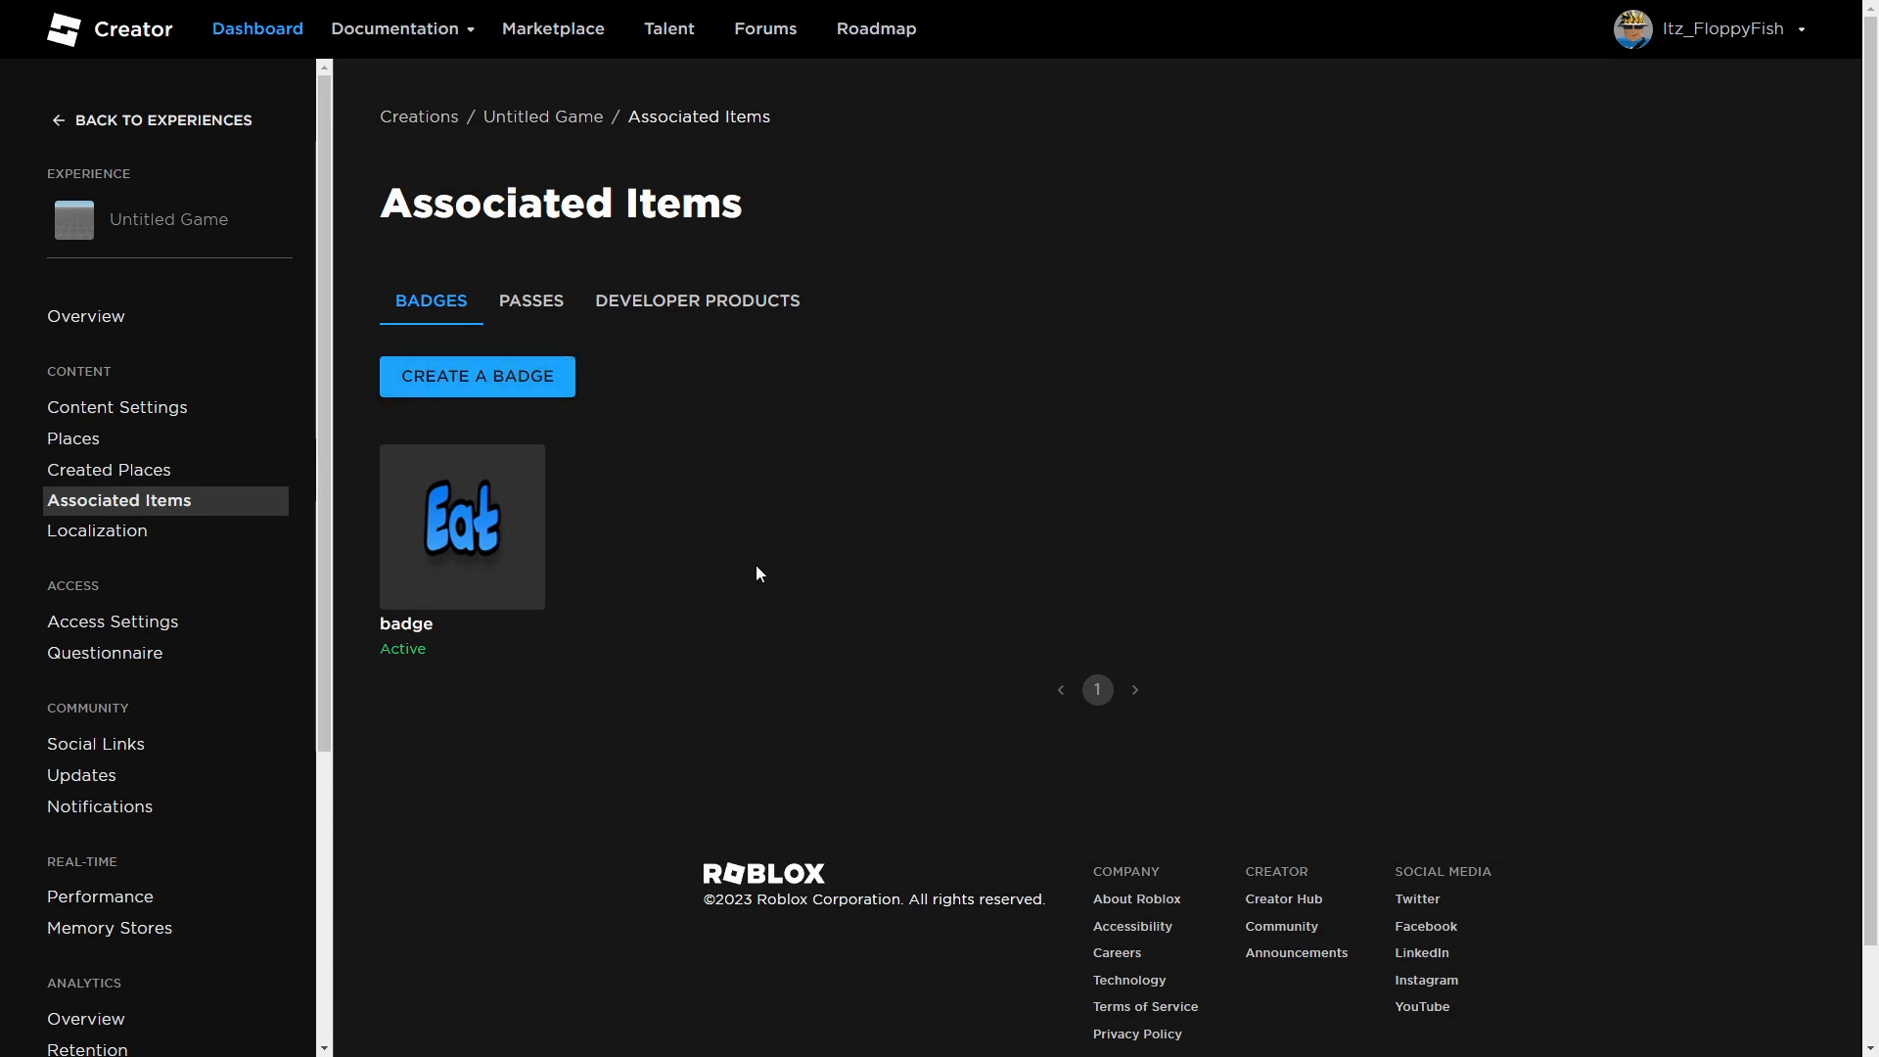
mouse_move(546, 395)
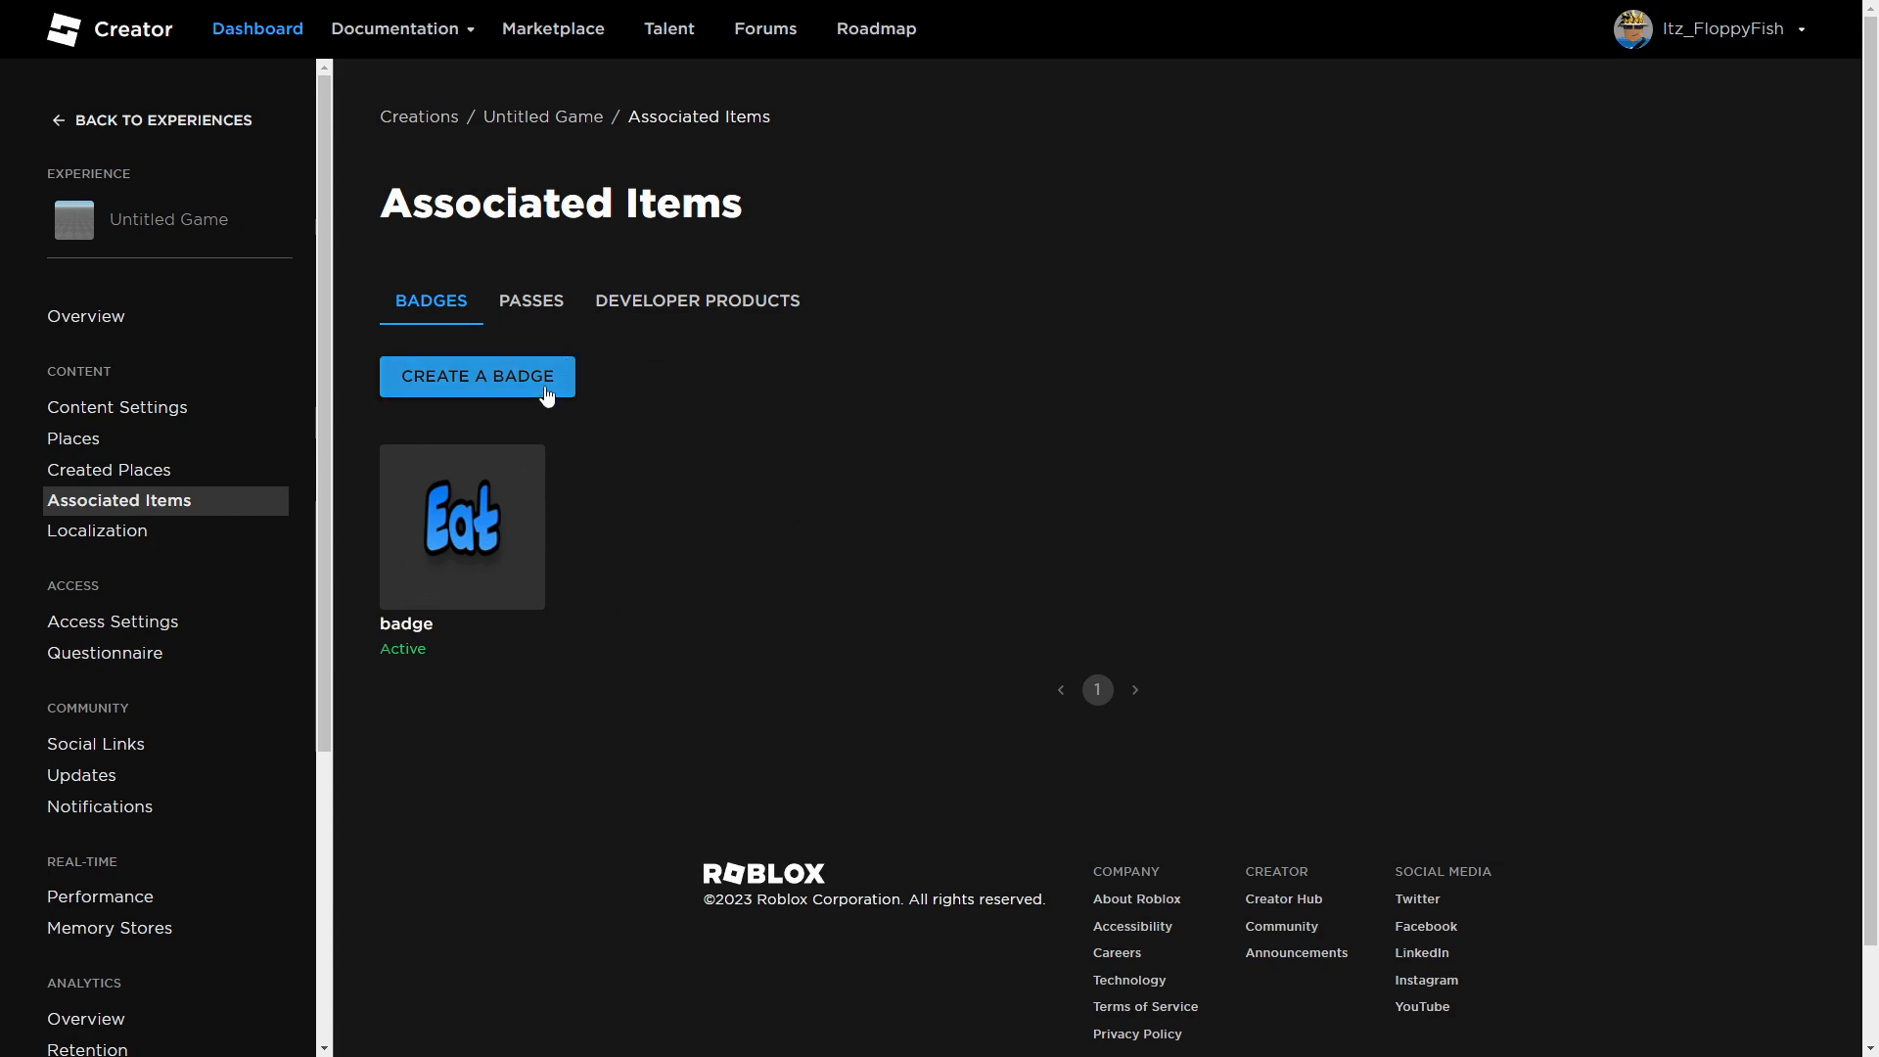
click(478, 376)
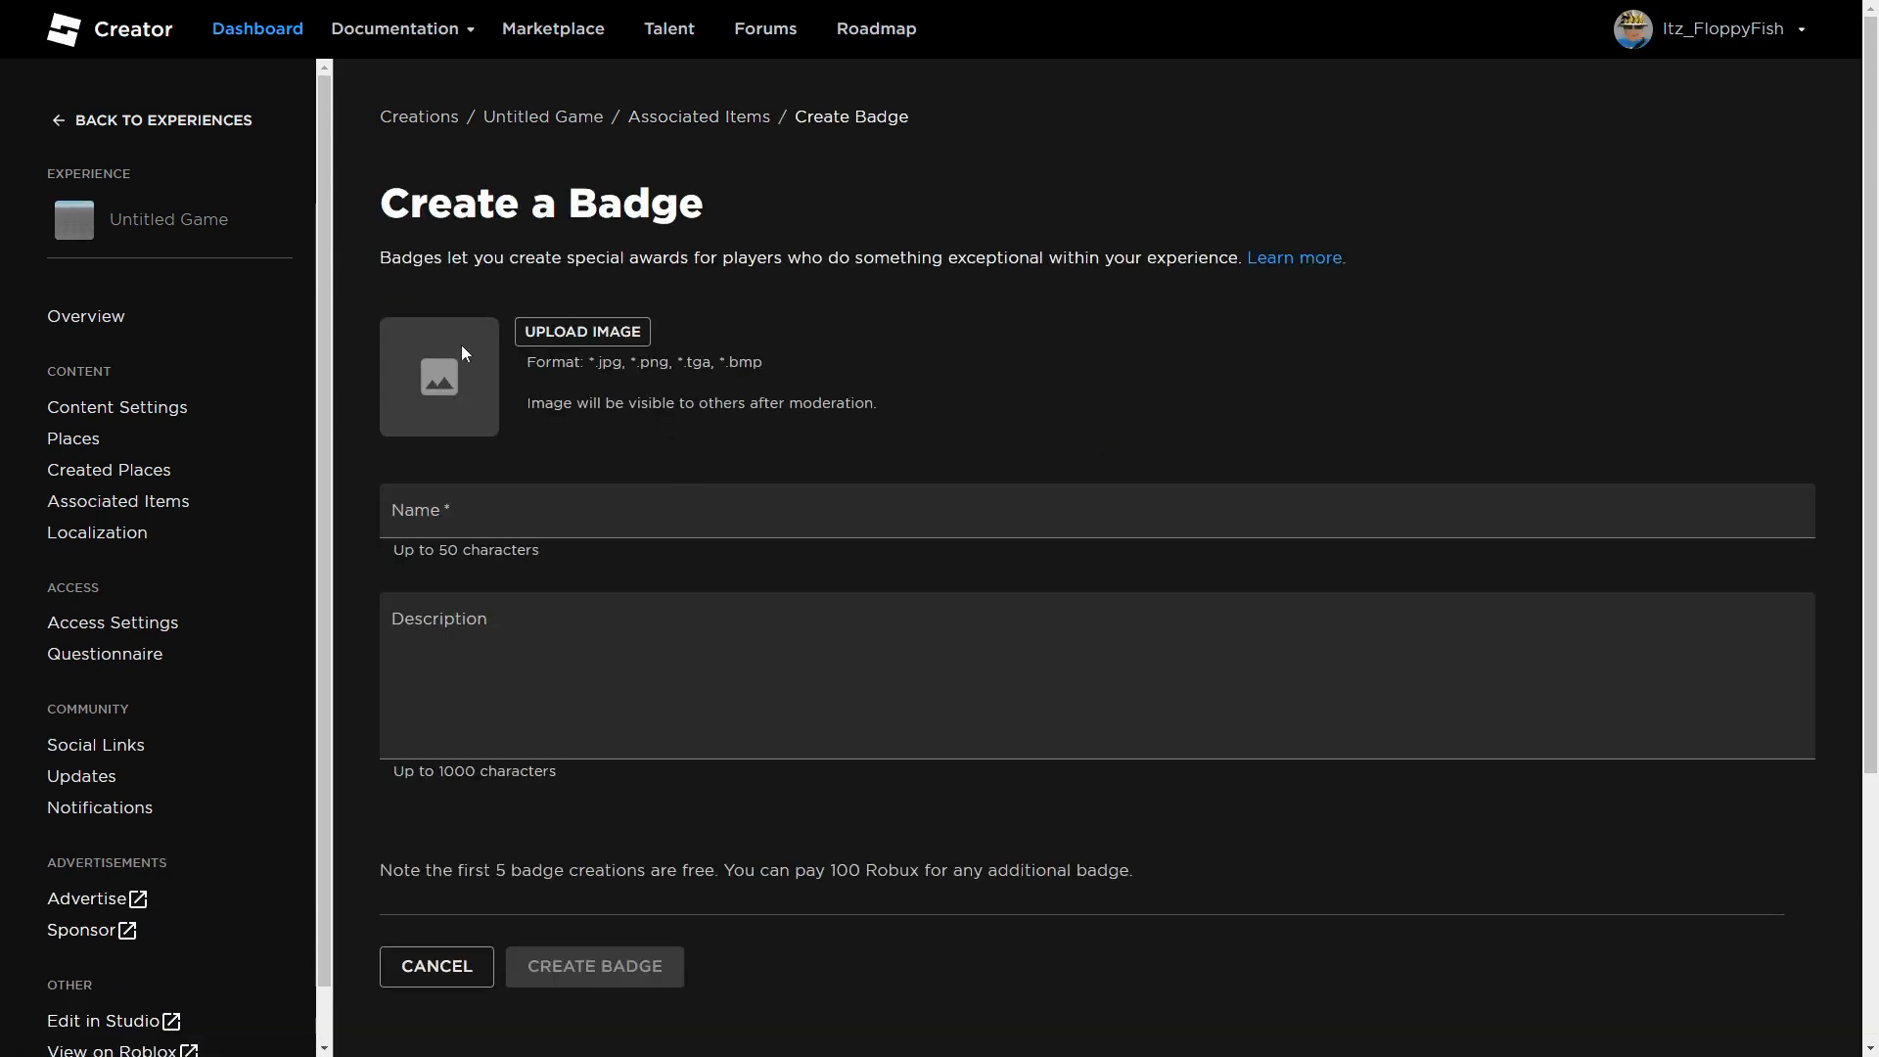
click(532, 511)
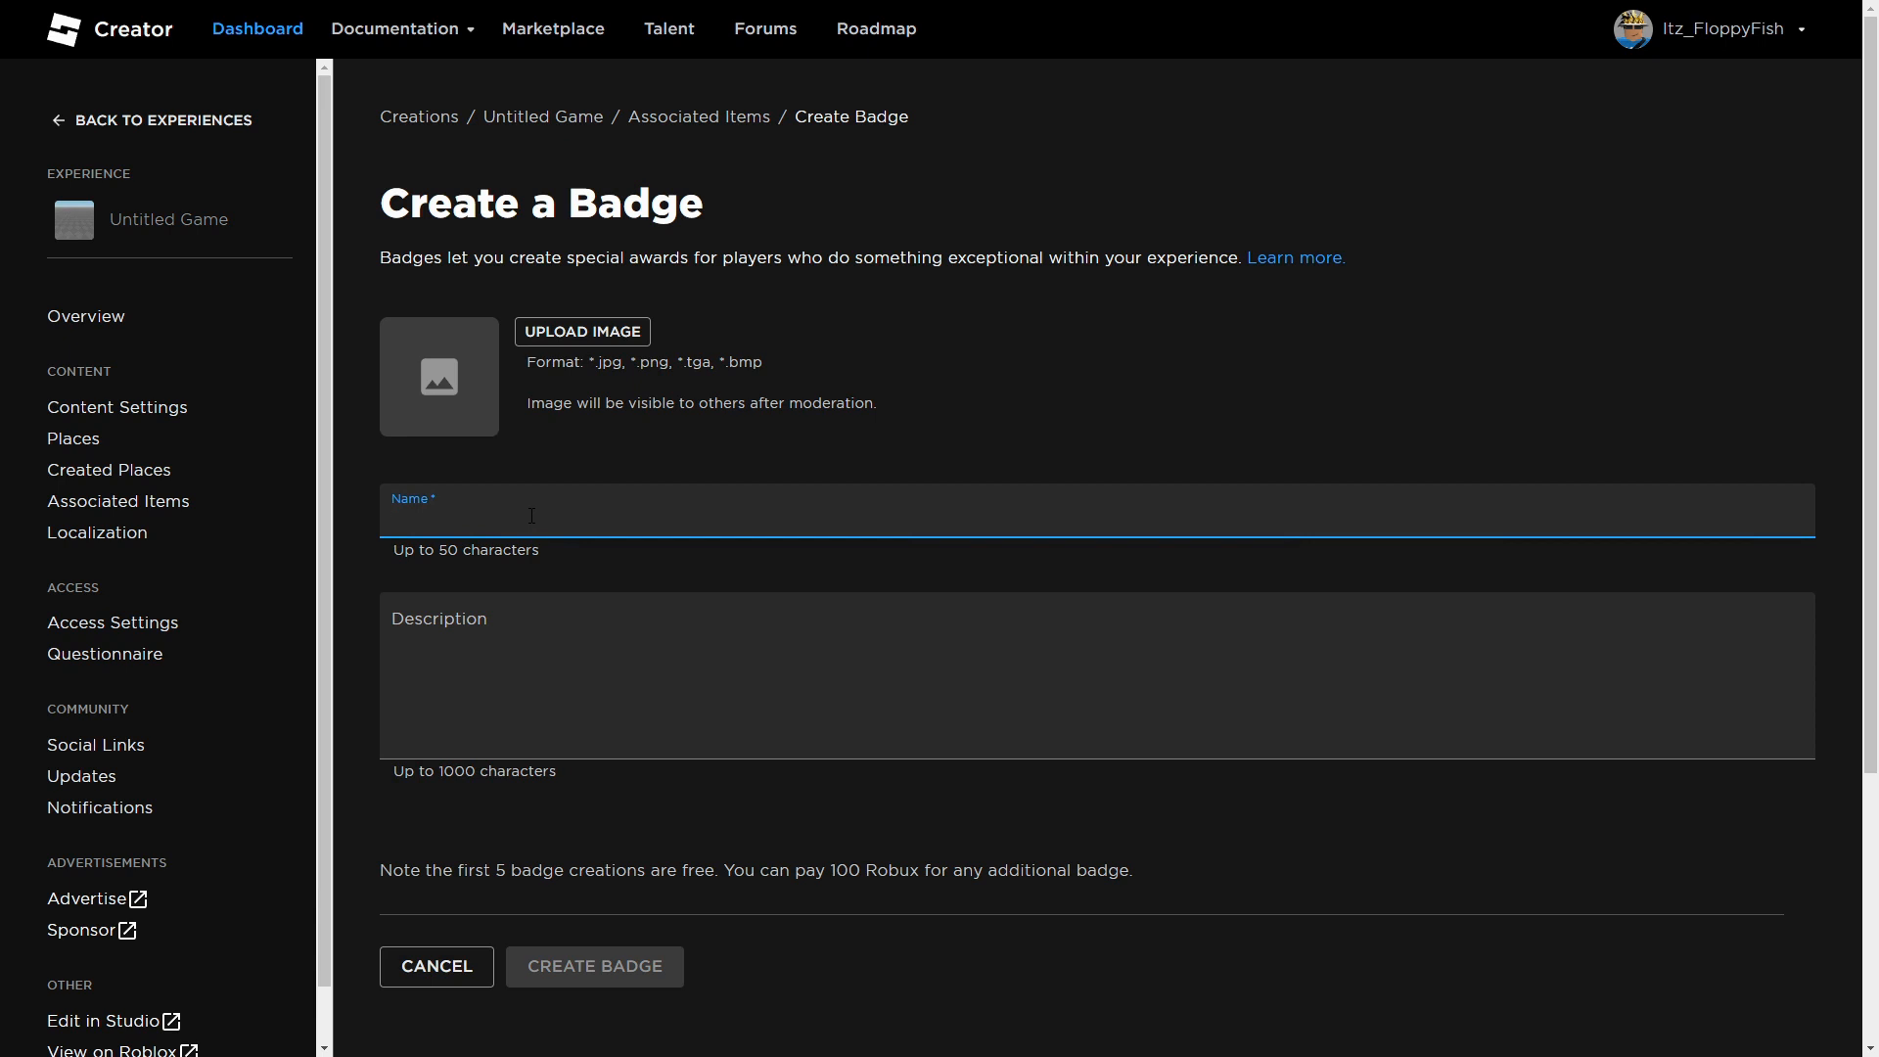
mouse_move(439, 517)
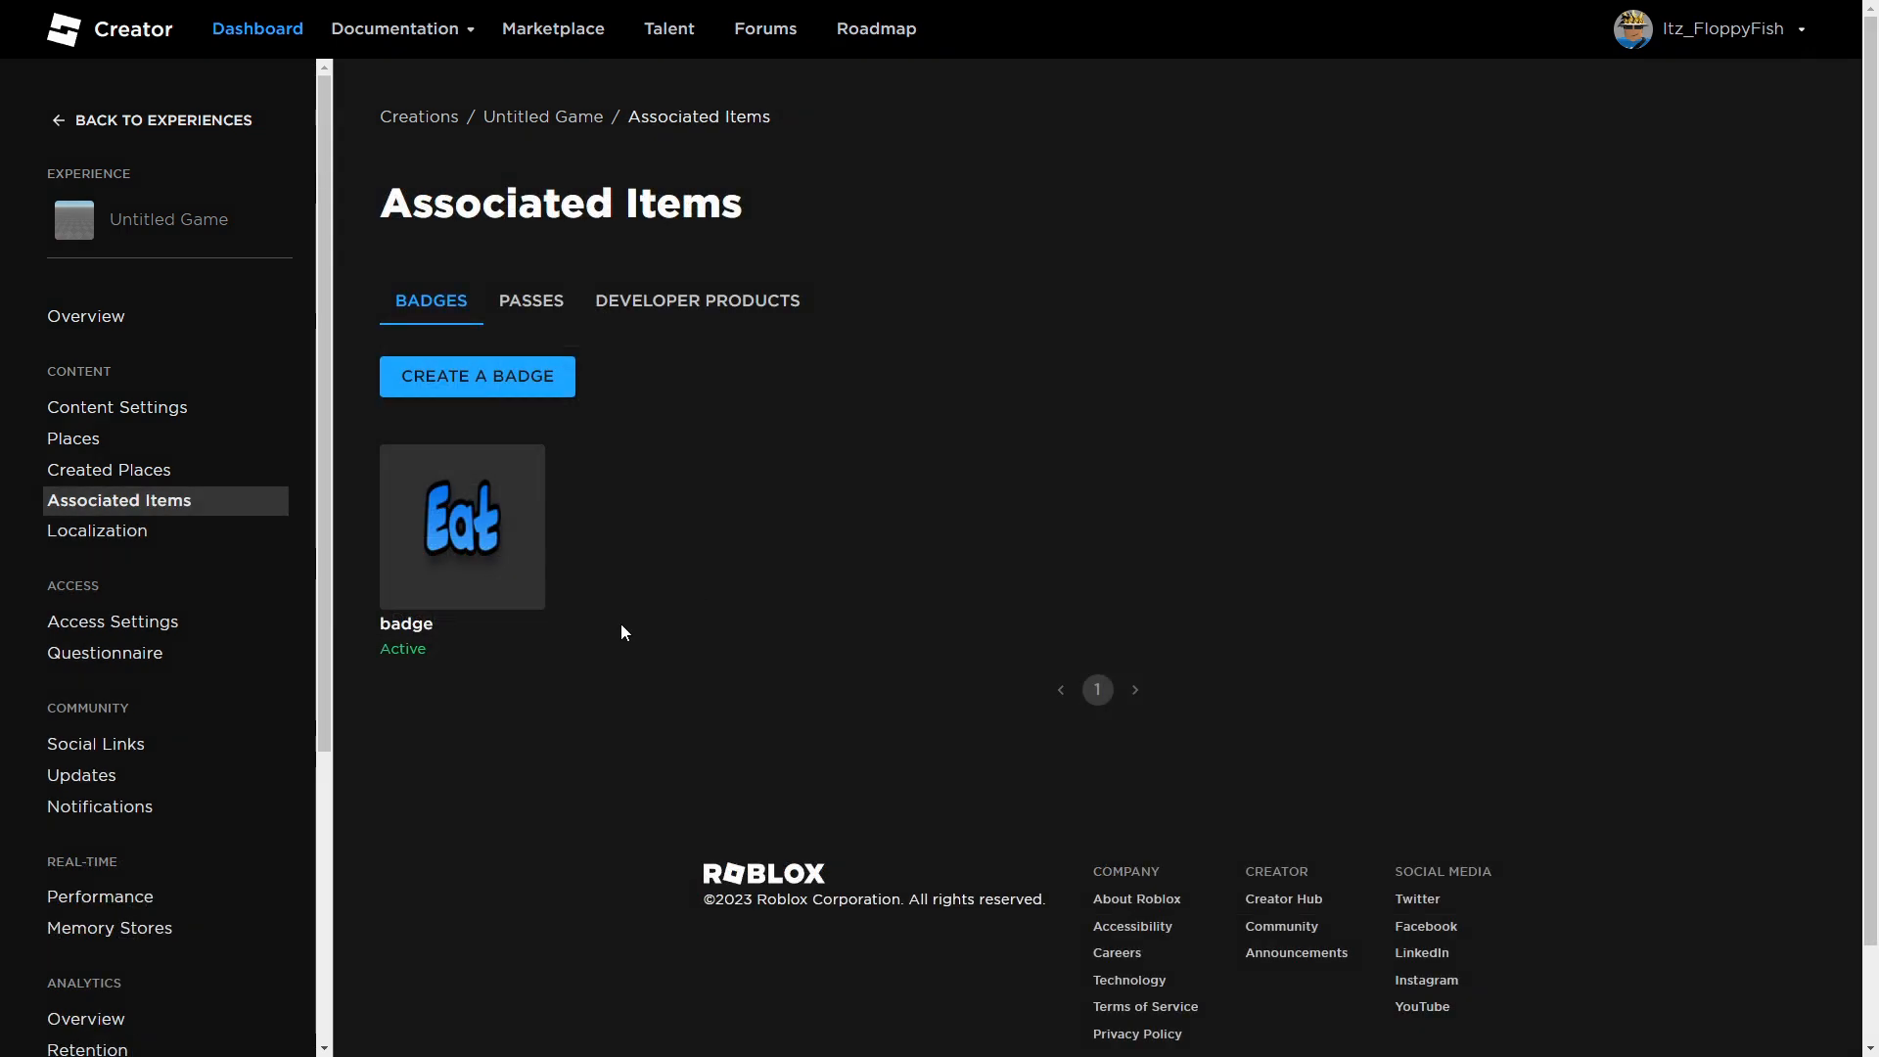
mouse_move(477, 601)
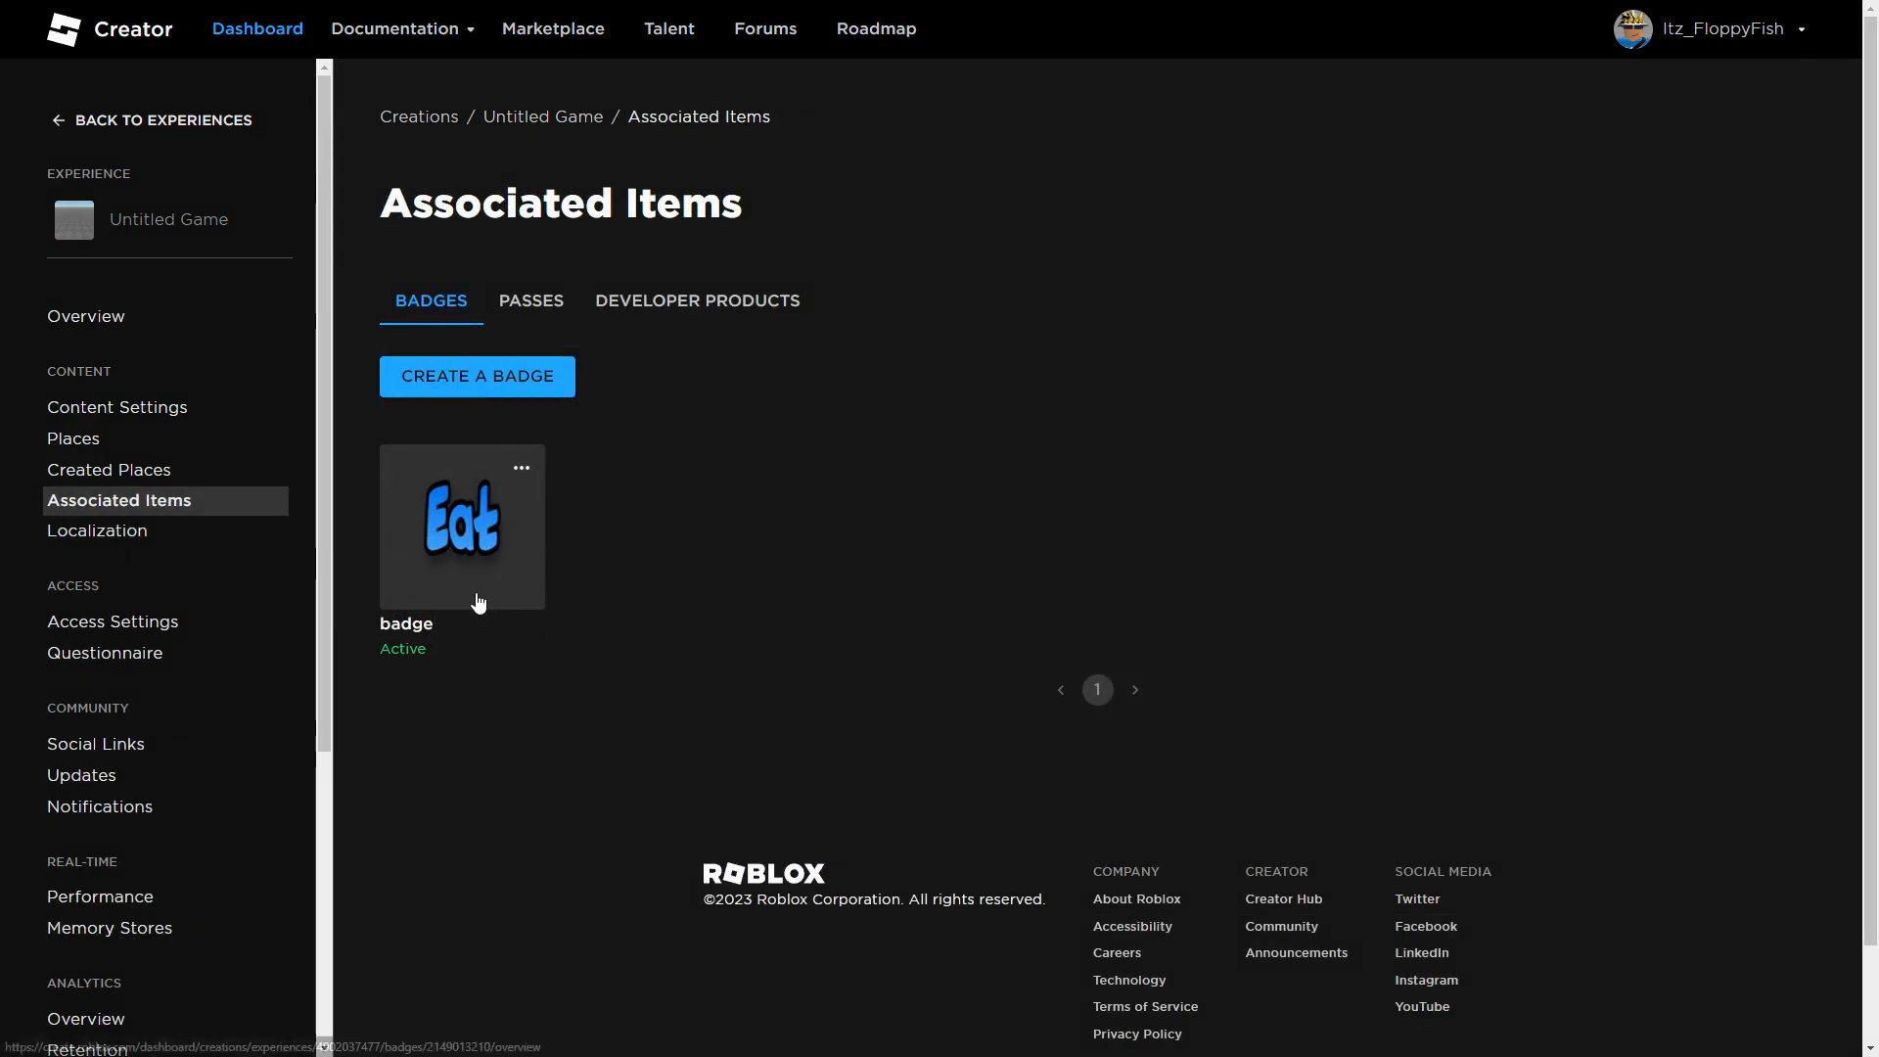
mouse_move(520, 468)
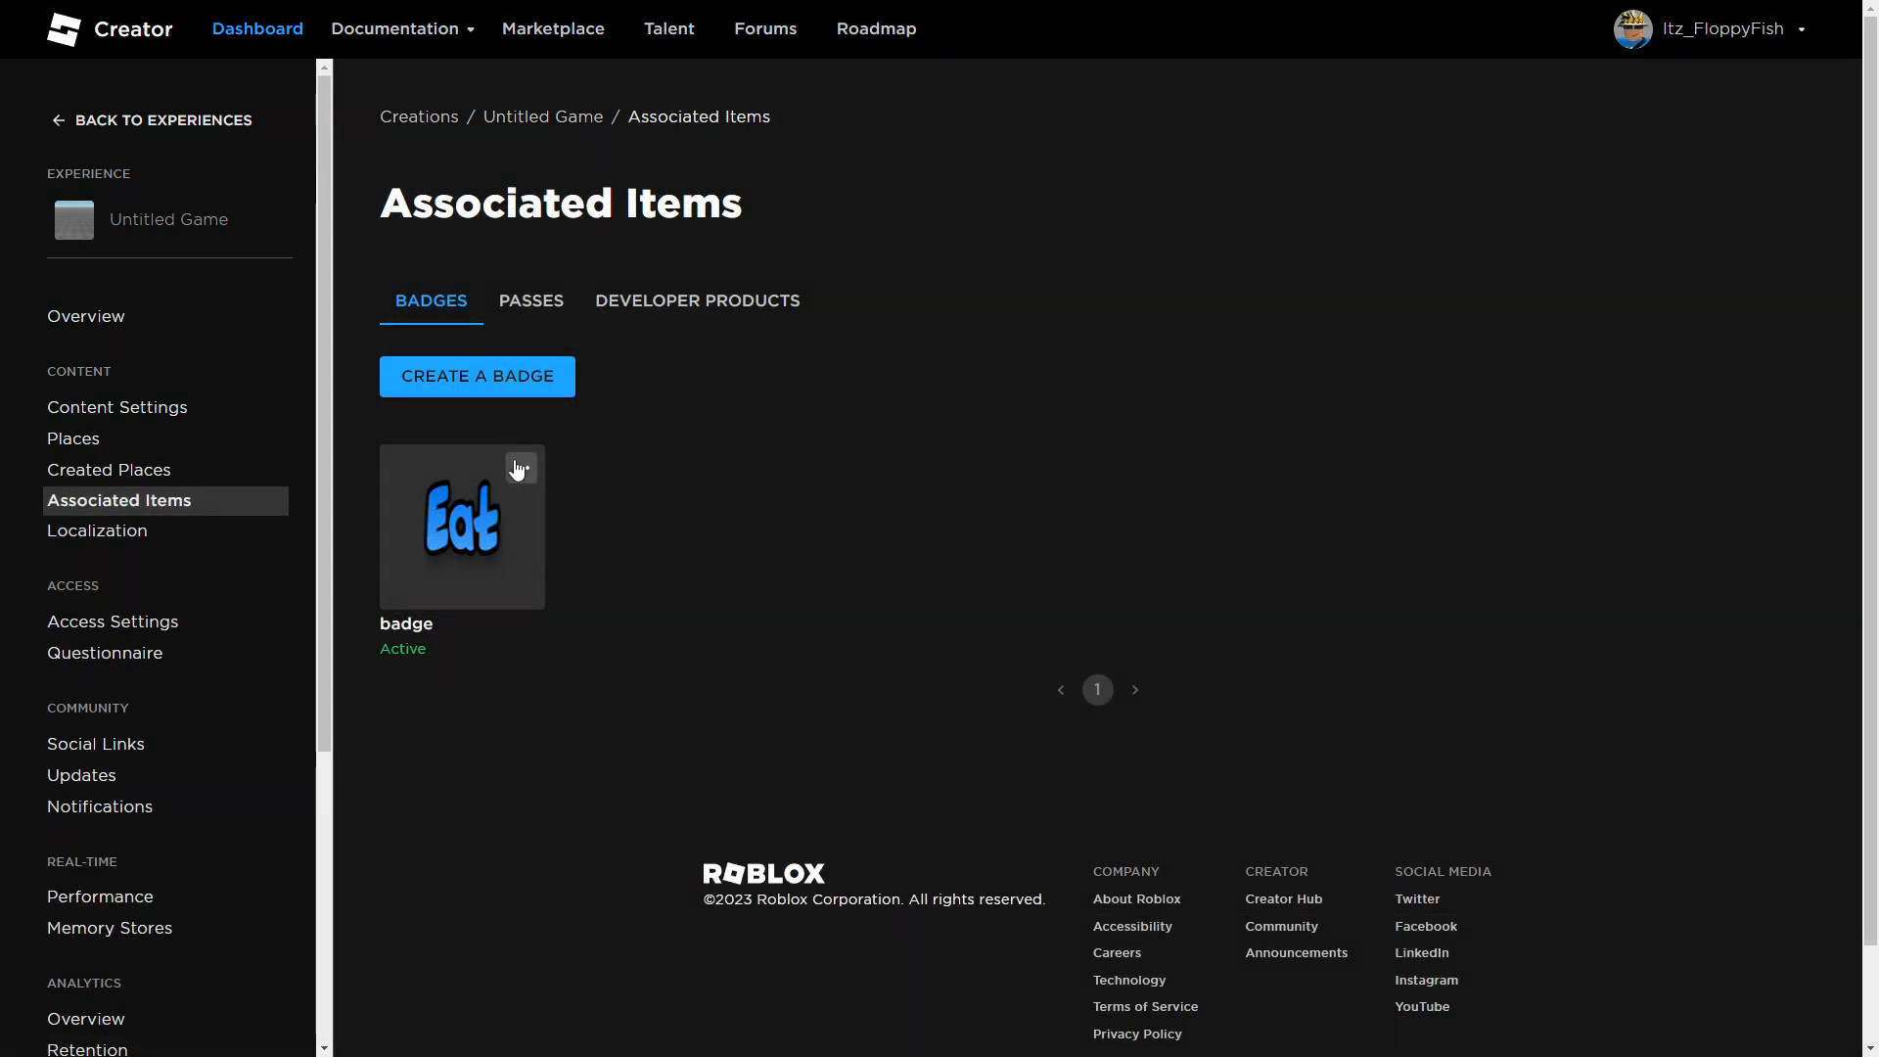
Copy the asset ID of the existing badge from its thumbnail options
click(521, 466)
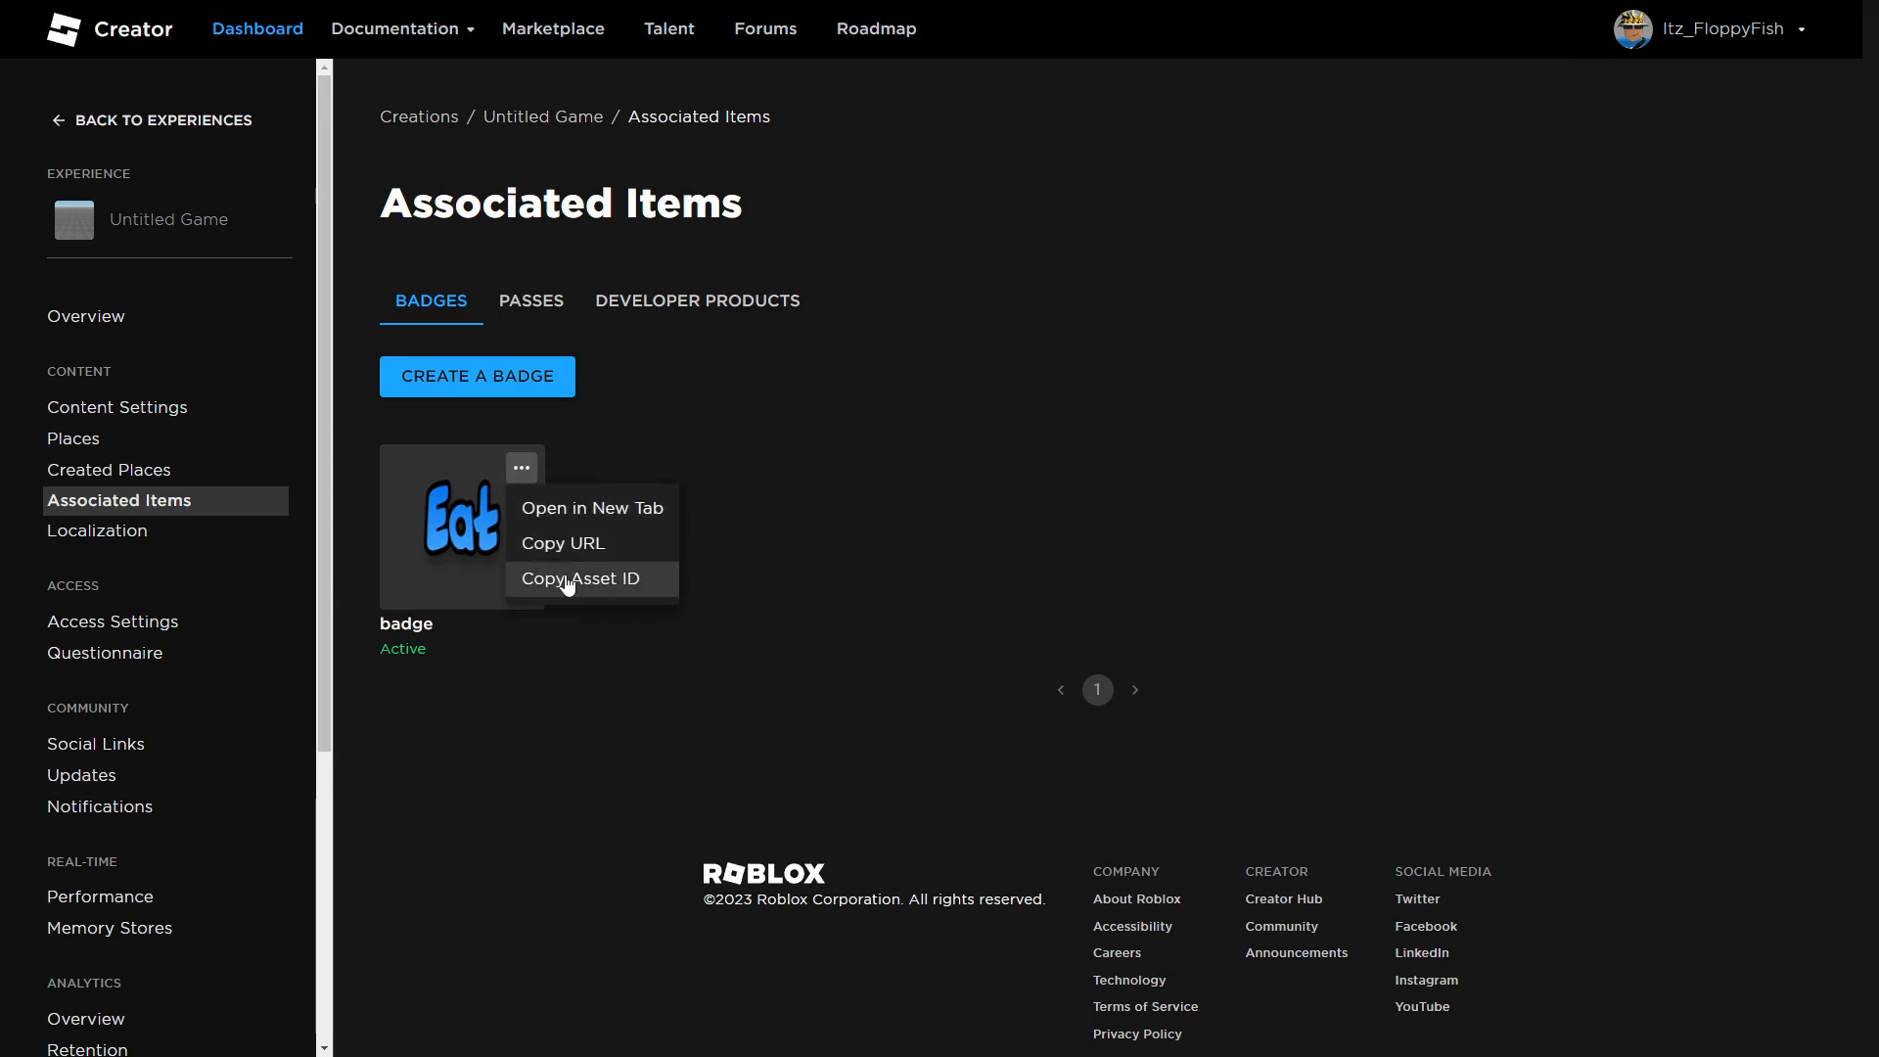
click(579, 577)
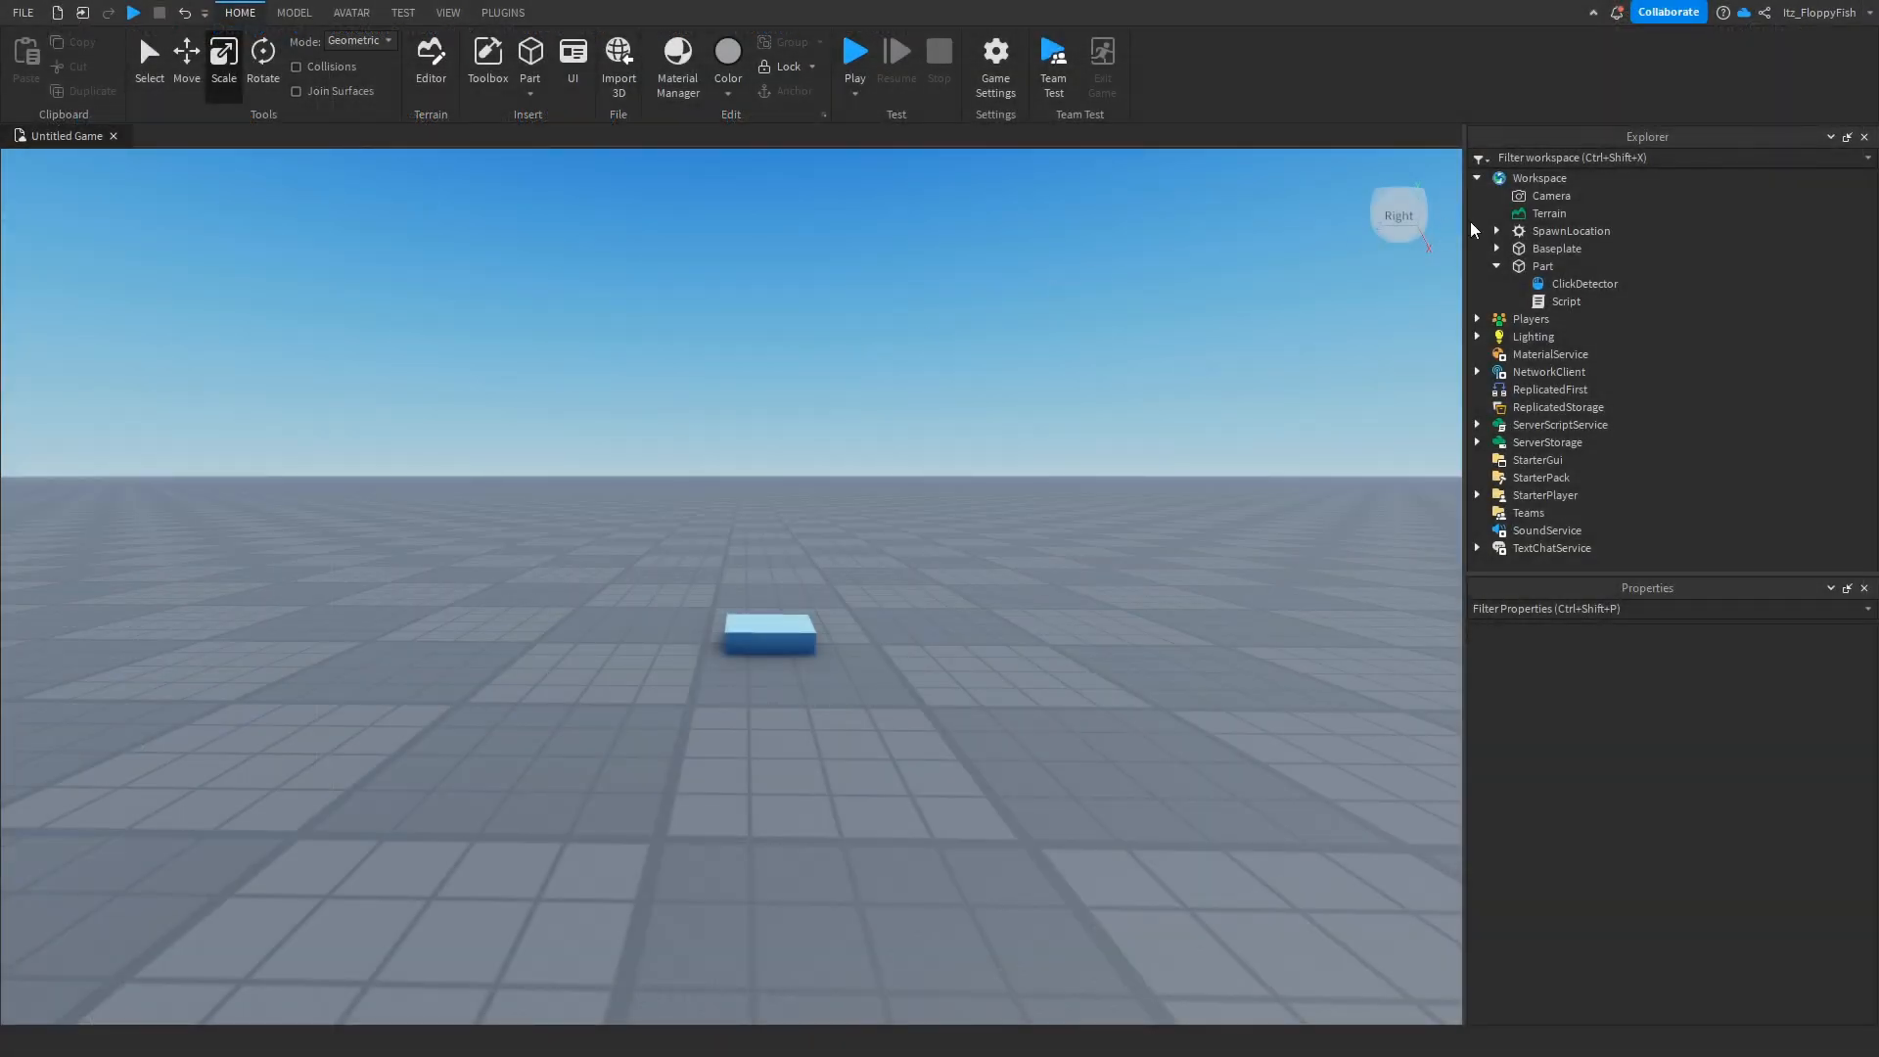
double_click(1565, 302)
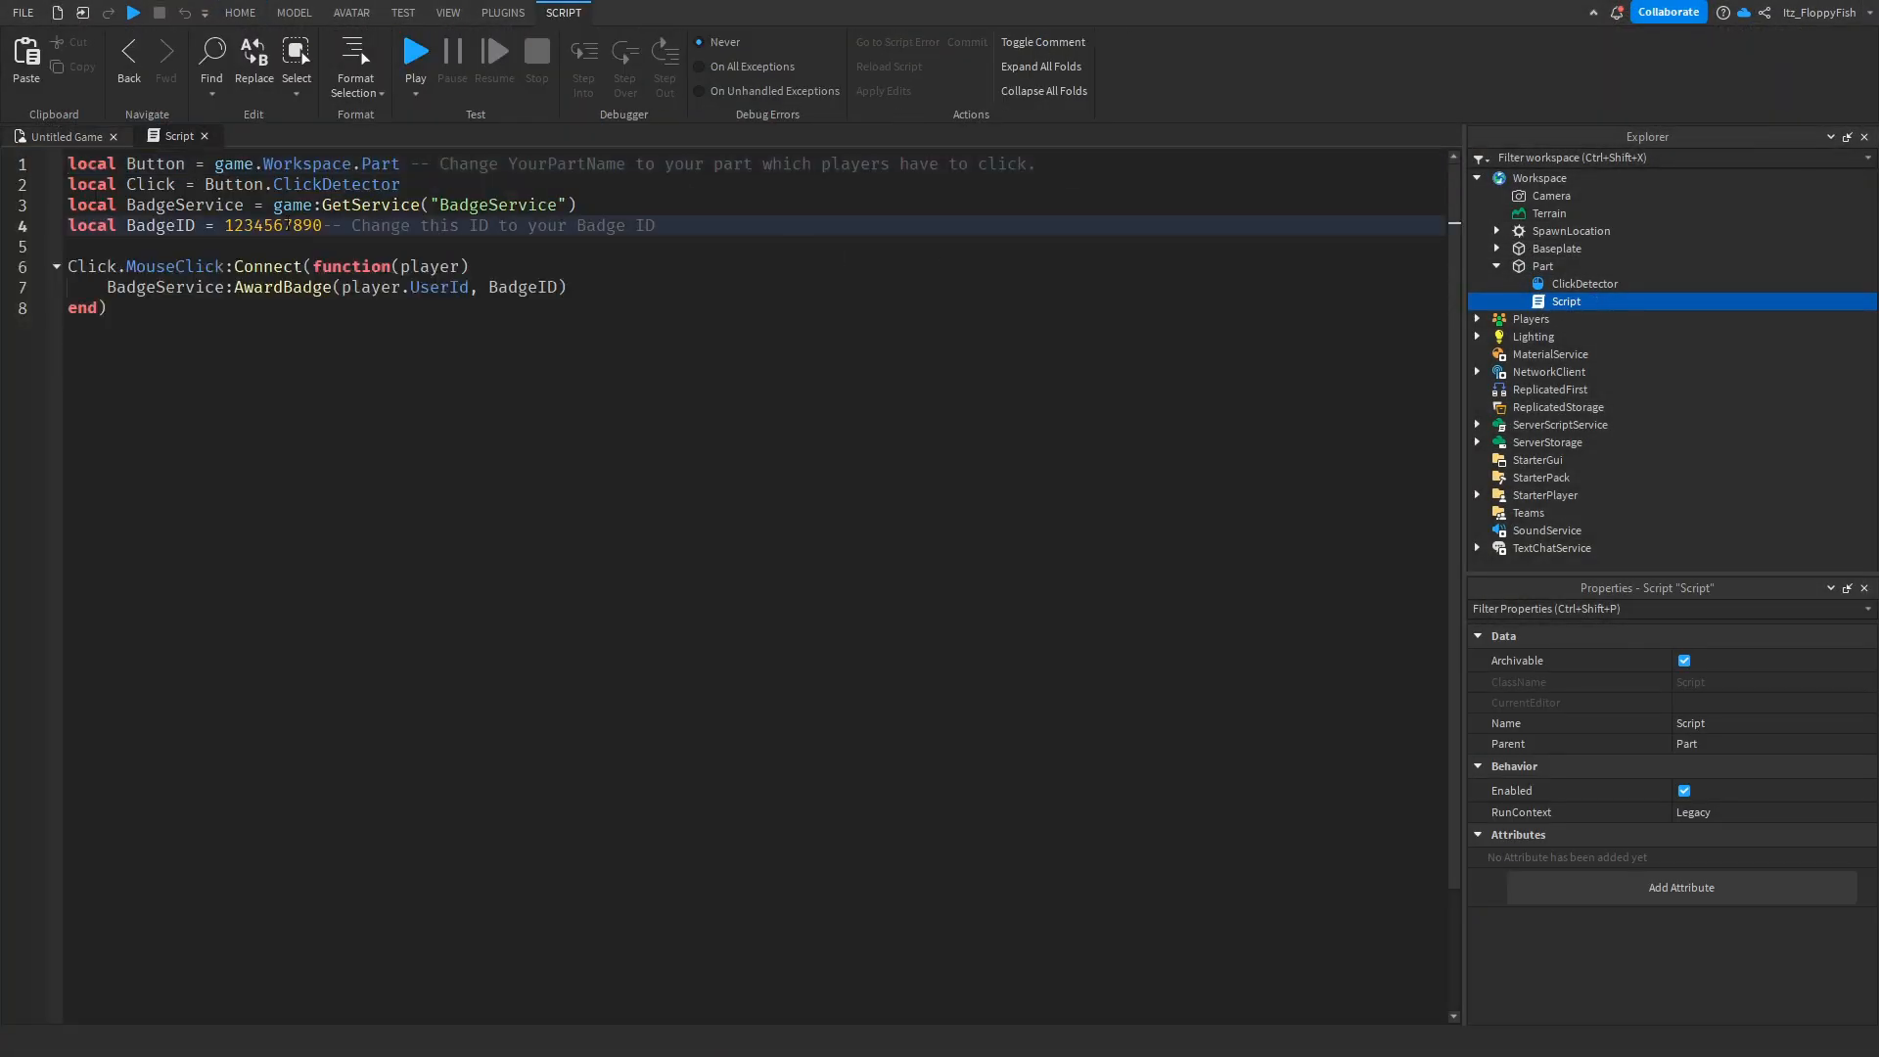
text(2149013210)
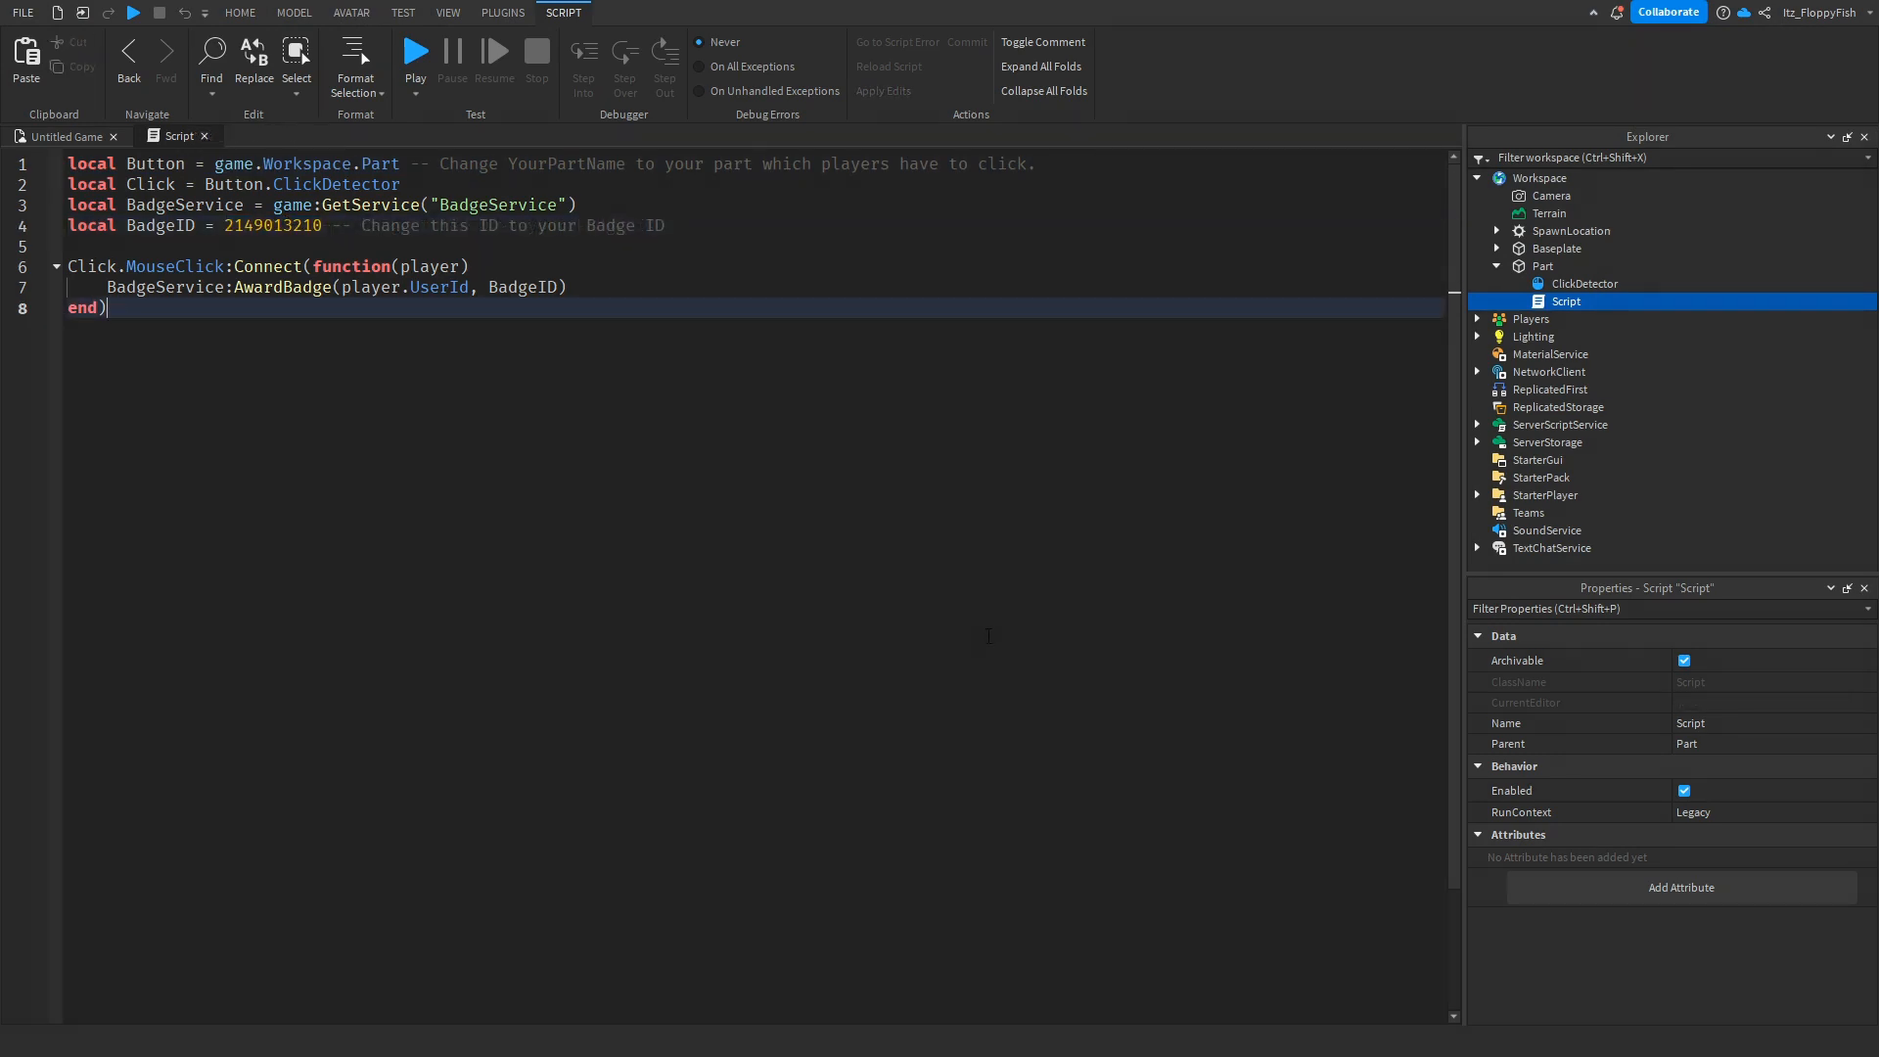
mouse_move(210, 145)
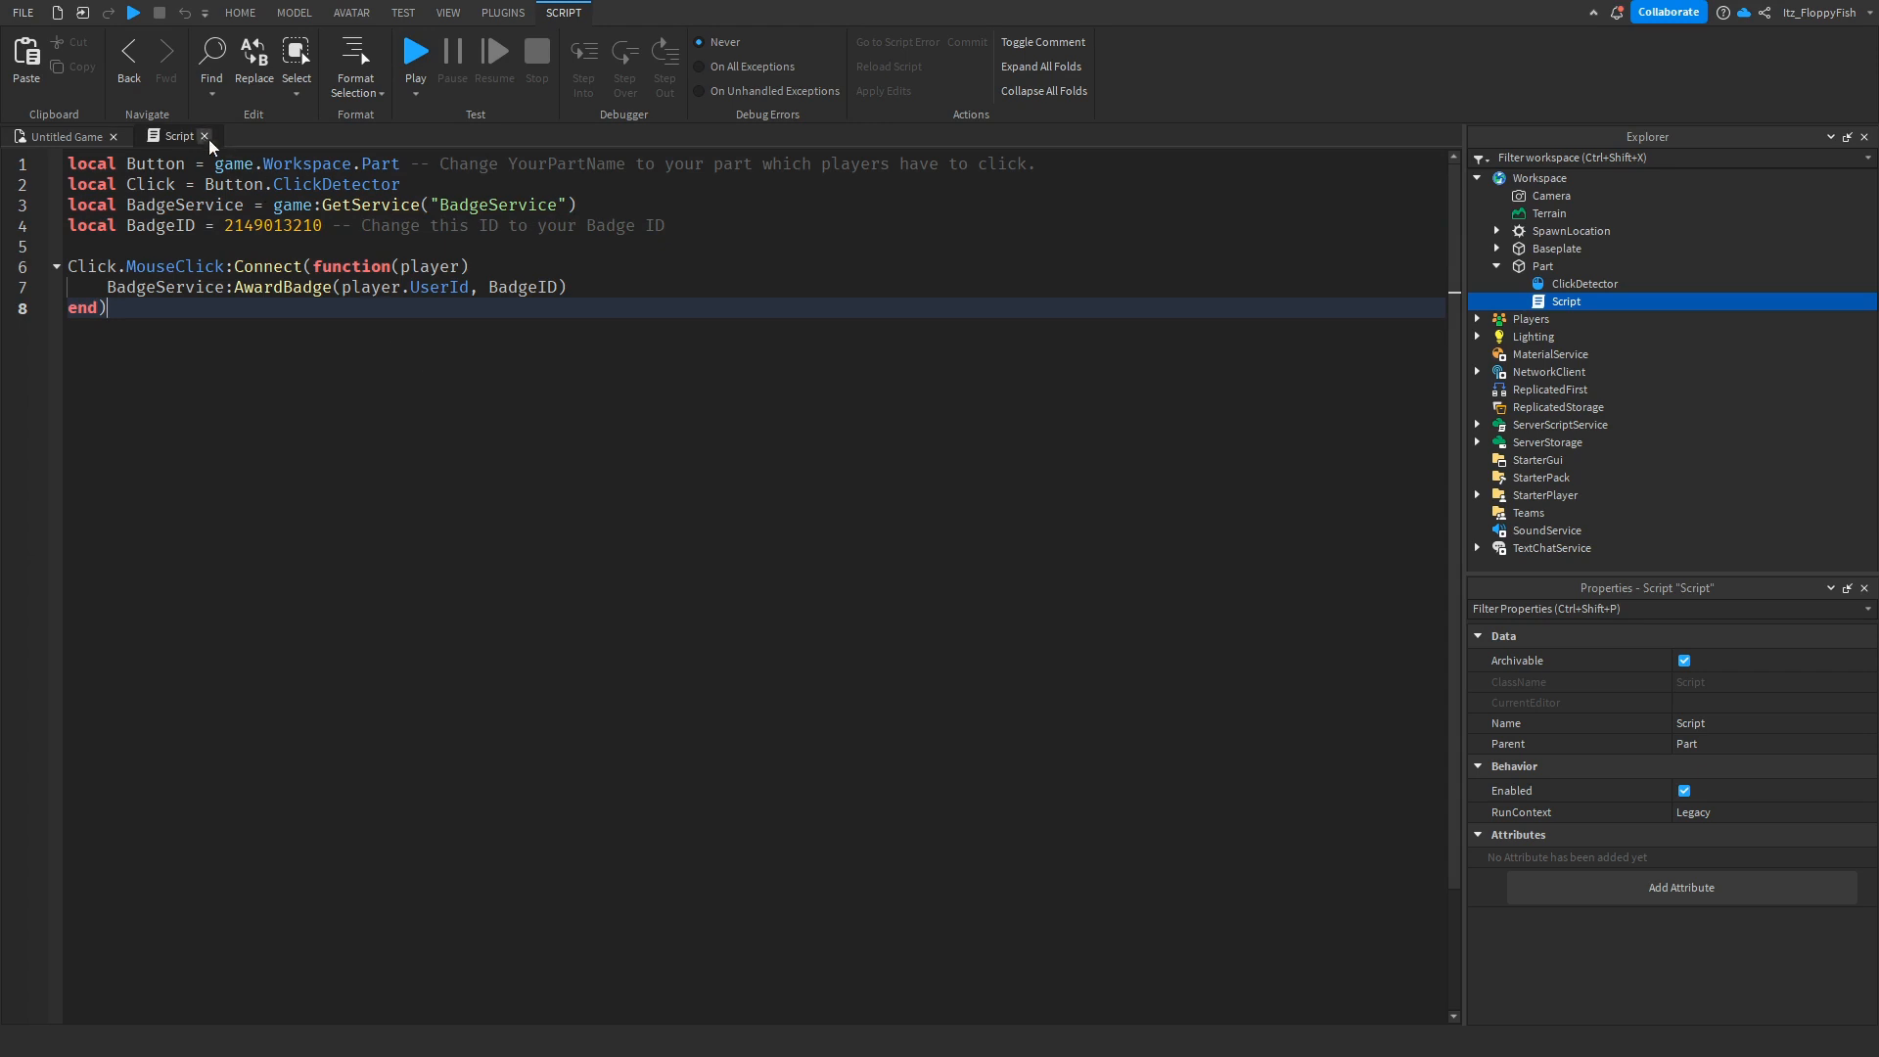
click(238, 12)
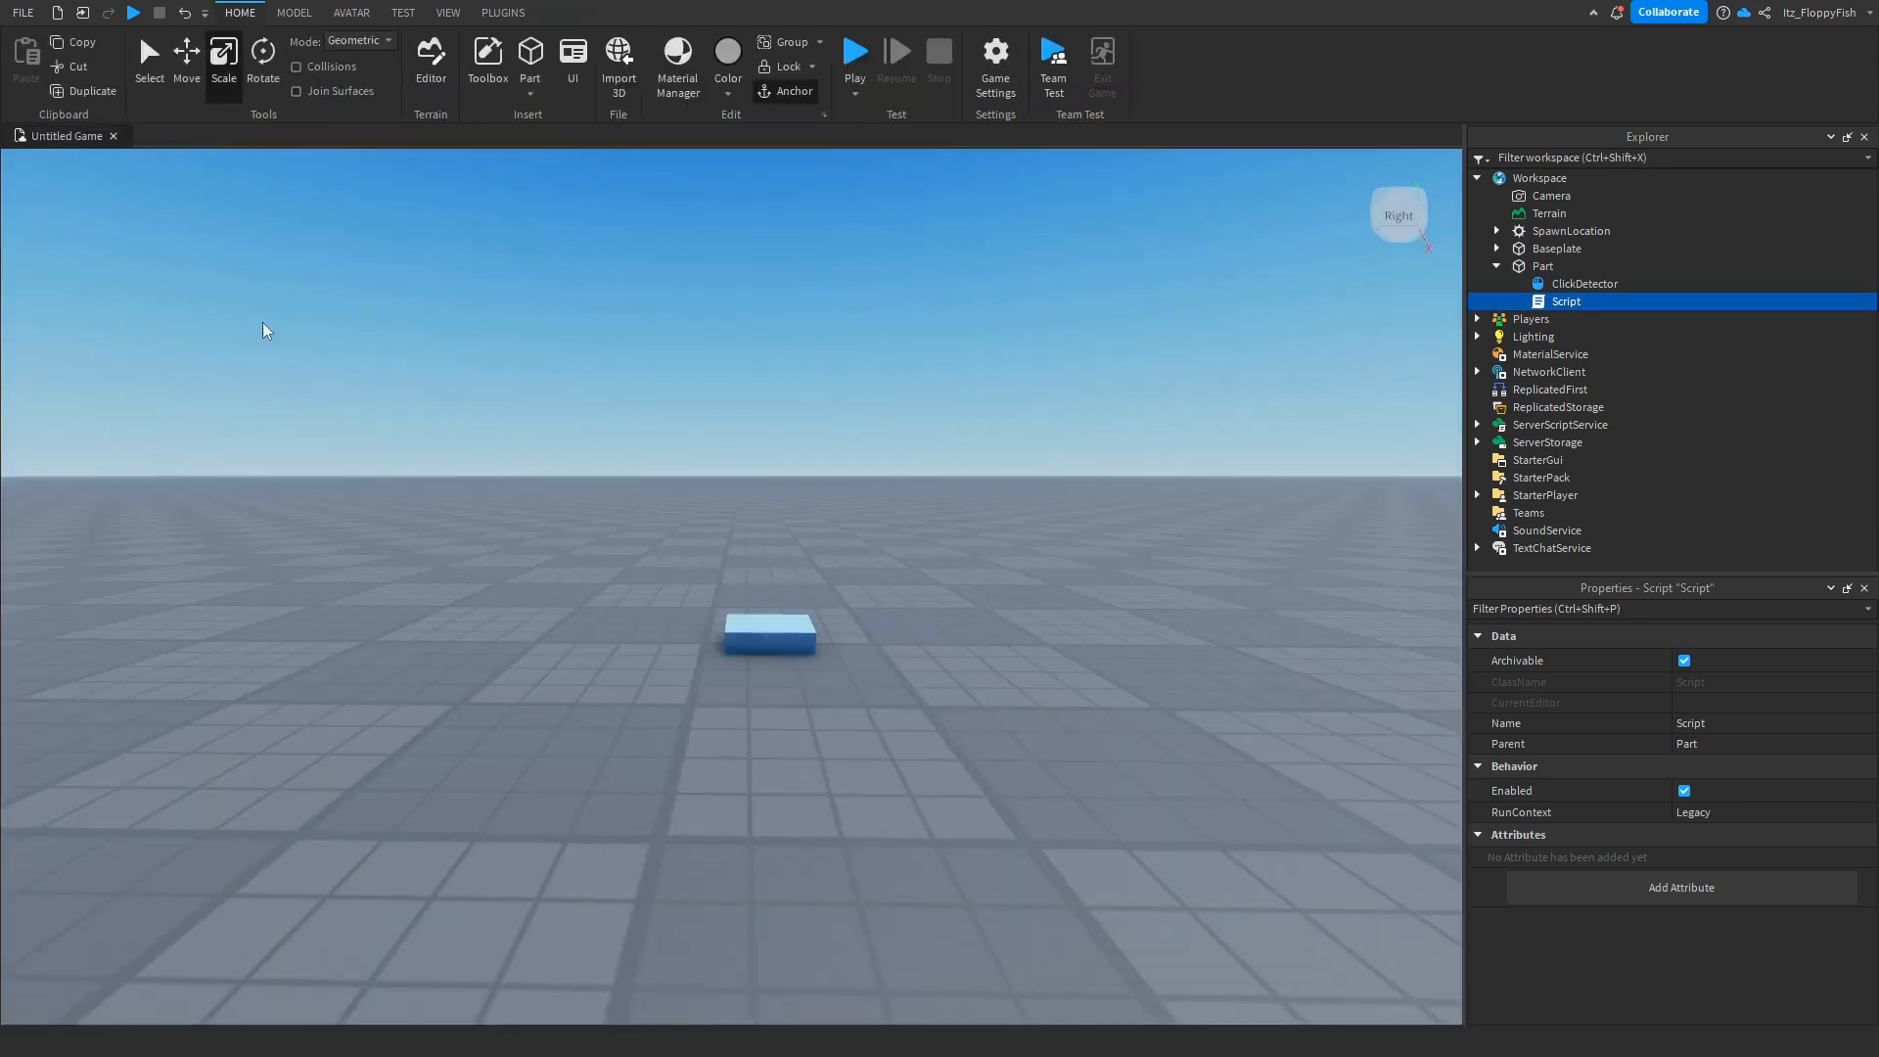
Publish the Untitled Game's changes to Roblox from the File menu and confirm
click(19, 12)
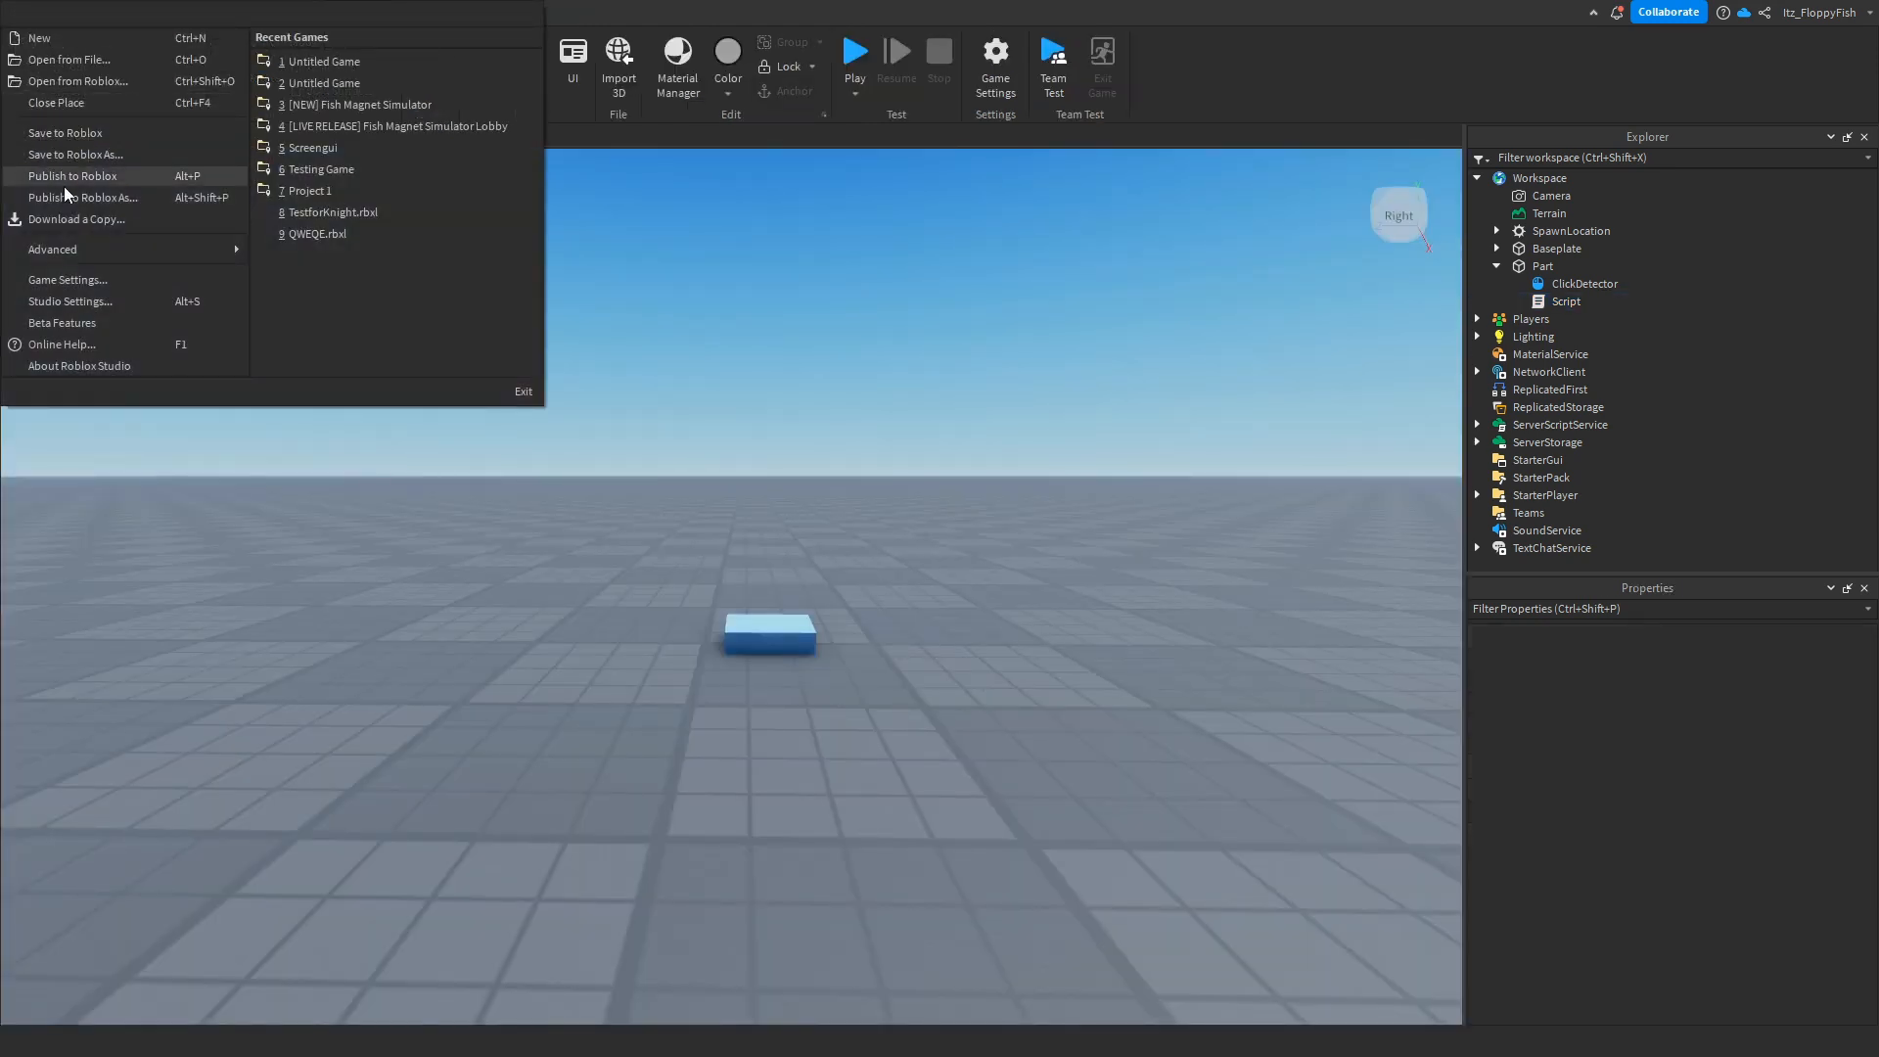
click(70, 176)
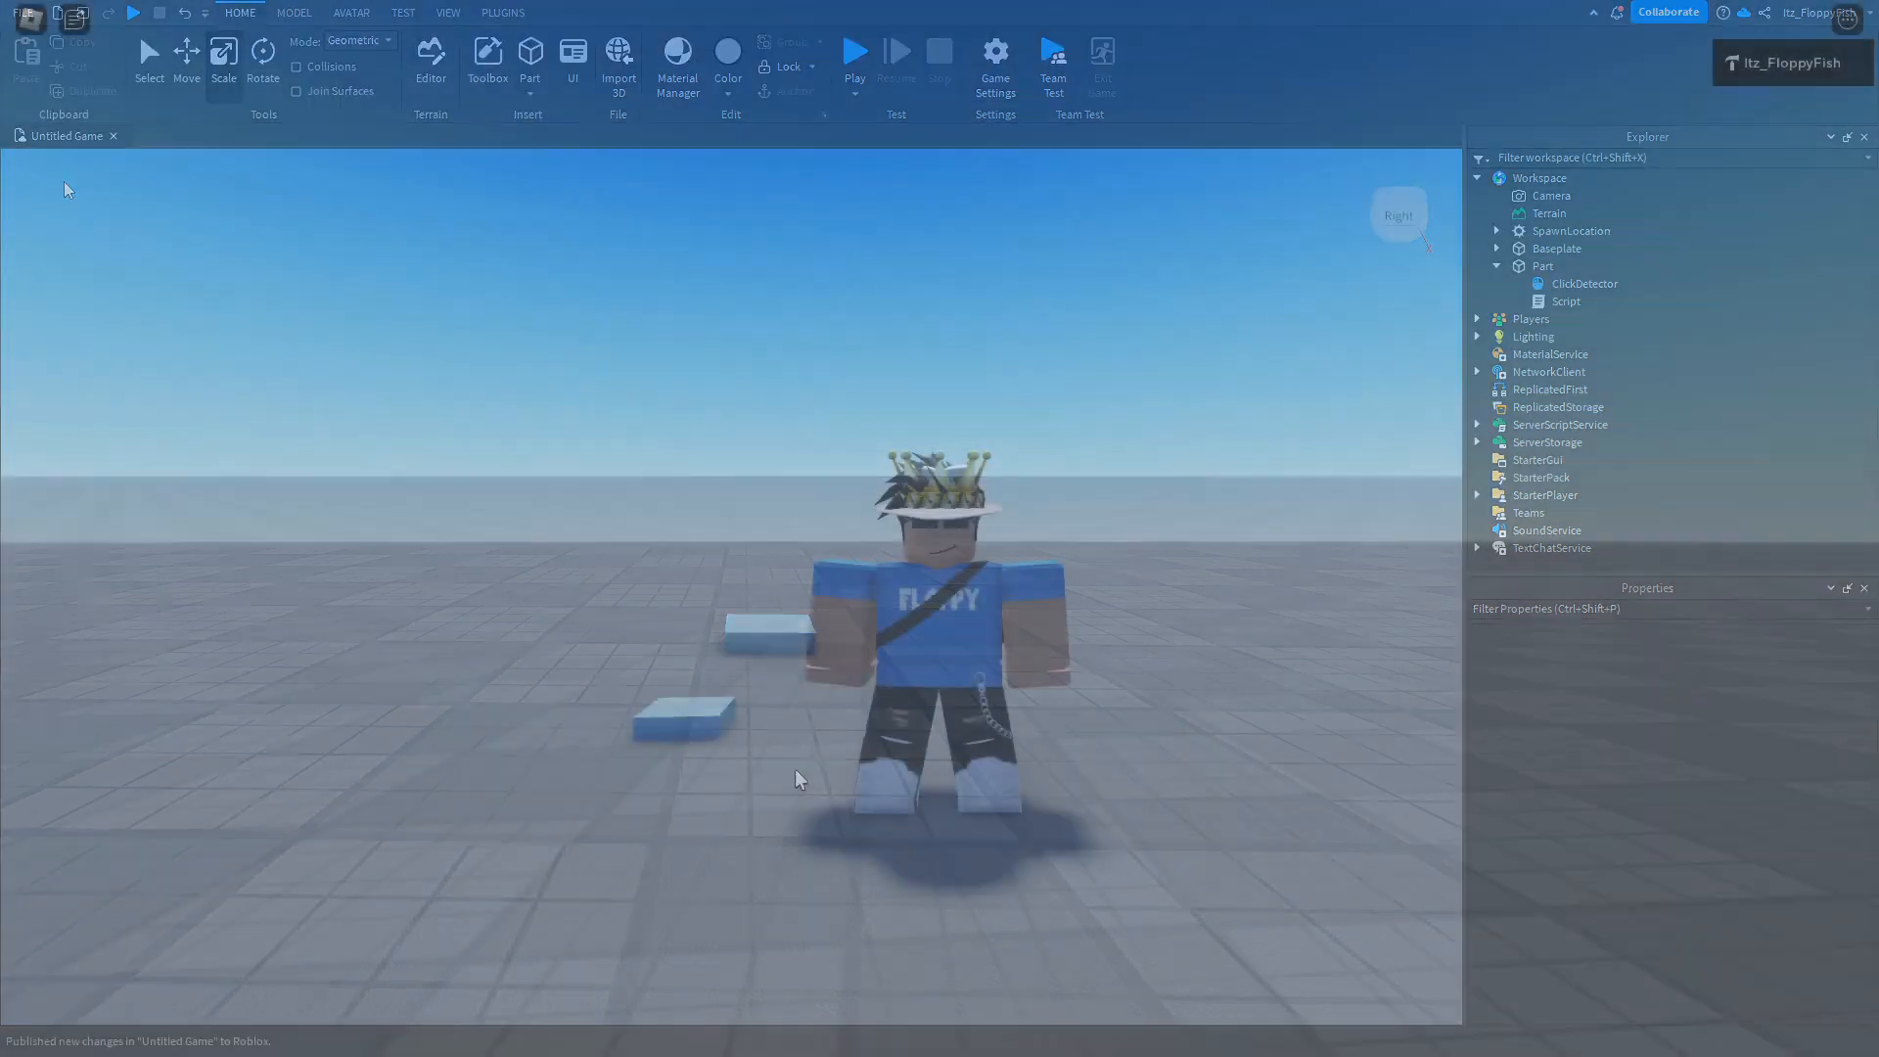
click(856, 51)
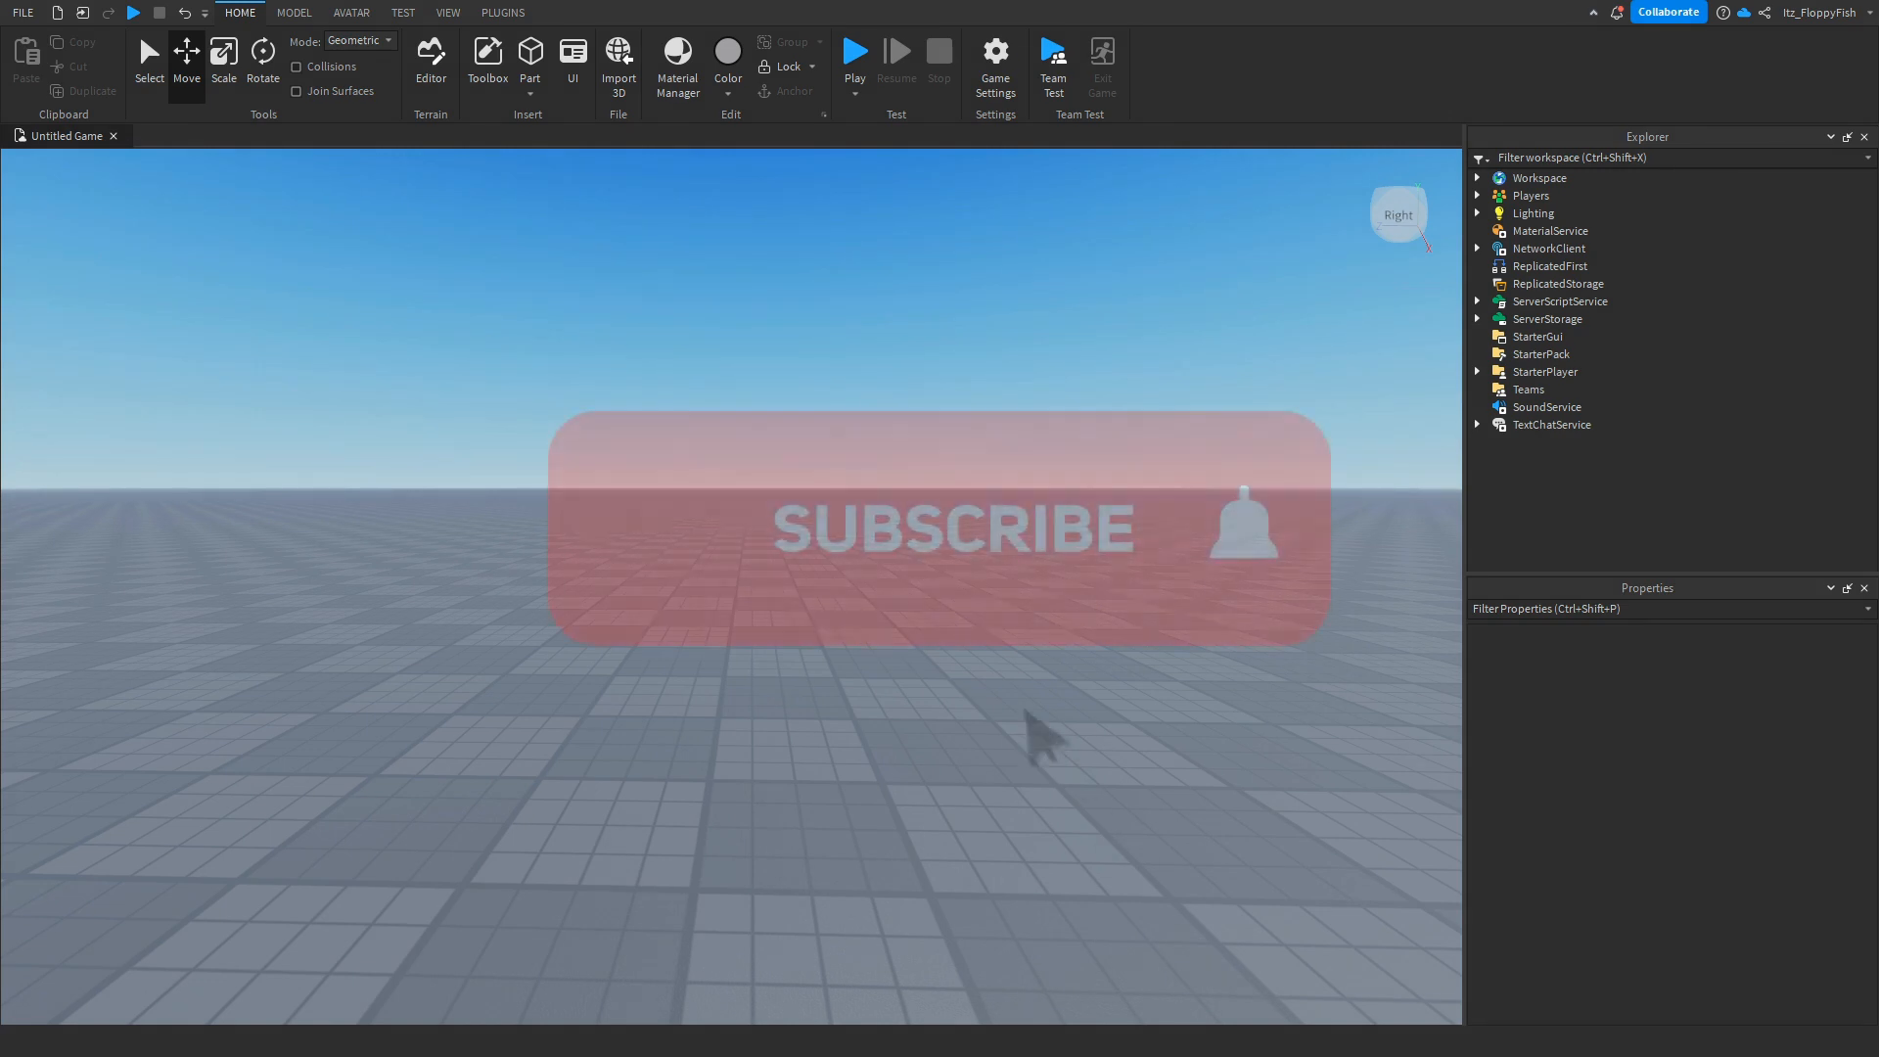
click(941, 528)
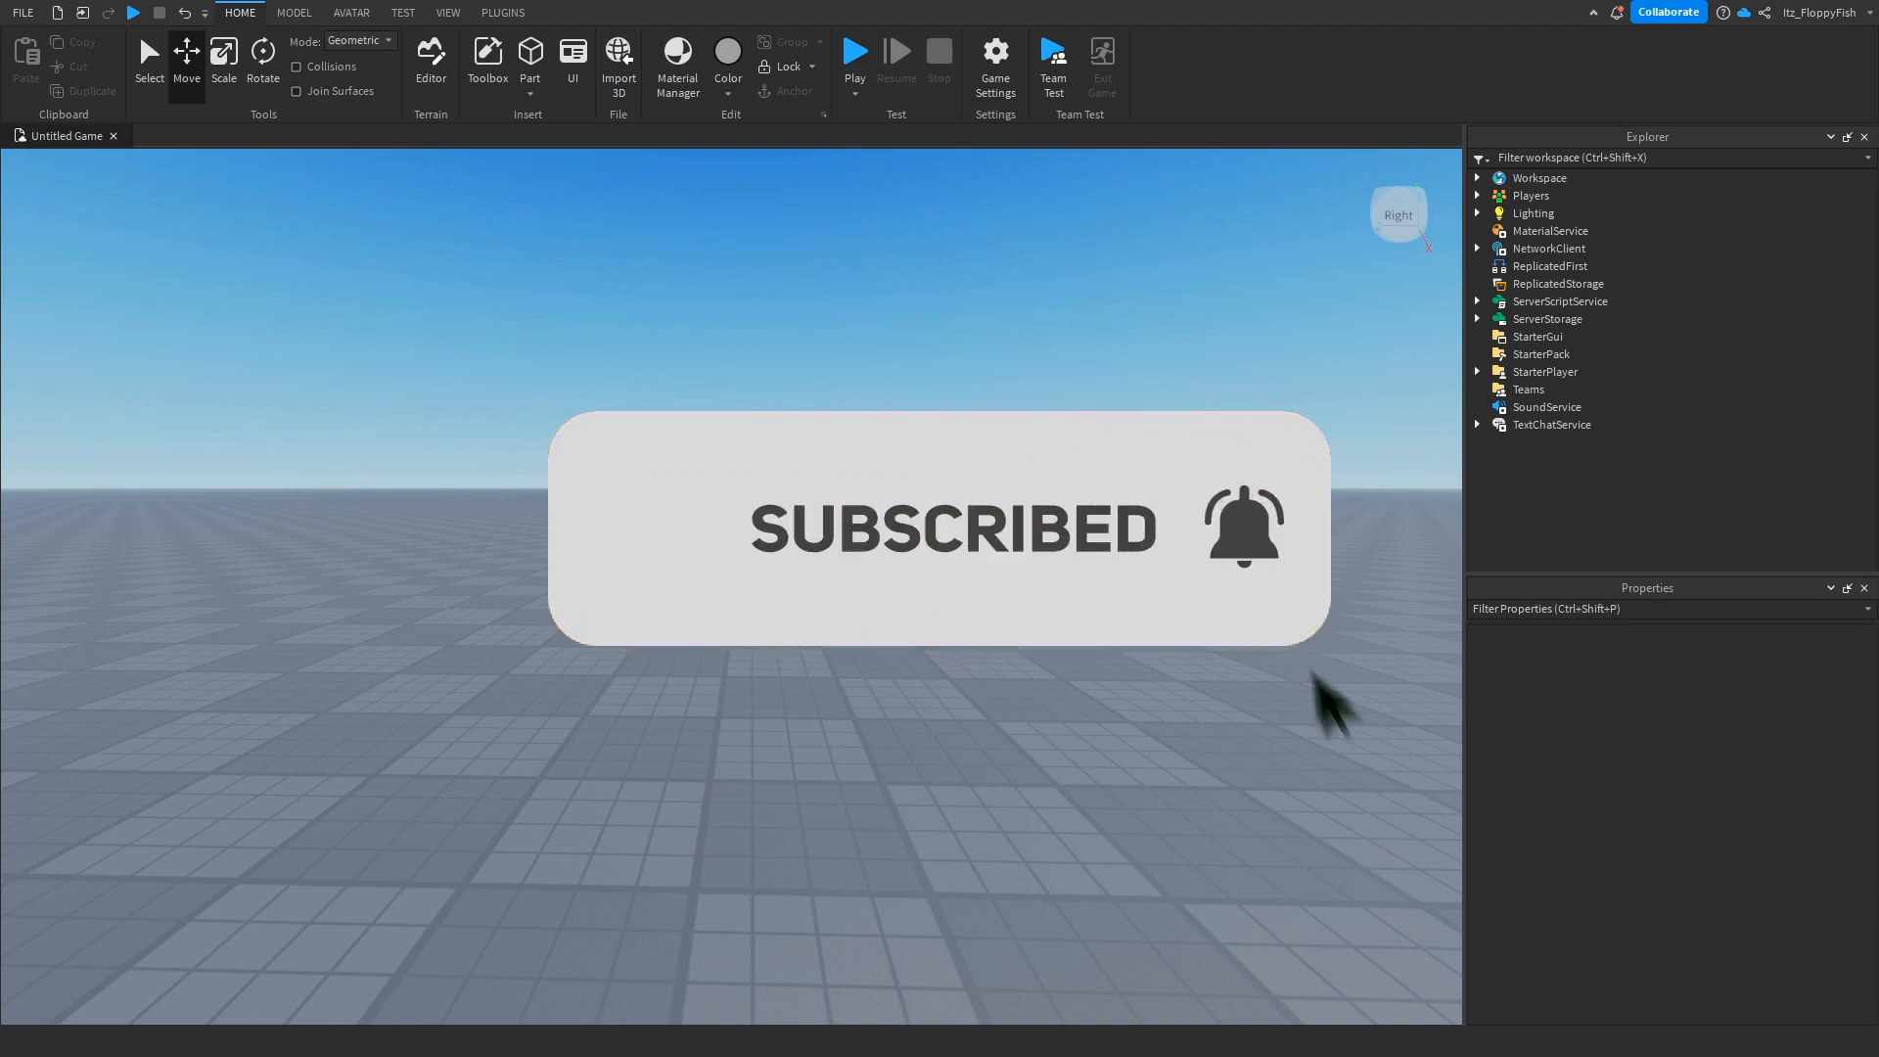